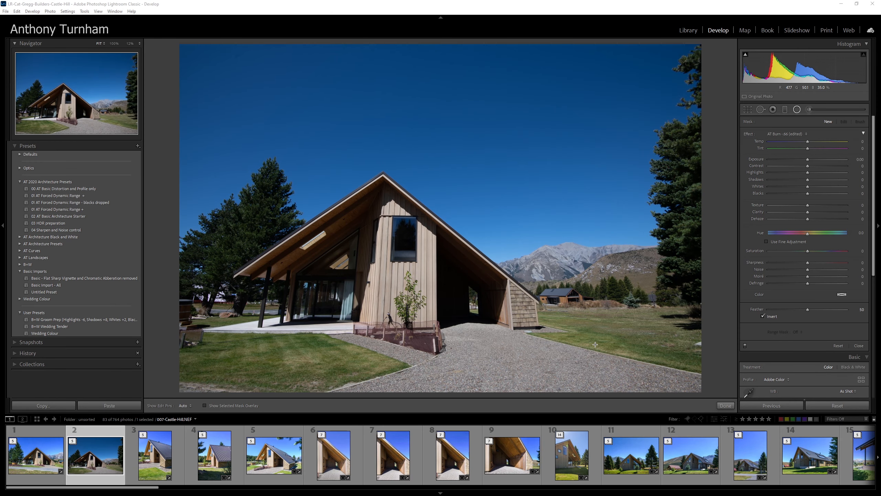
{"action": "mouse_move", "coordinate": [580, 333]}
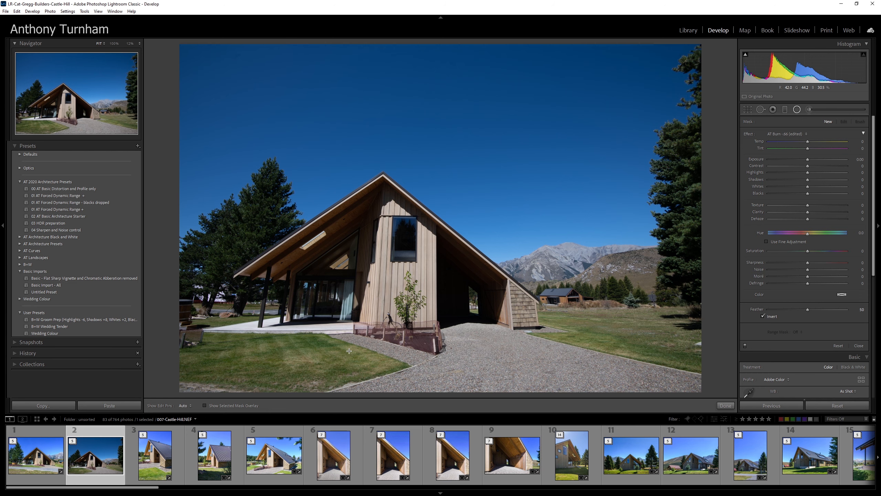
Step: Switch to the Library grid and scroll down through the Castle Hill interior thumbnails
{"action": "left_click", "coordinate": [688, 30]}
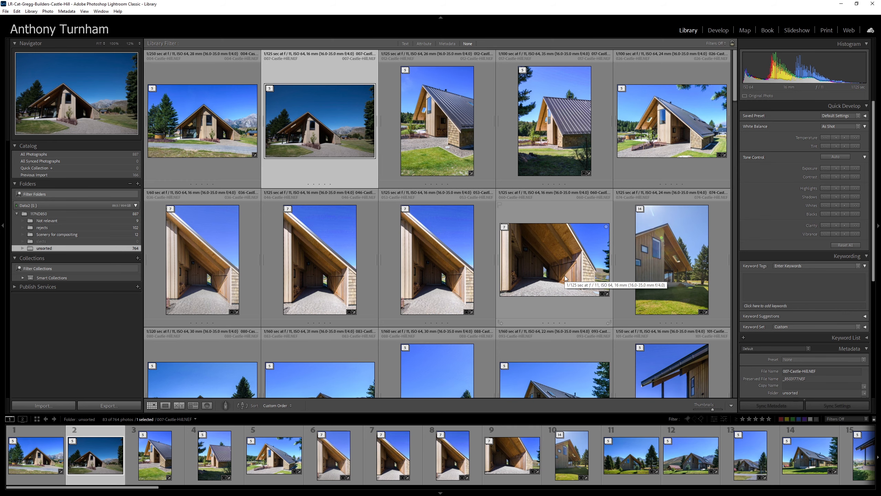
{"action": "scroll", "scroll_direction": "down", "scroll_amount": 3}
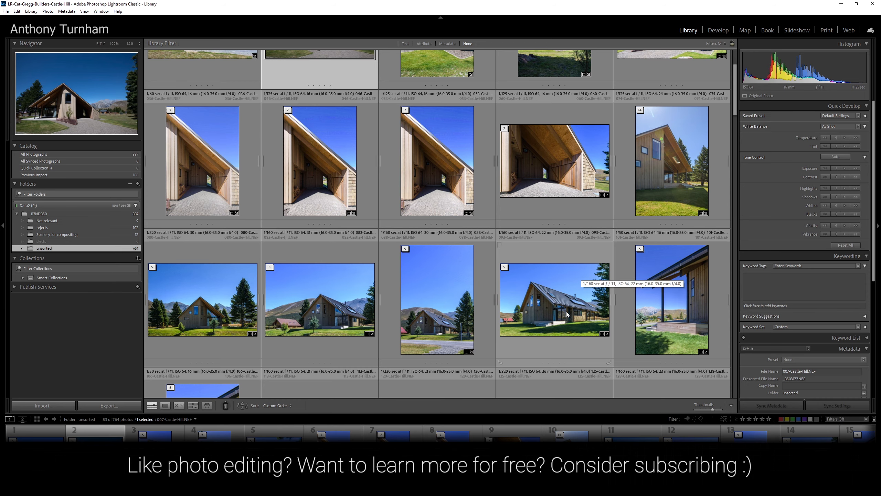
{"action": "scroll", "scroll_direction": "down", "scroll_amount": 3}
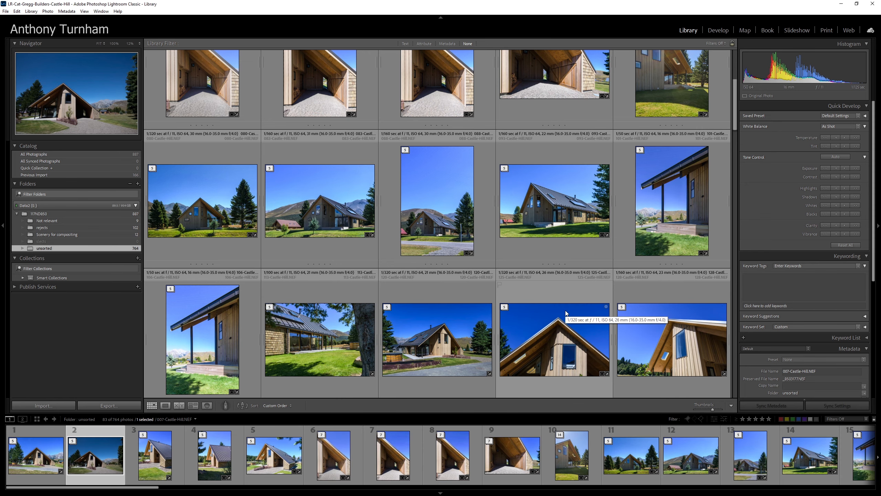
{"action": "scroll", "scroll_direction": "down", "scroll_amount": 3}
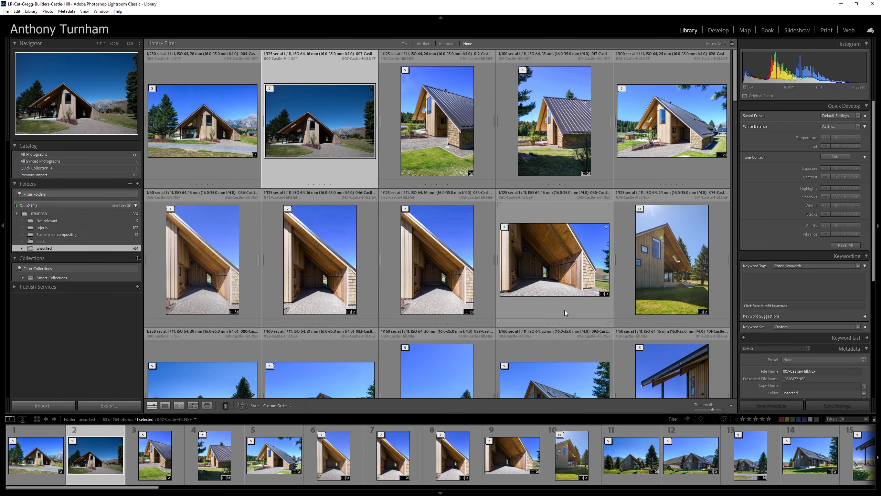
{"action": "mouse_move", "coordinate": [501, 311]}
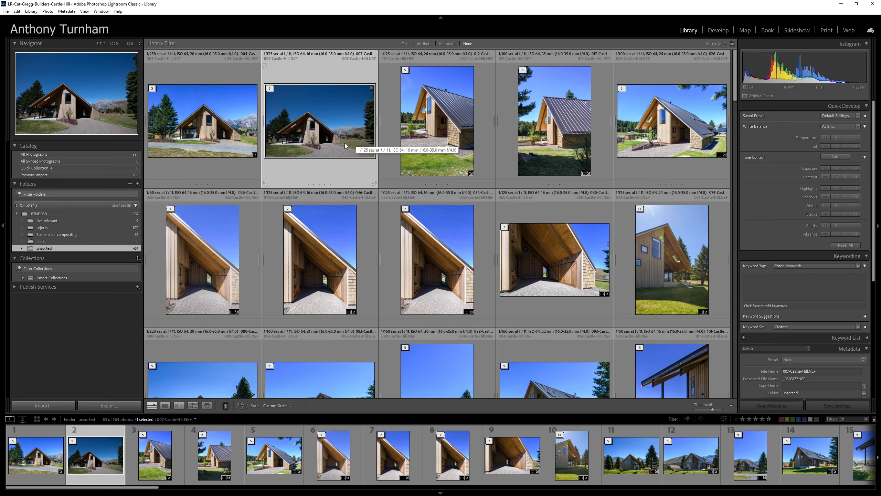
{"action": "scroll", "scroll_direction": "down", "scroll_amount": 3}
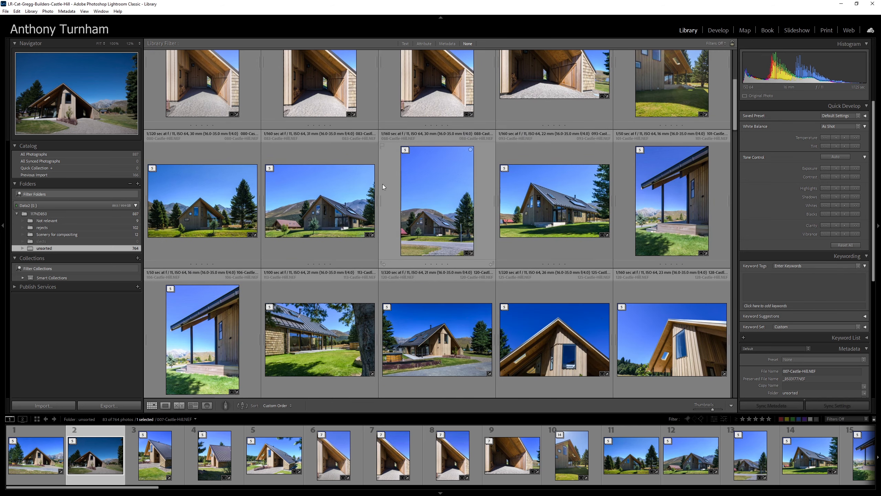
{"action": "scroll", "scroll_direction": "down", "scroll_amount": 3}
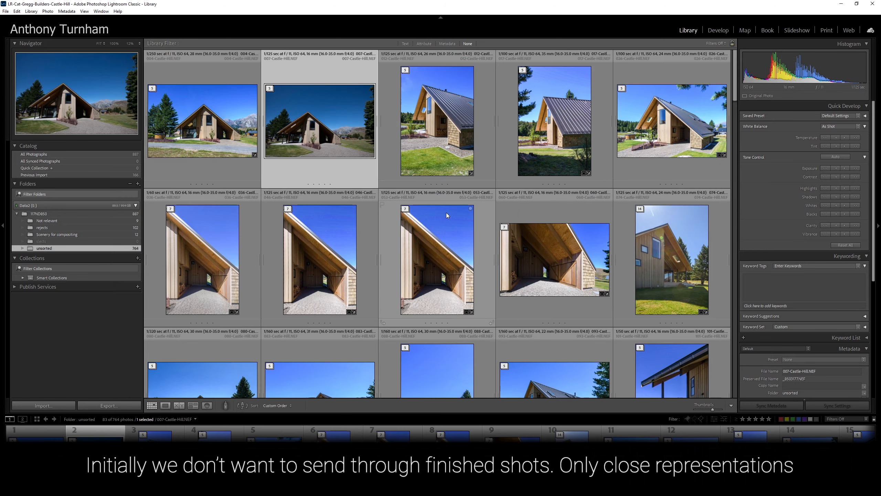
{"action": "mouse_move", "coordinate": [475, 268]}
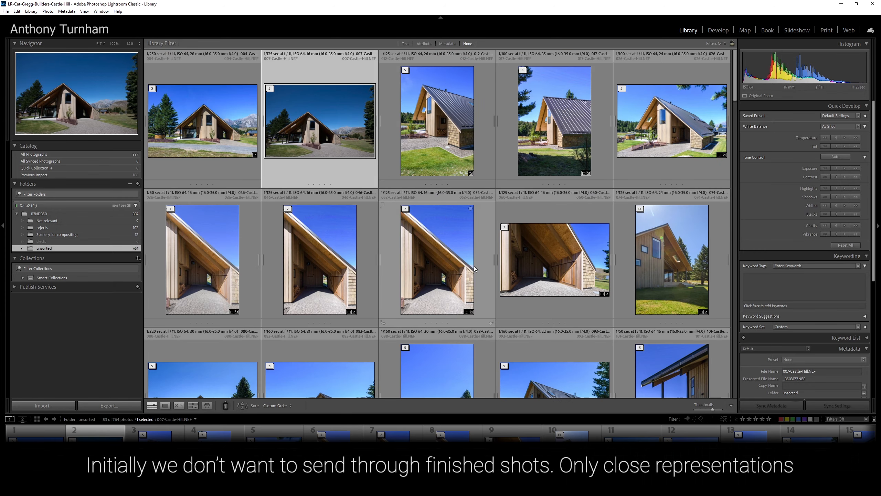
{"action": "scroll", "scroll_direction": "down", "scroll_amount": 3}
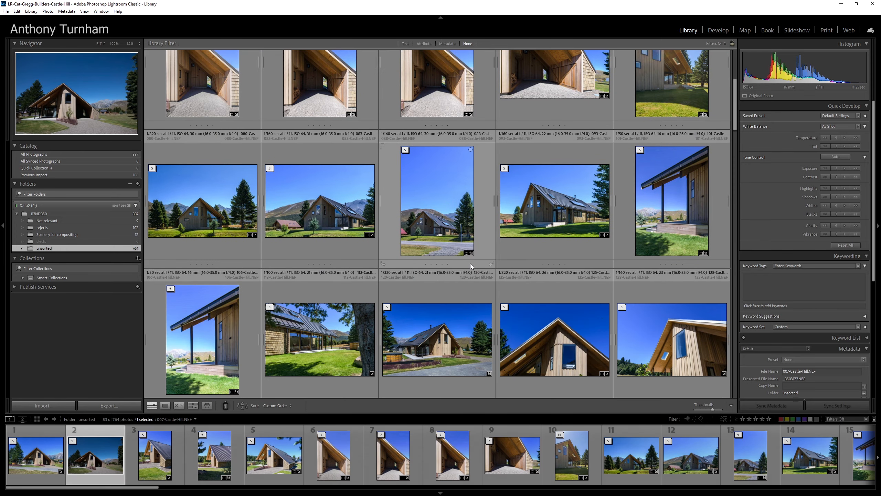
{"action": "scroll", "scroll_direction": "down", "scroll_amount": 3}
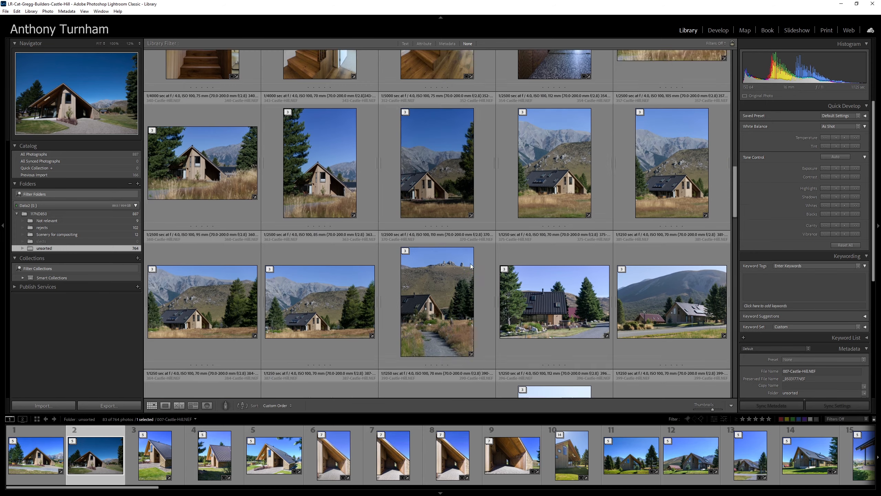
{"action": "scroll", "scroll_direction": "down", "scroll_amount": 3}
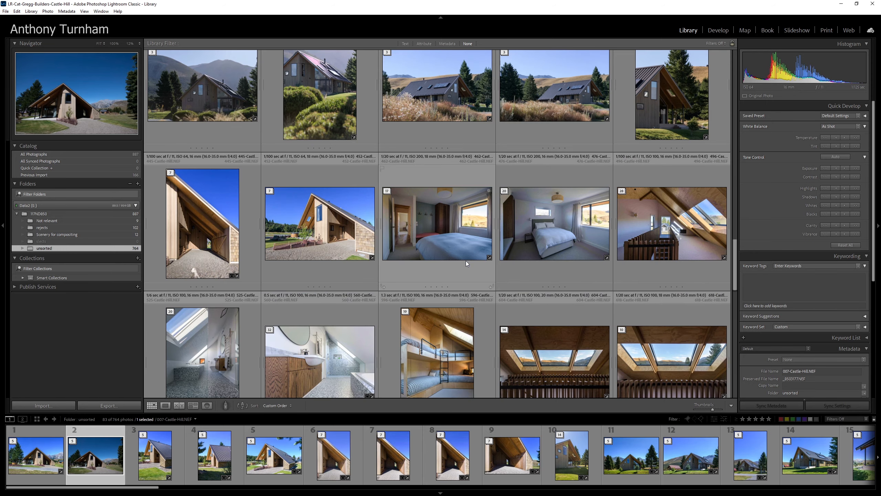
{"action": "scroll", "scroll_direction": "down", "scroll_amount": 3}
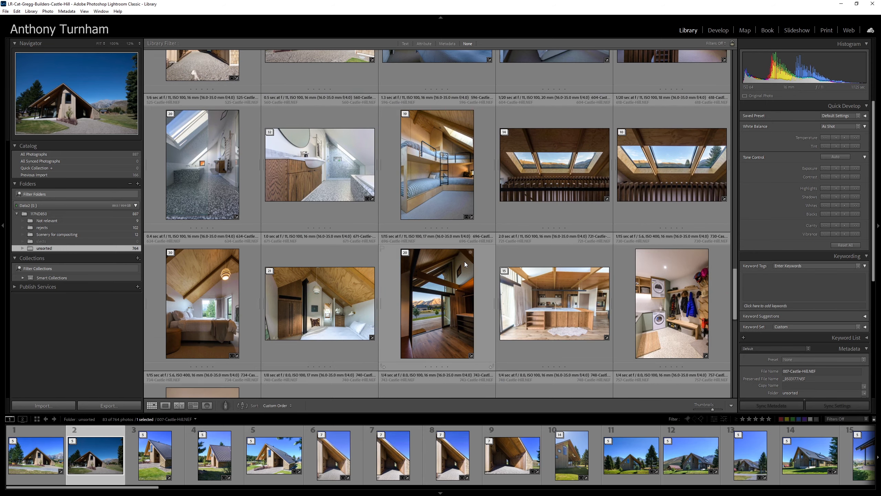
{"action": "scroll", "scroll_direction": "down", "scroll_amount": 3}
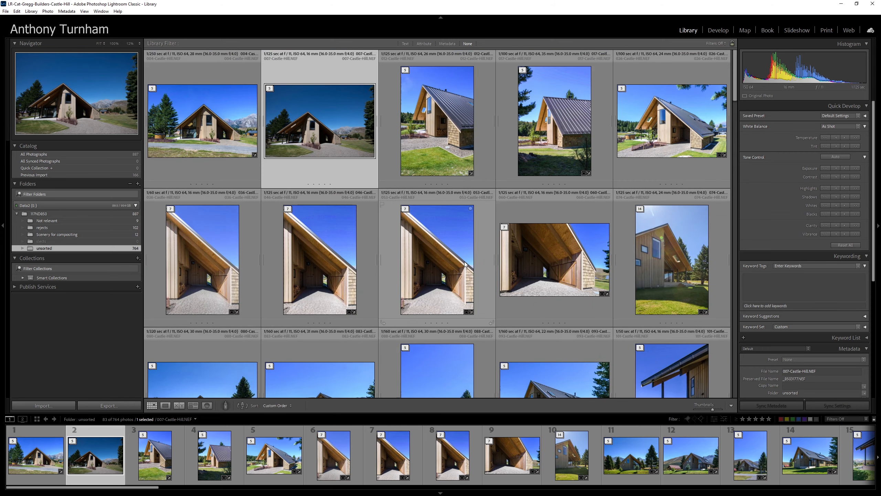
{"action": "mouse_move", "coordinate": [566, 292]}
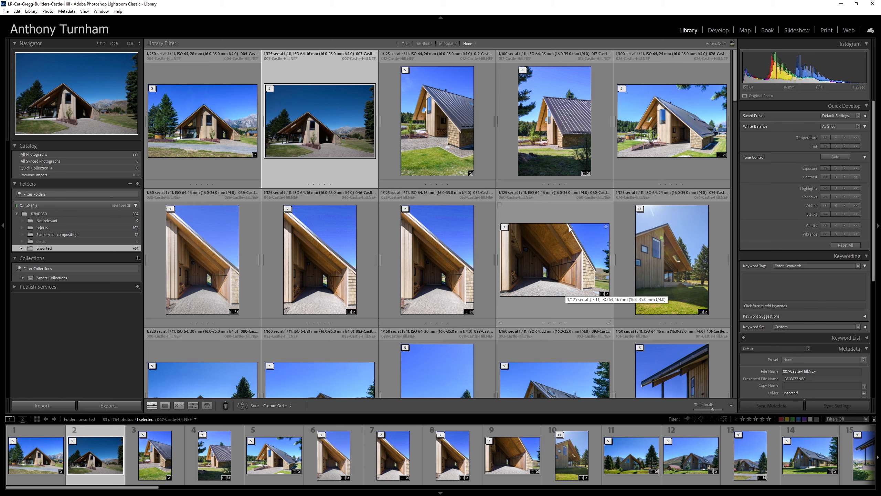
{"action": "mouse_move", "coordinate": [513, 203]}
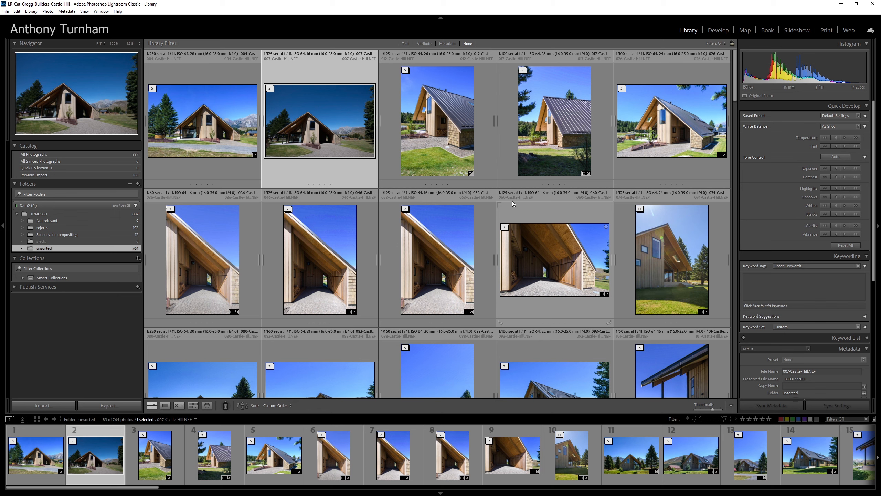
{"action": "mouse_move", "coordinate": [533, 237]}
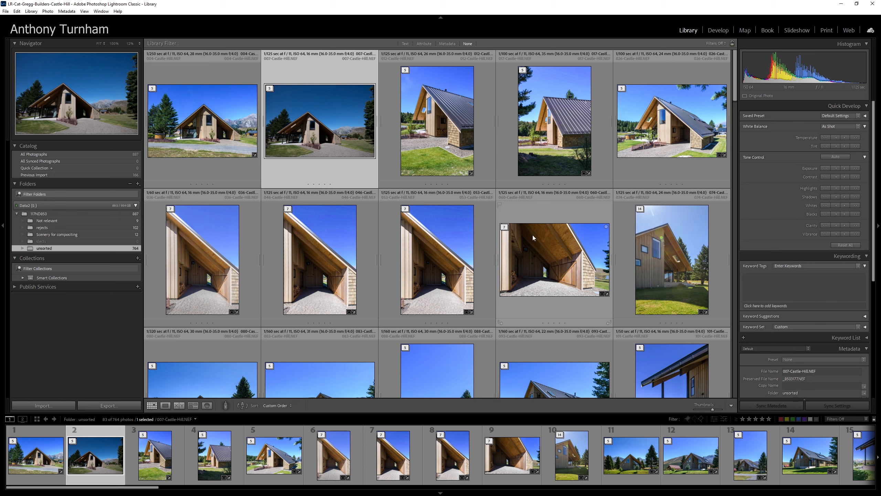
Step: Keep scrolling the grid until the bedroom and twilight exterior shots of the house appear
{"action": "scroll", "scroll_direction": "down", "scroll_amount": 3}
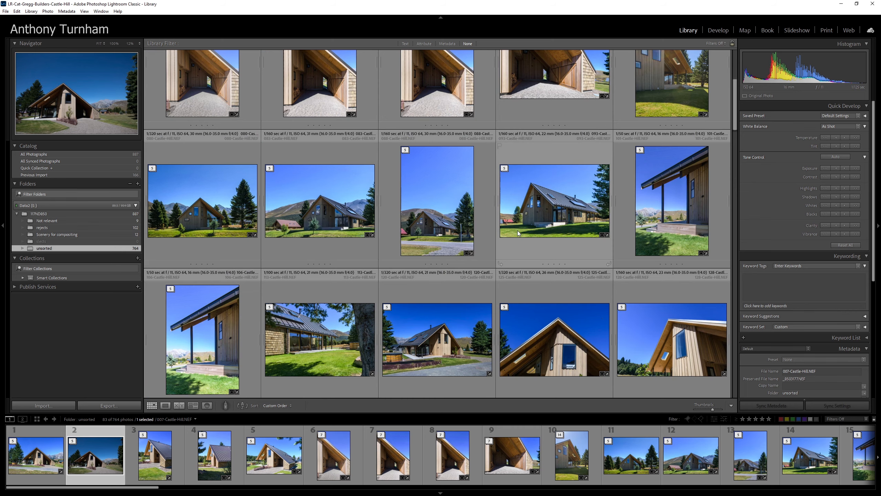
{"action": "mouse_move", "coordinate": [523, 225]}
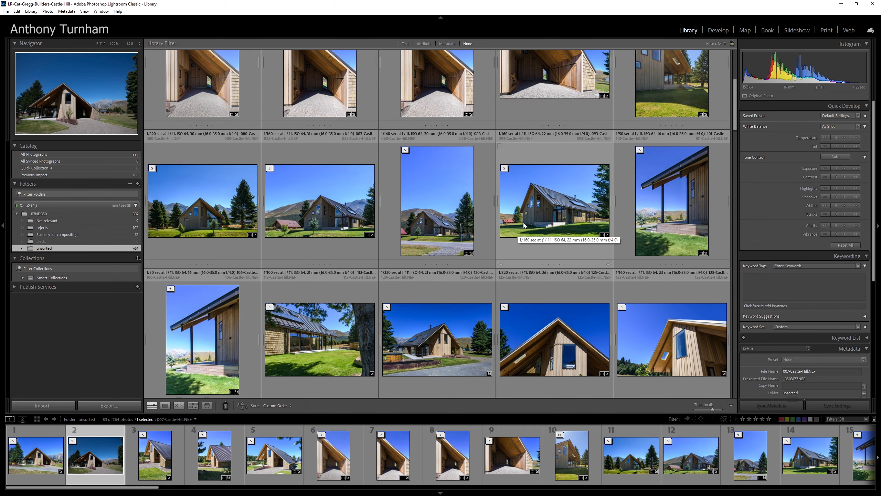
{"action": "scroll", "scroll_direction": "down", "scroll_amount": 3}
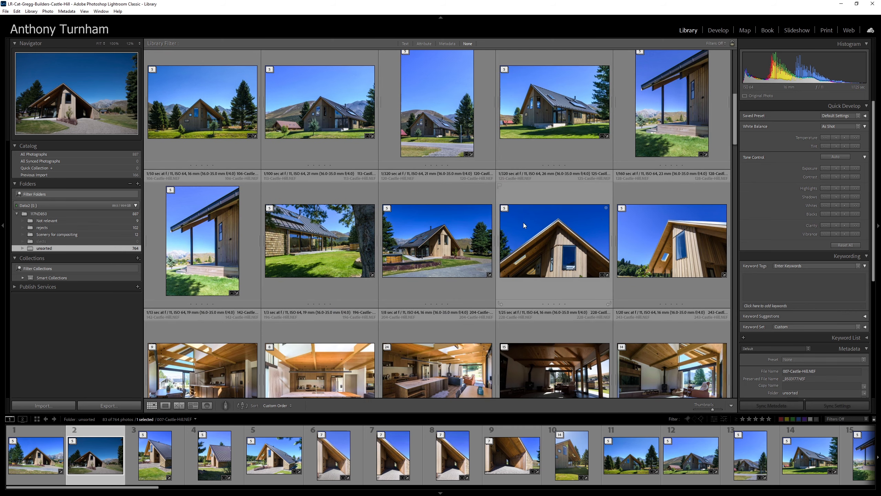
{"action": "mouse_move", "coordinate": [552, 279]}
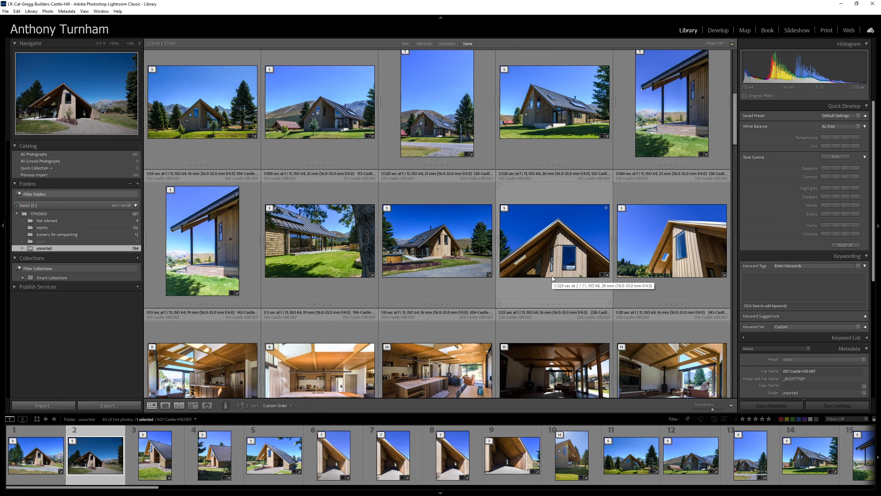
{"action": "scroll", "scroll_direction": "down", "scroll_amount": 3}
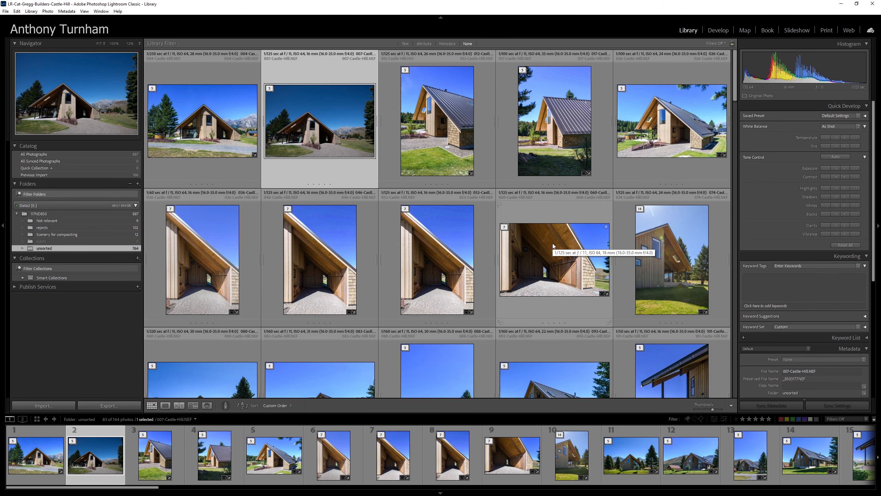
{"action": "mouse_move", "coordinate": [548, 241]}
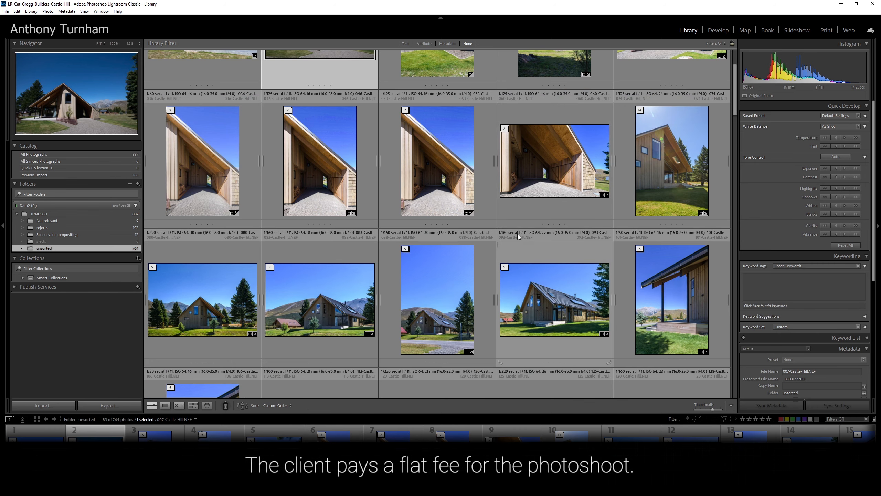
{"action": "mouse_move", "coordinate": [557, 291]}
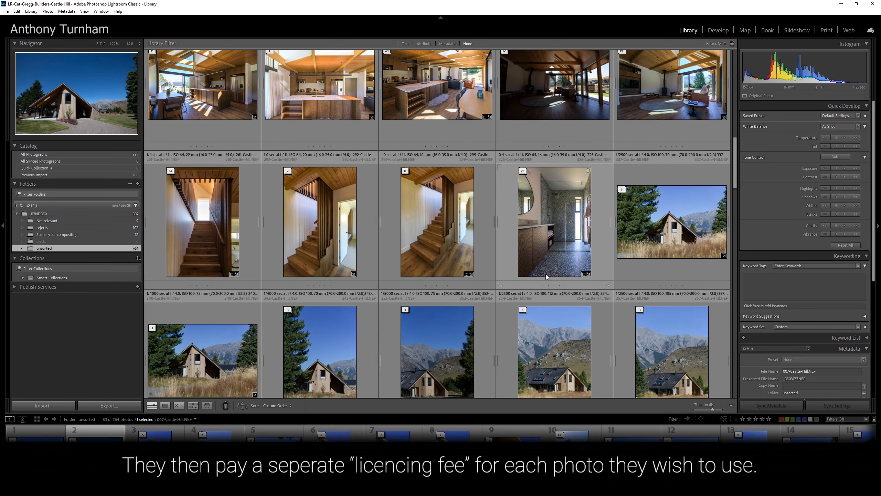
{"action": "scroll", "scroll_direction": "down", "scroll_amount": 3}
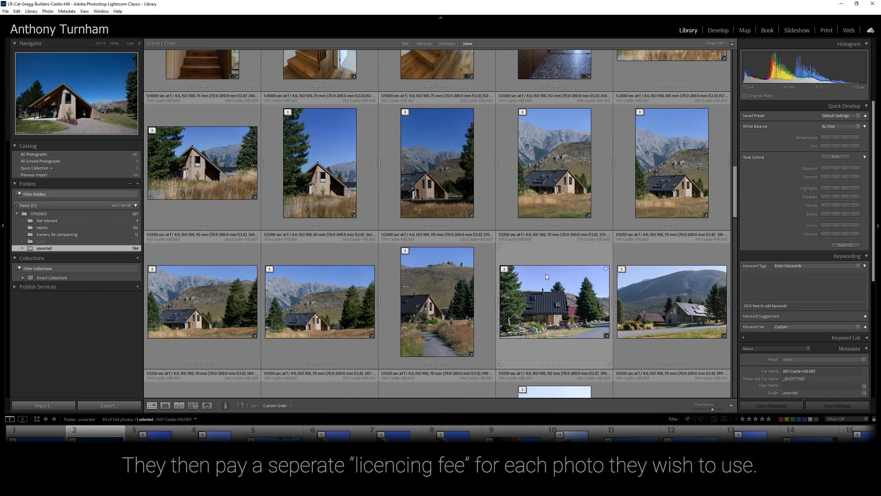
{"action": "scroll", "scroll_direction": "down", "scroll_amount": 3}
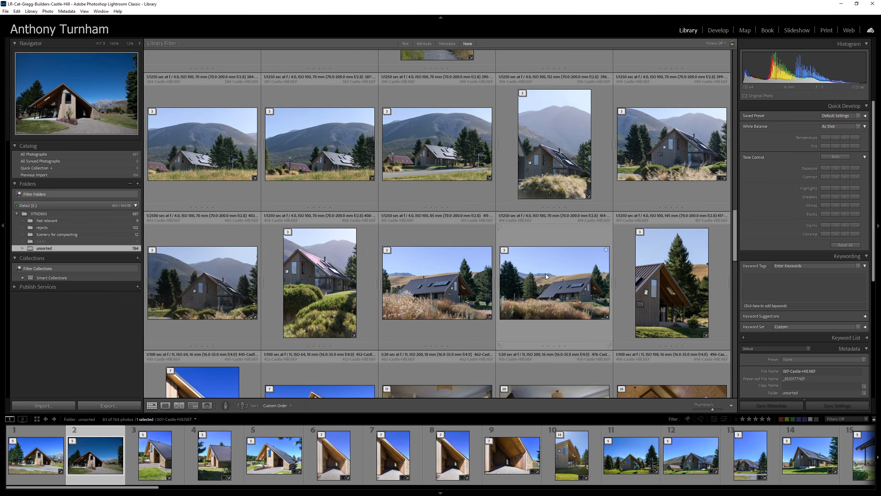
{"action": "scroll", "scroll_direction": "down", "scroll_amount": 3}
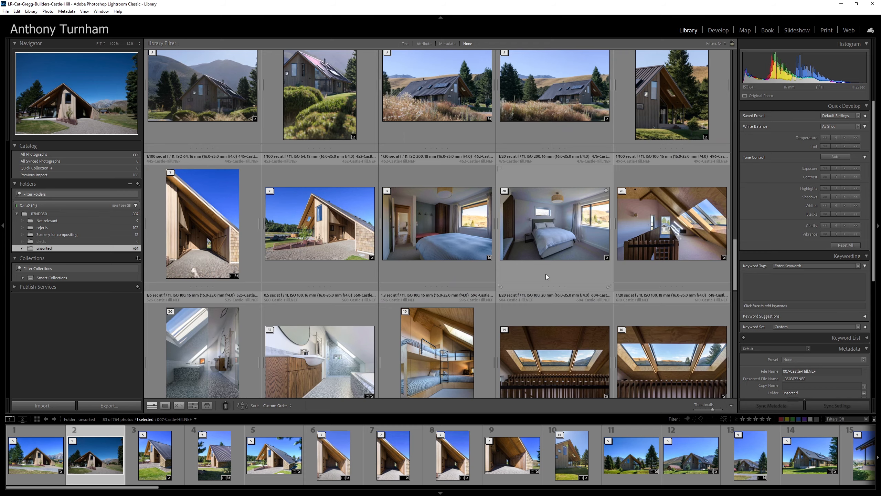
{"action": "scroll", "scroll_direction": "down", "scroll_amount": 3}
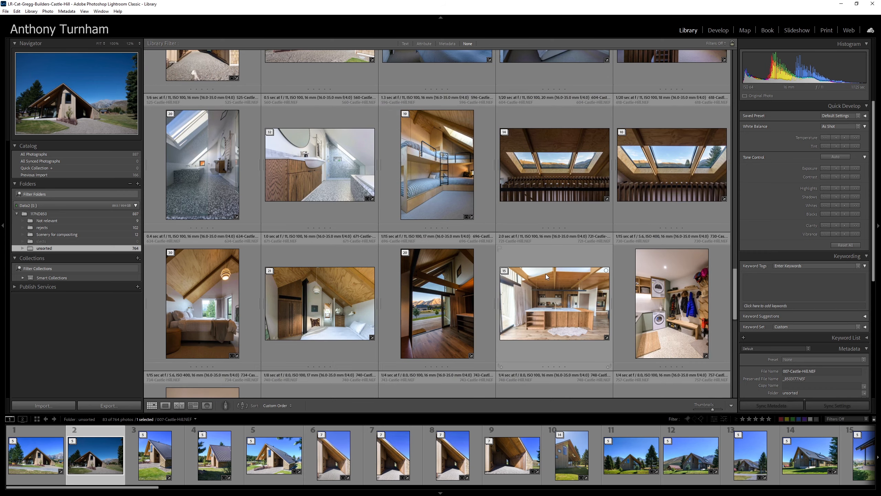
{"action": "scroll", "scroll_direction": "down", "scroll_amount": 3}
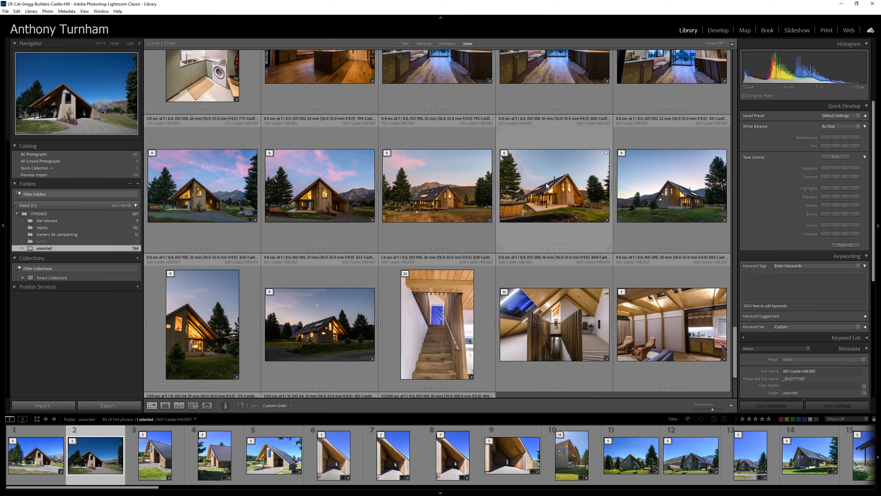
Step: Show the twilight gabled-house photo full-size in loupe and move to the neighbouring frame
{"action": "left_click", "coordinate": [320, 185]}
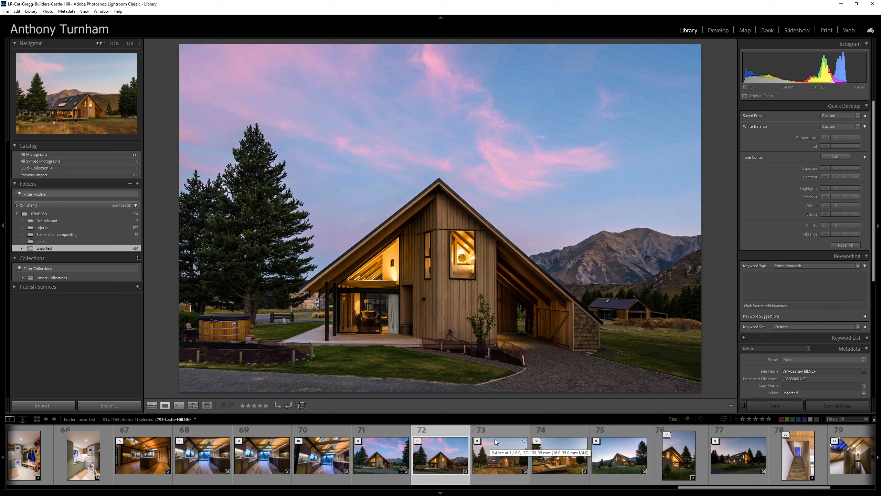
{"action": "left_click", "coordinate": [441, 455]}
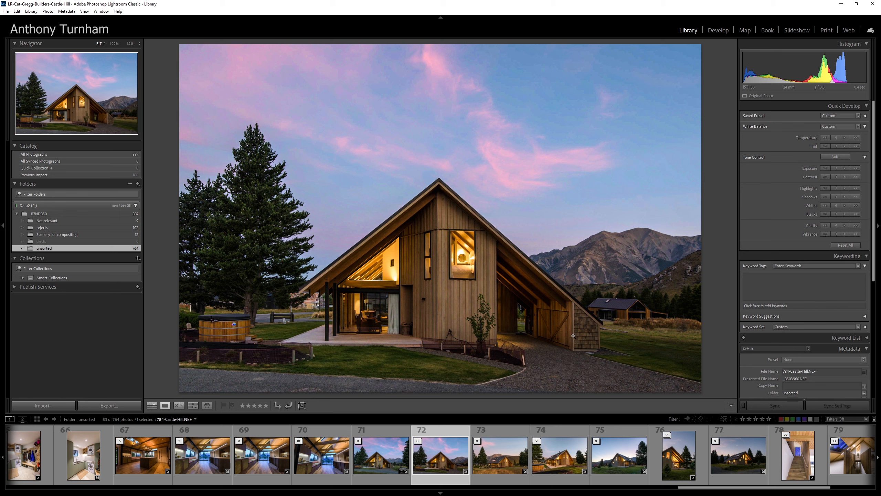
{"action": "mouse_move", "coordinate": [588, 273]}
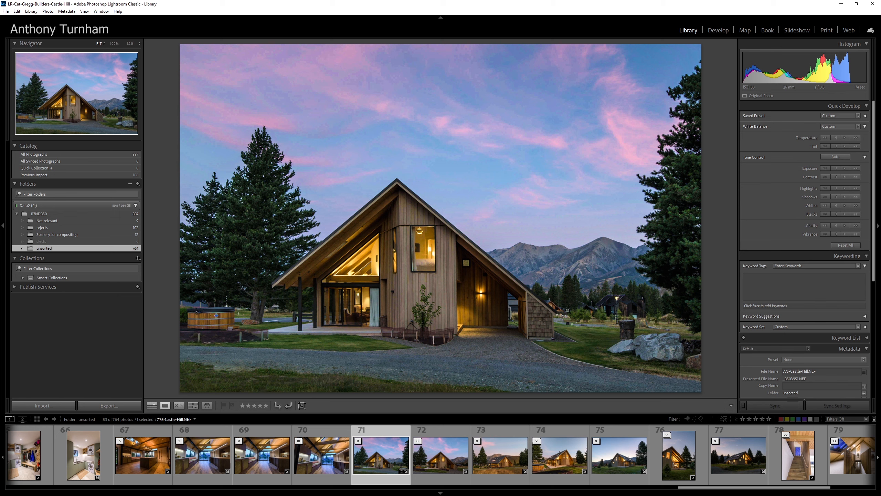
{"action": "mouse_move", "coordinate": [620, 286]}
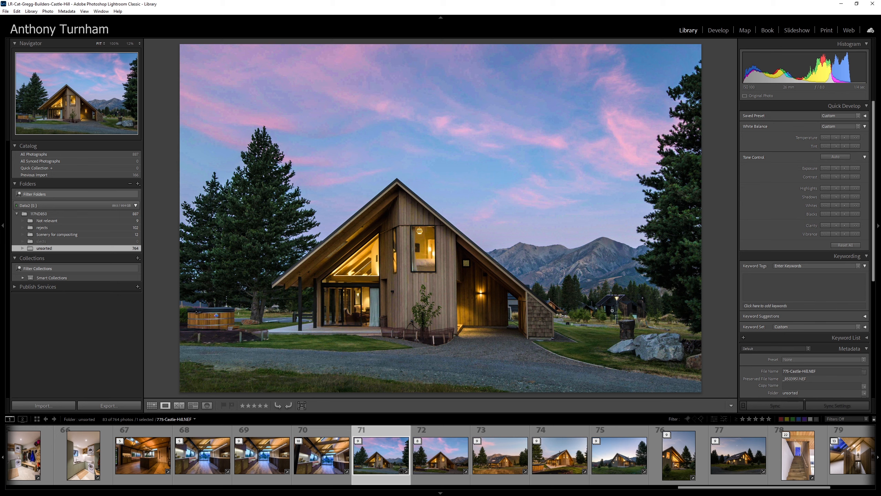
{"action": "mouse_move", "coordinate": [609, 310]}
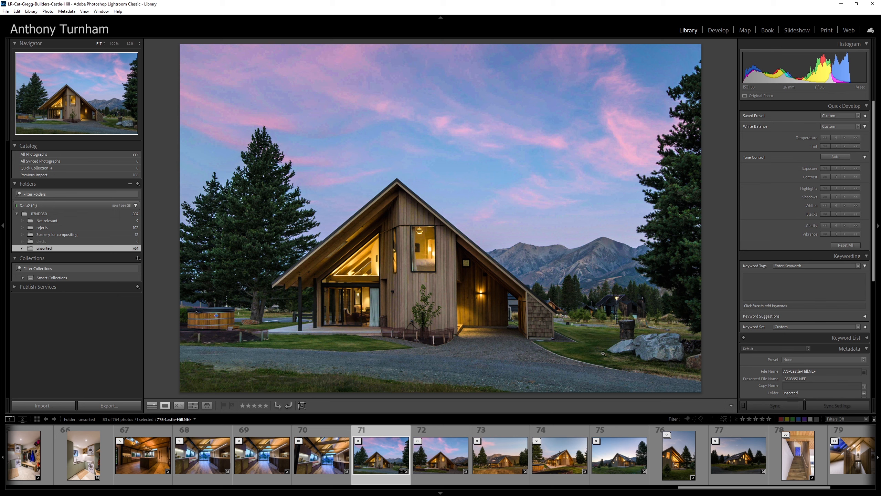
{"action": "mouse_move", "coordinate": [606, 352]}
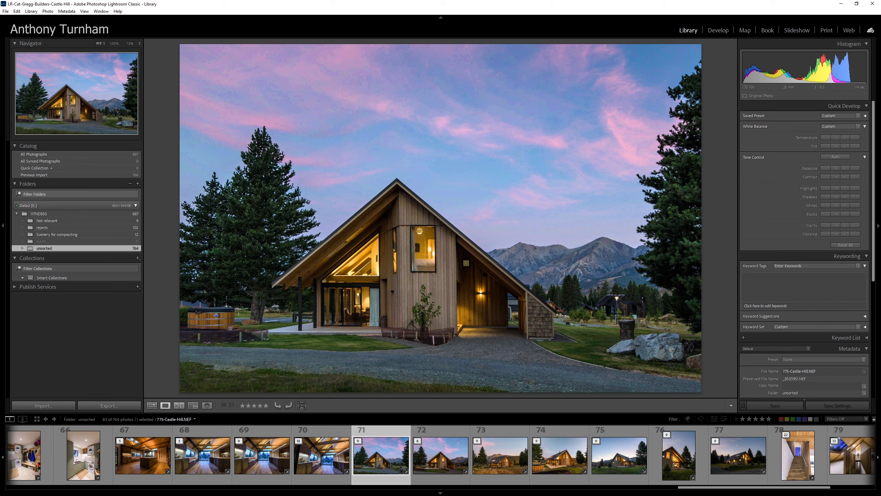
{"action": "mouse_move", "coordinate": [587, 362]}
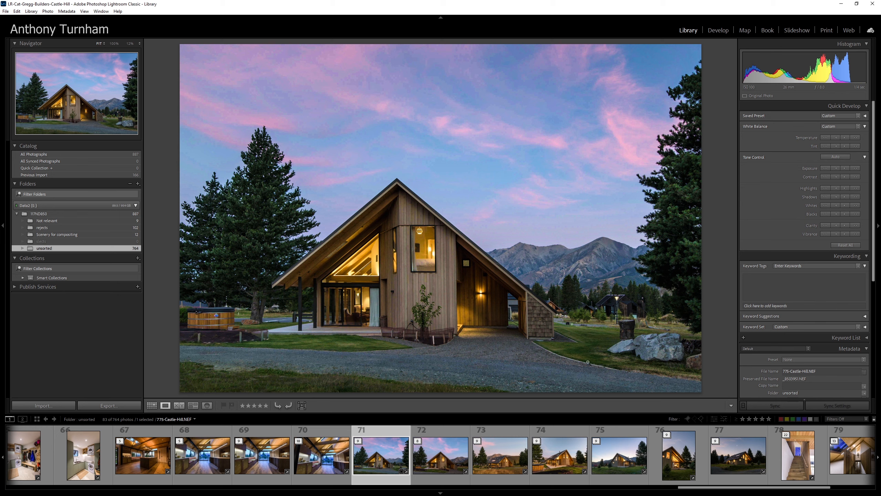
{"action": "mouse_move", "coordinate": [510, 359]}
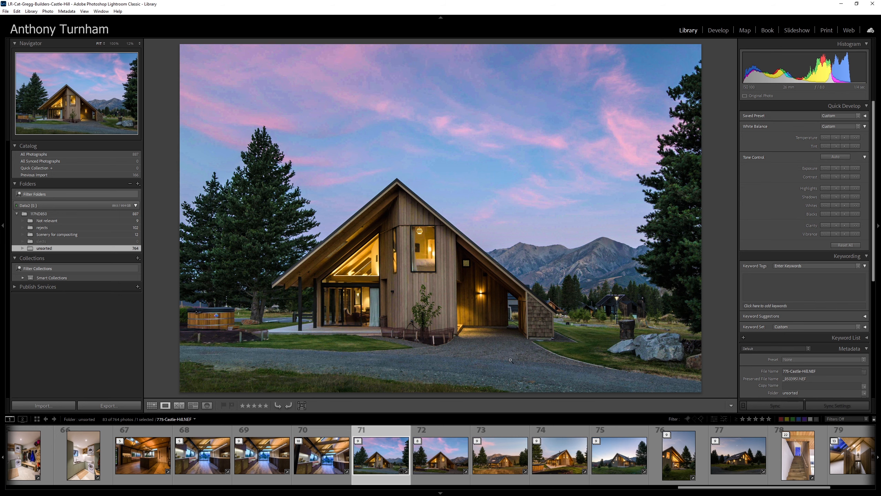
{"action": "mouse_move", "coordinate": [517, 365]}
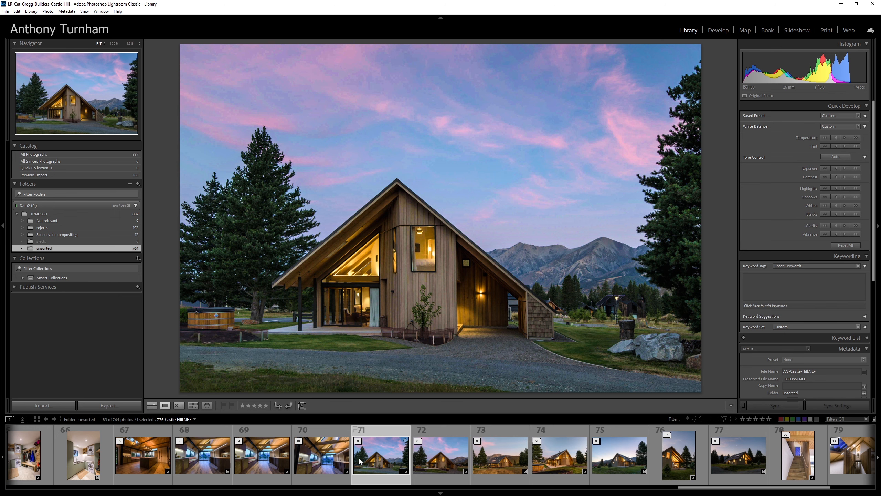
{"action": "mouse_move", "coordinate": [394, 448]}
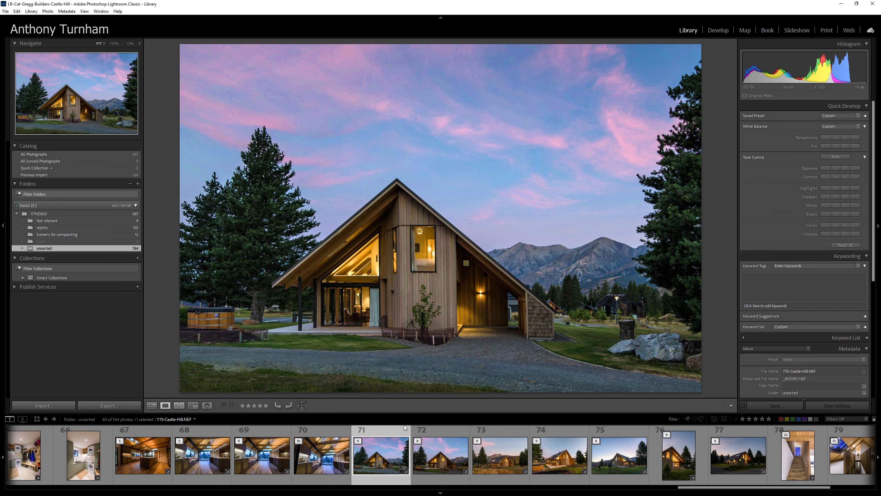
{"action": "mouse_move", "coordinate": [577, 365]}
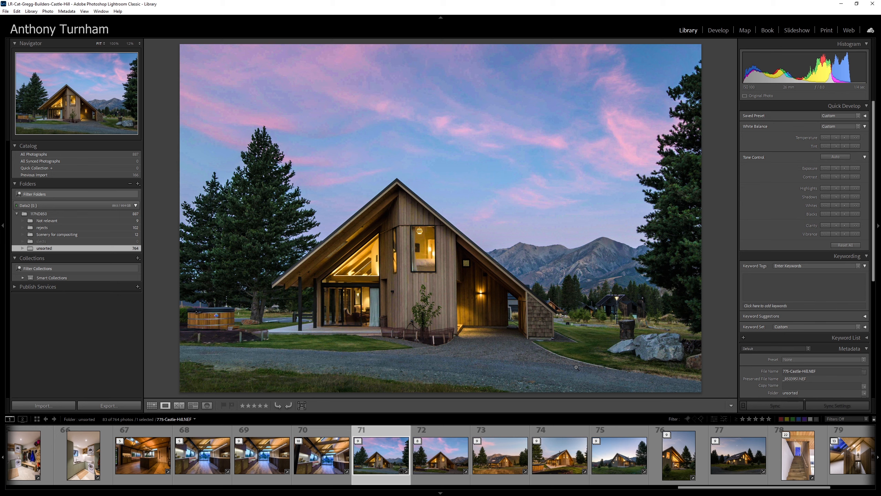
{"action": "mouse_move", "coordinate": [602, 256]}
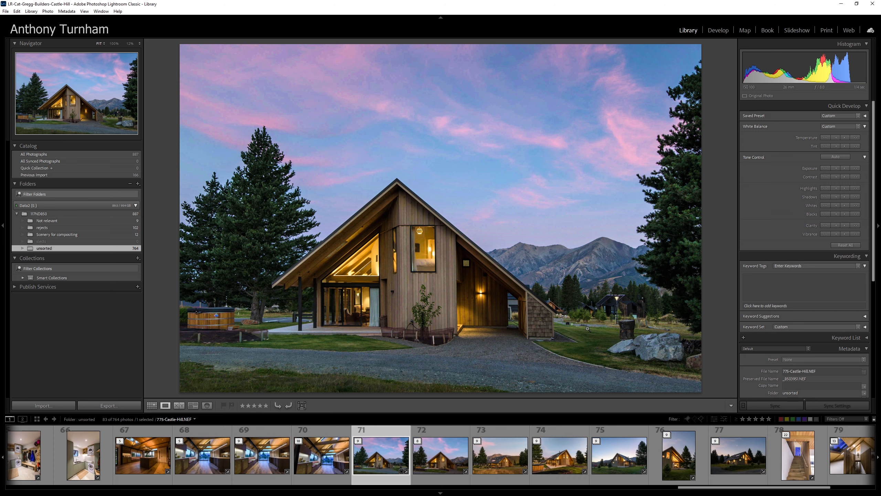
{"action": "mouse_move", "coordinate": [602, 255]}
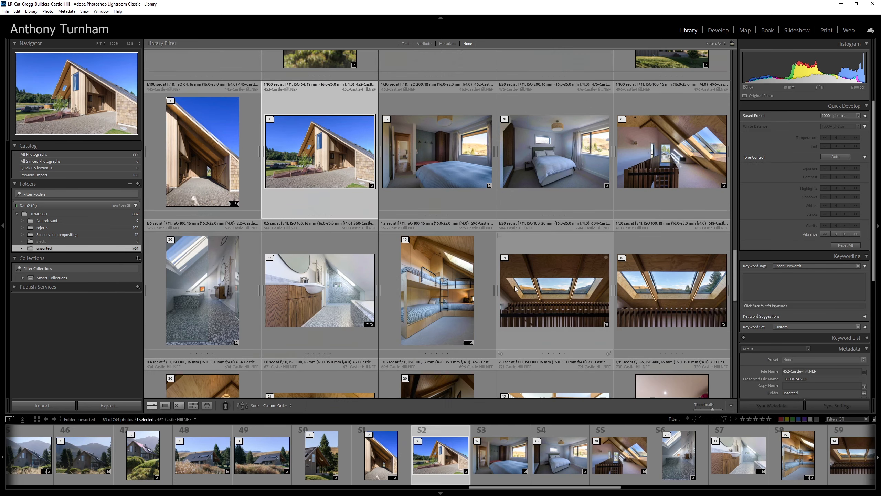
Step: Enter Develop on the sunny exterior, view the bedroom and bathroom shots, then select the bracketed exterior exposures
{"action": "scroll", "scroll_direction": "down", "scroll_amount": 3}
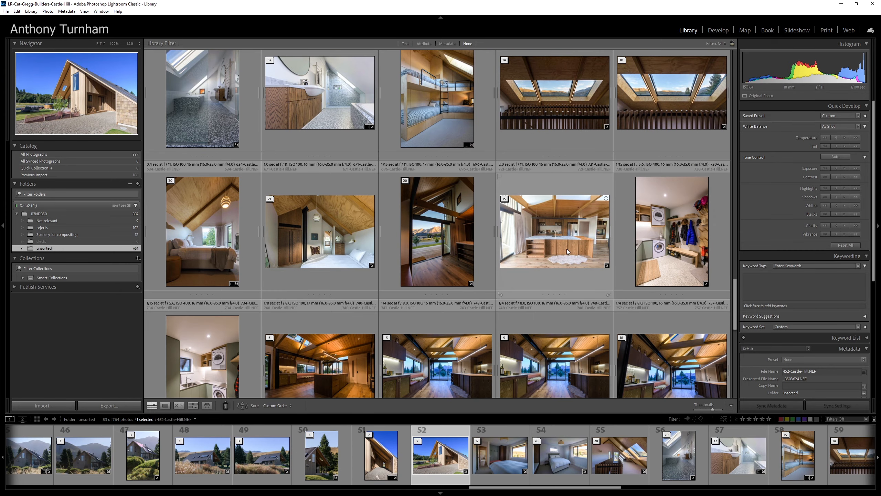
{"action": "left_click", "coordinate": [717, 29]}
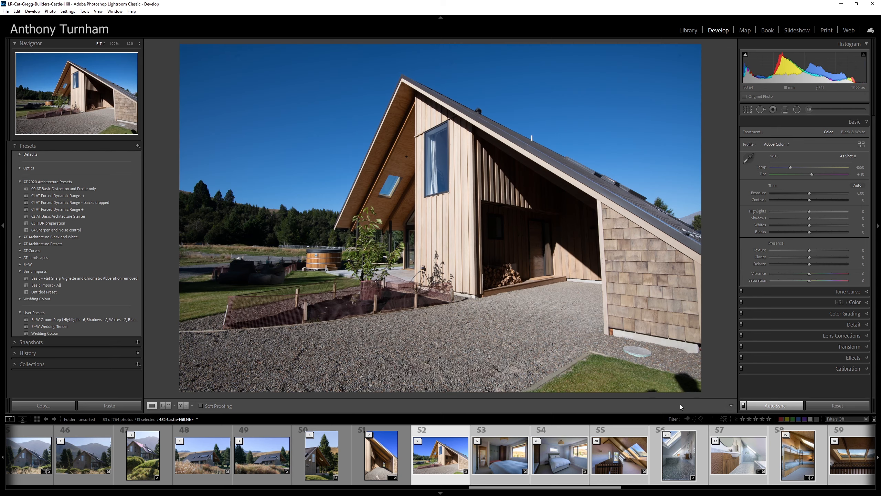
{"action": "left_click", "coordinate": [499, 454]}
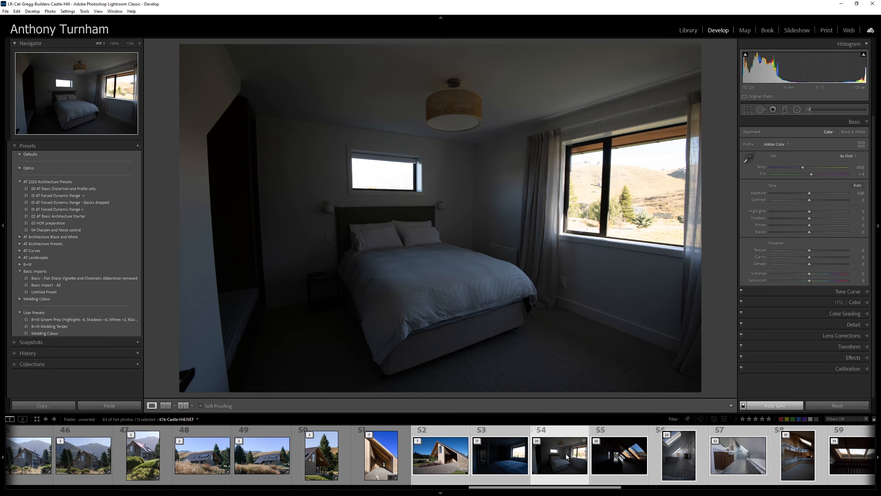
{"action": "mouse_move", "coordinate": [562, 454]}
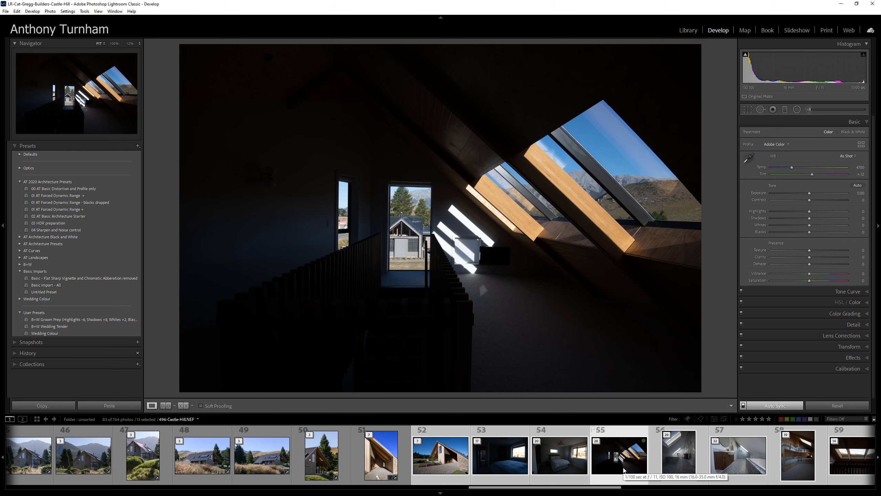
{"action": "left_click", "coordinate": [678, 454]}
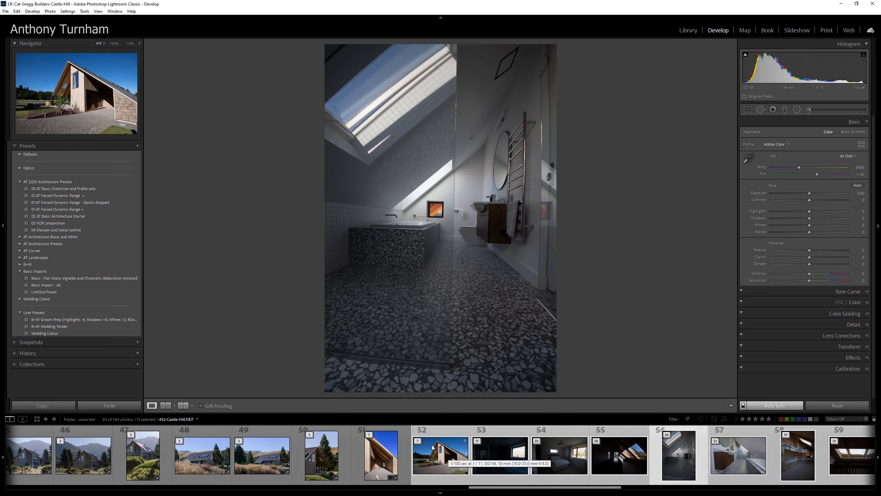
{"action": "left_click", "coordinate": [499, 454]}
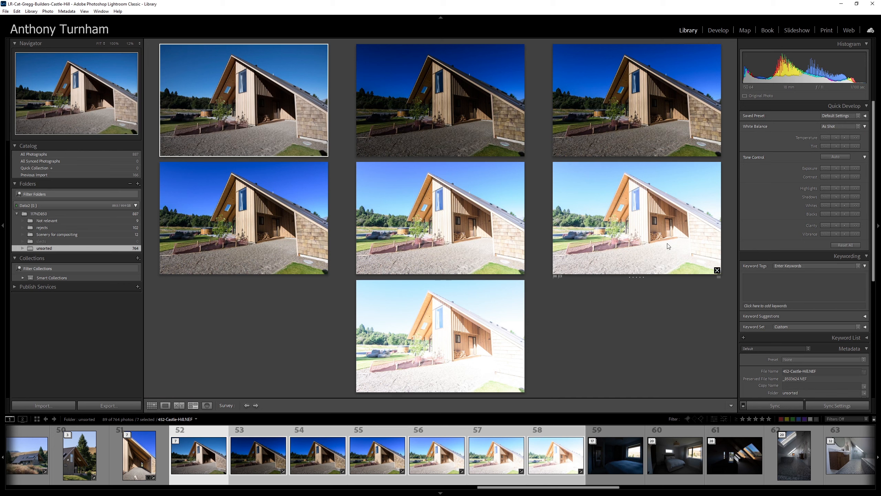
{"action": "mouse_move", "coordinate": [571, 350]}
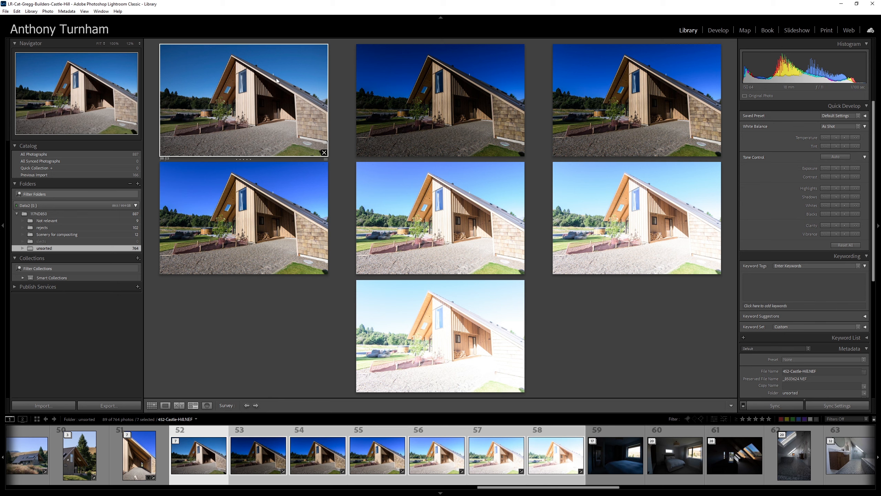
{"action": "mouse_move", "coordinate": [320, 108]}
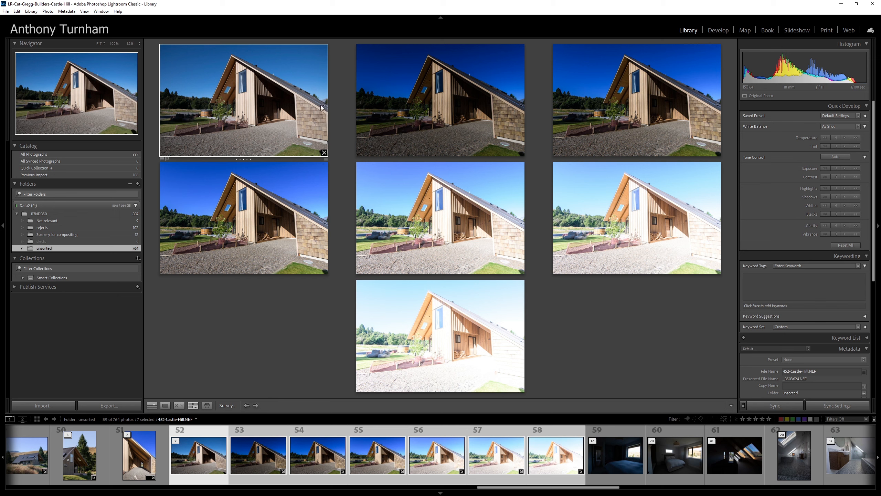
{"action": "mouse_move", "coordinate": [268, 99]}
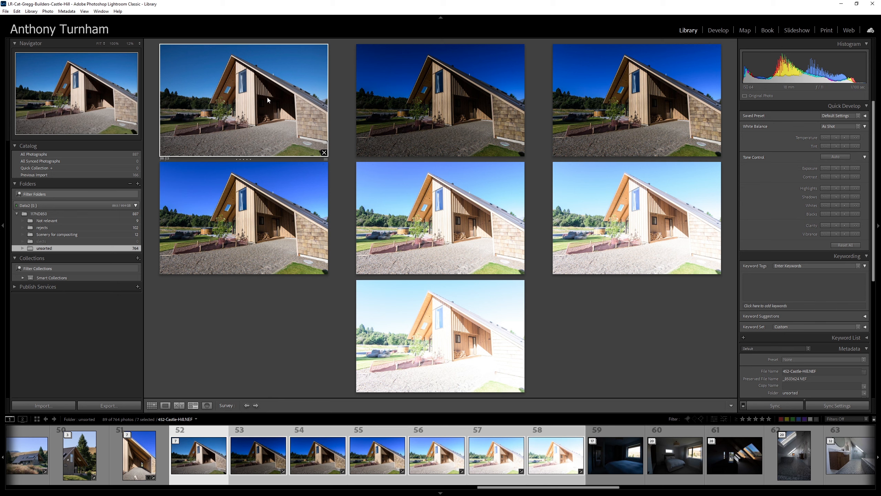
{"action": "mouse_move", "coordinate": [276, 97]}
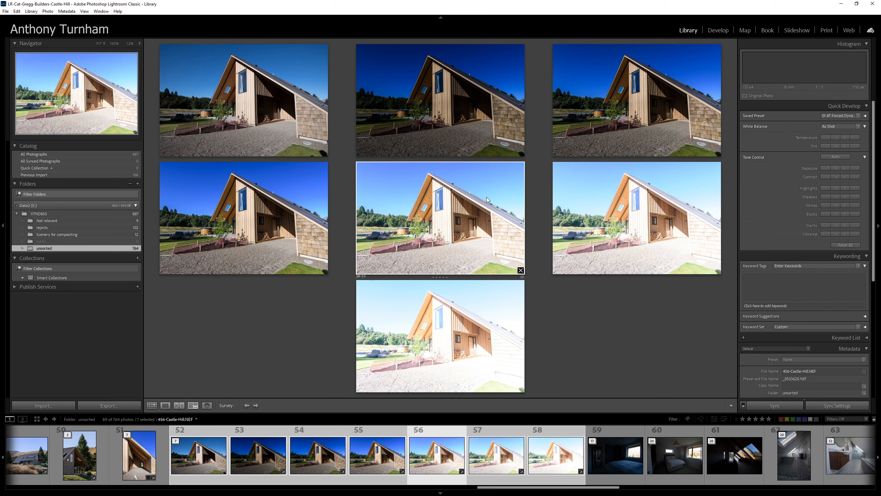
{"action": "mouse_move", "coordinate": [686, 226]}
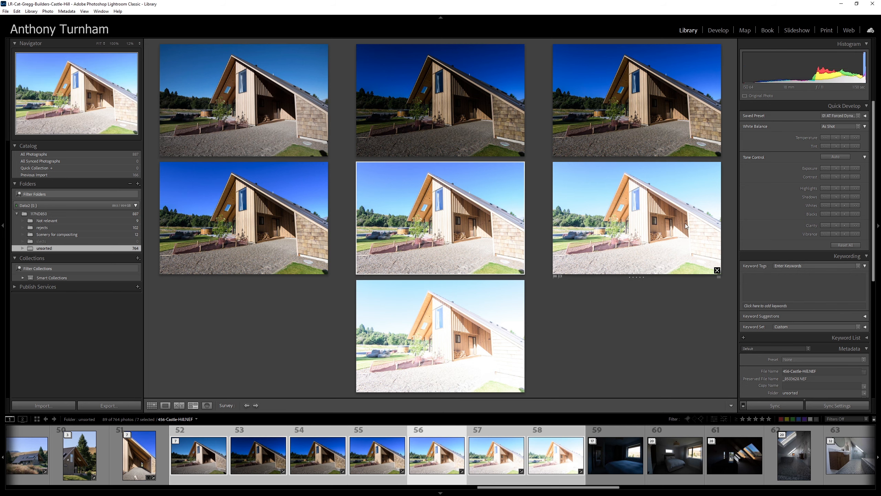
{"action": "mouse_move", "coordinate": [680, 219]}
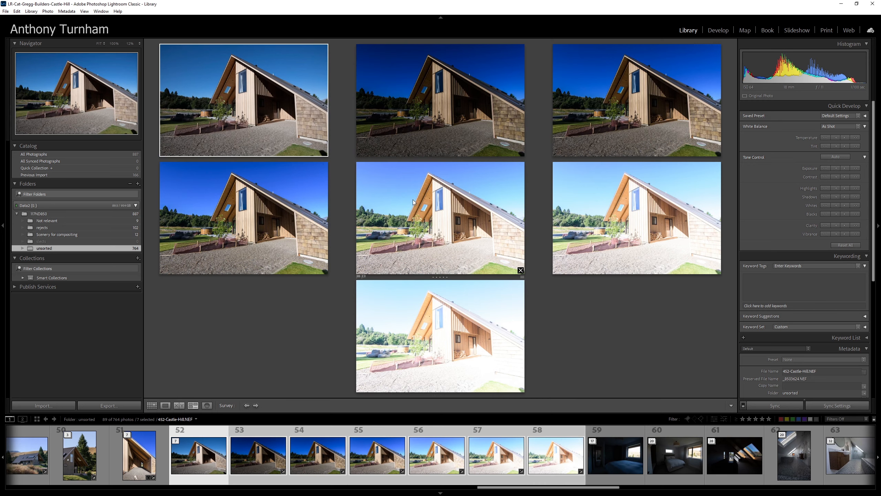
{"action": "mouse_move", "coordinate": [405, 197]}
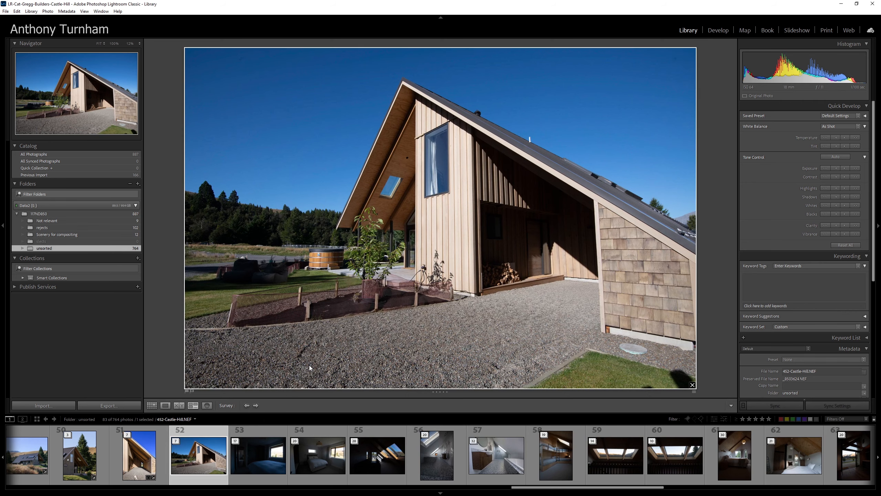
Step: Raise the house photo's Shadows to about +37 and keep the Camera Flat profile in the Profile Browser
{"action": "left_click", "coordinate": [717, 29]}
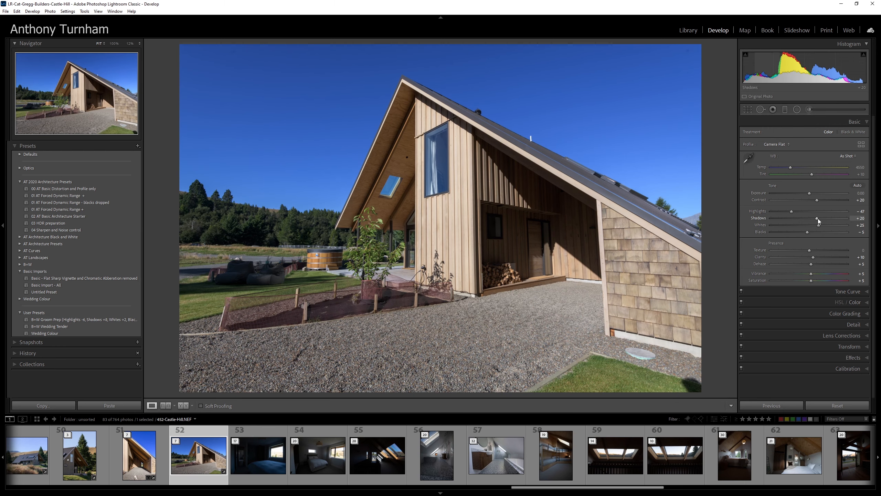
{"action": "left_click_drag", "start_coordinate": [802, 218], "coordinate": [810, 219]}
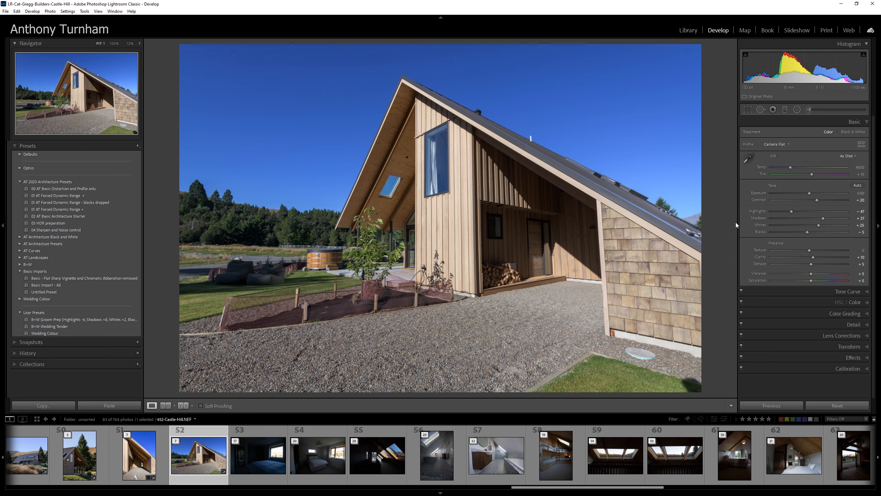
{"action": "left_click", "coordinate": [776, 143]}
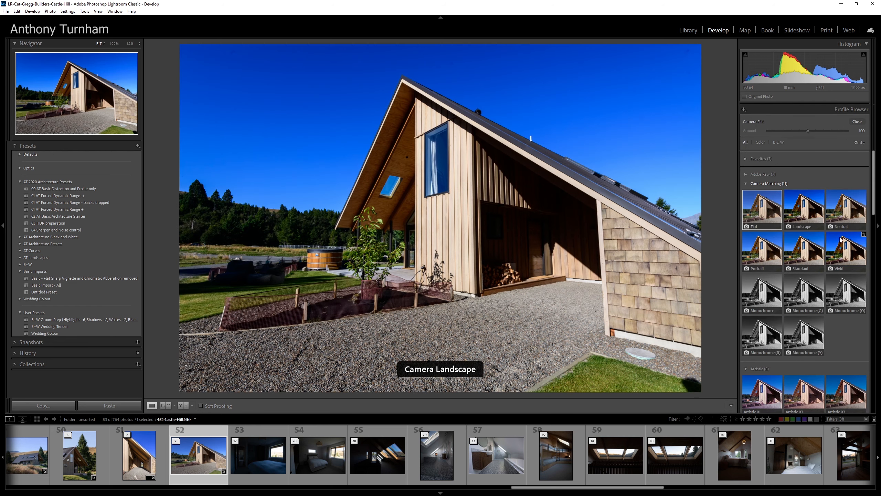
{"action": "left_click", "coordinate": [761, 205]}
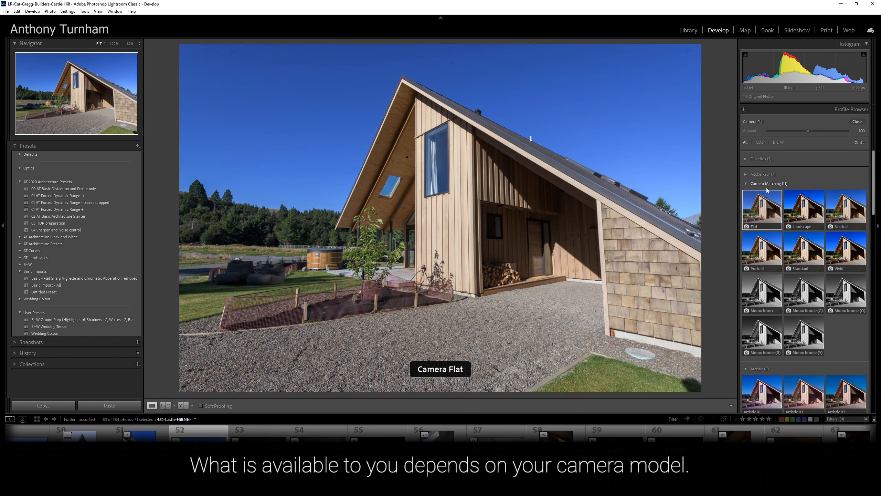
{"action": "left_click", "coordinate": [769, 184]}
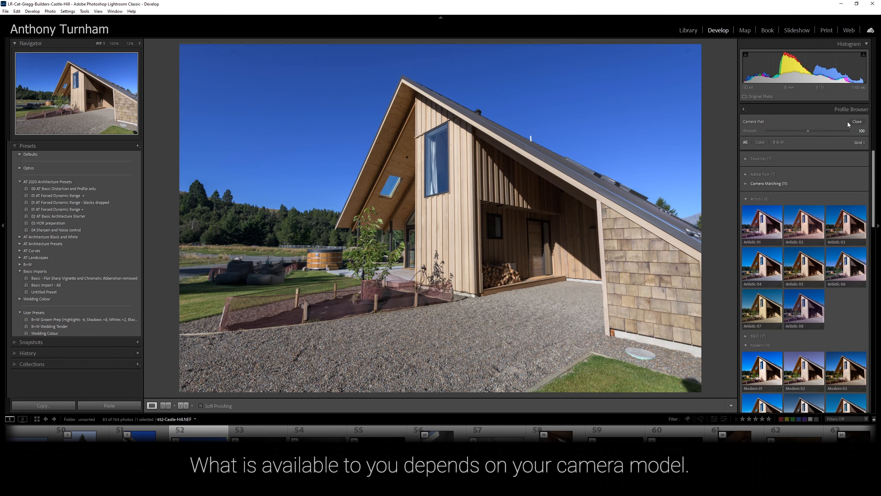
{"action": "left_click", "coordinate": [857, 121]}
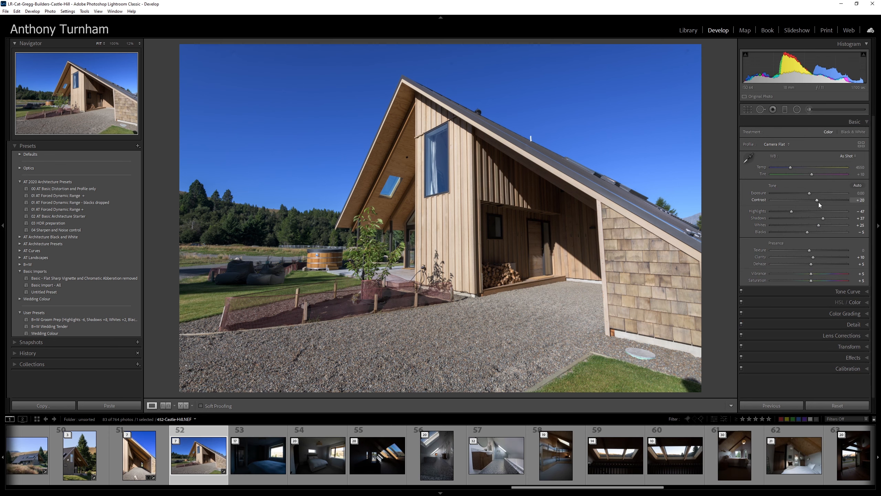
Step: Increase Contrast to about +28 and Clarity to about +24
{"action": "left_click_drag", "start_coordinate": [817, 200], "coordinate": [824, 200]}
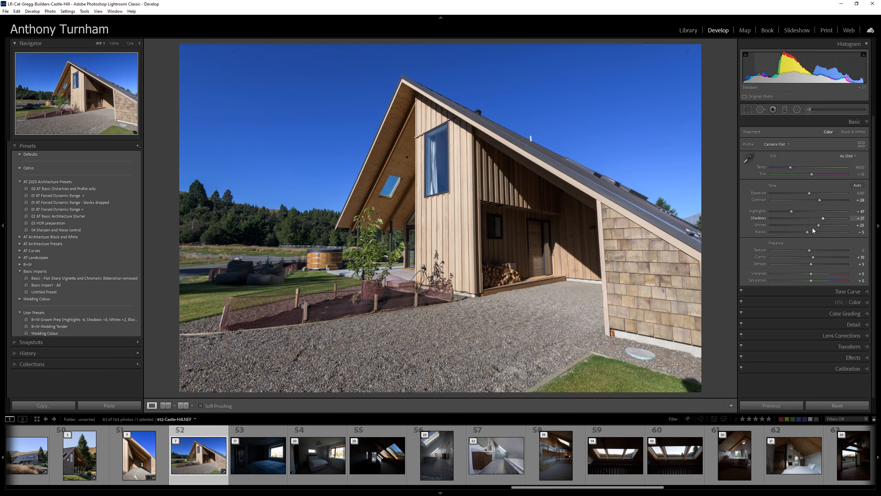
{"action": "left_click_drag", "start_coordinate": [826, 257], "coordinate": [835, 257]}
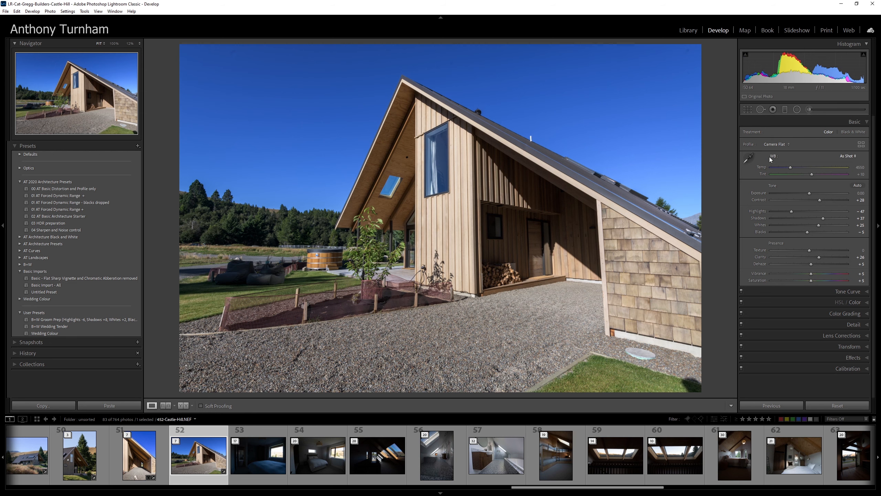
{"action": "mouse_move", "coordinate": [818, 219]}
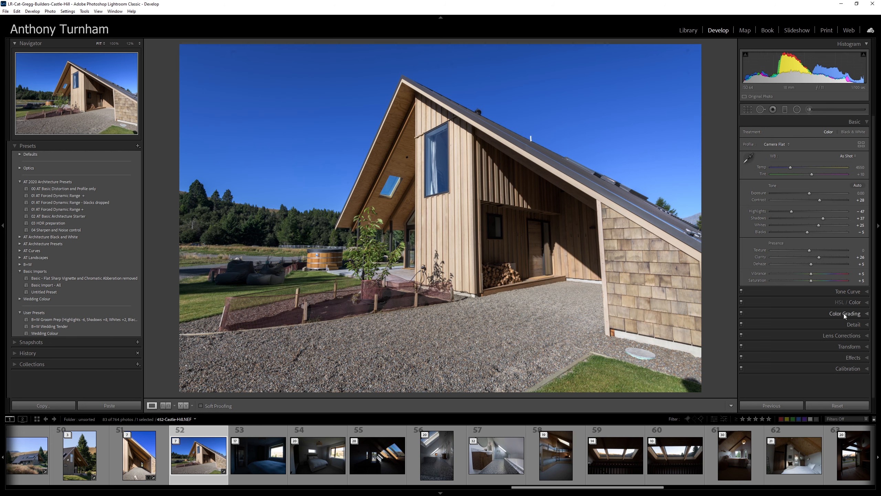
{"action": "left_click", "coordinate": [842, 334]}
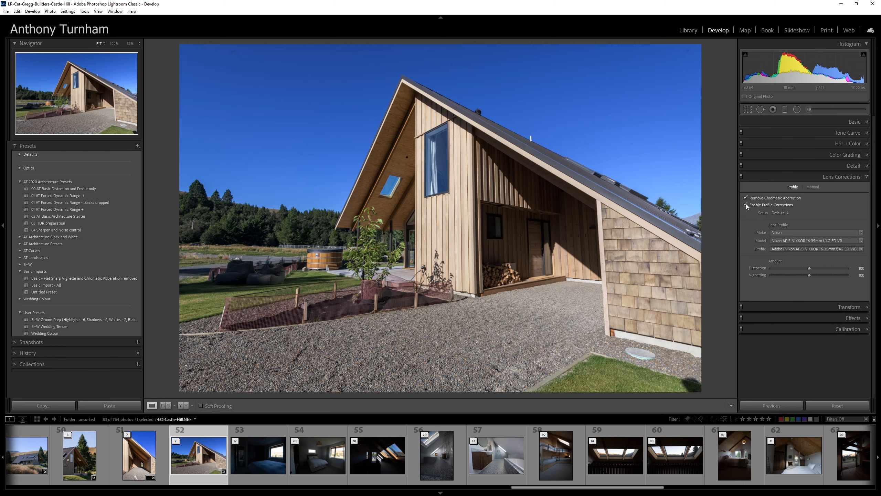
{"action": "left_click", "coordinate": [746, 205]}
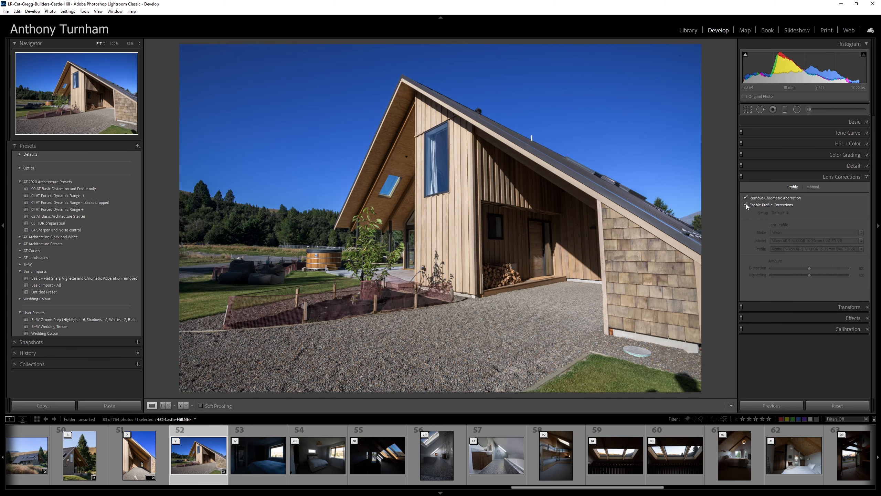
{"action": "left_click", "coordinate": [745, 205]}
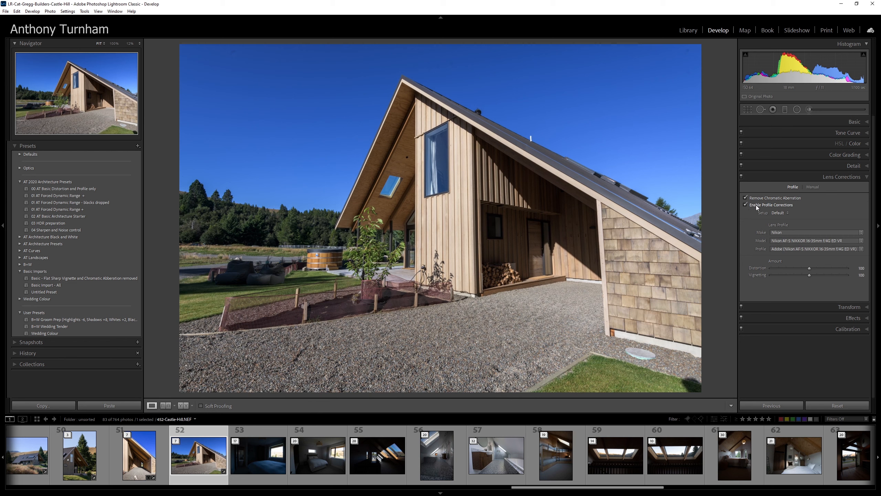
{"action": "left_click", "coordinate": [842, 177]}
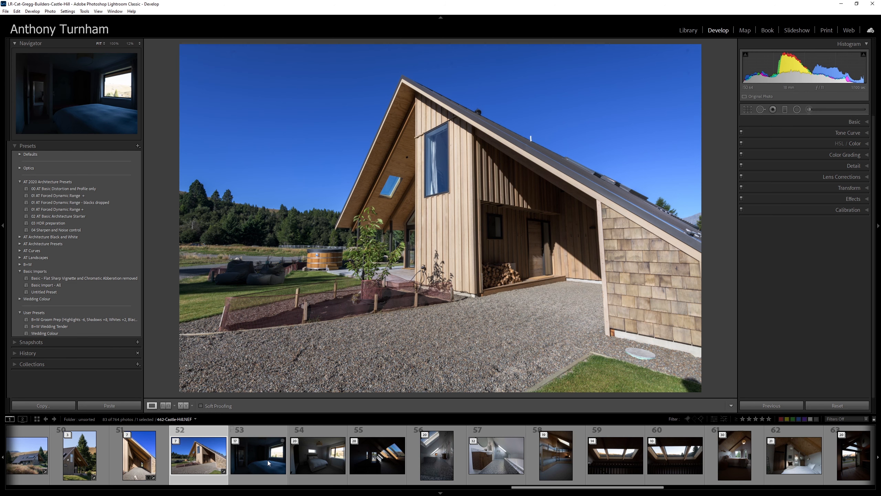
Step: Select the dark bedroom photo and scroll the filmstrip toward its bracketed exposures
{"action": "left_click", "coordinate": [257, 455]}
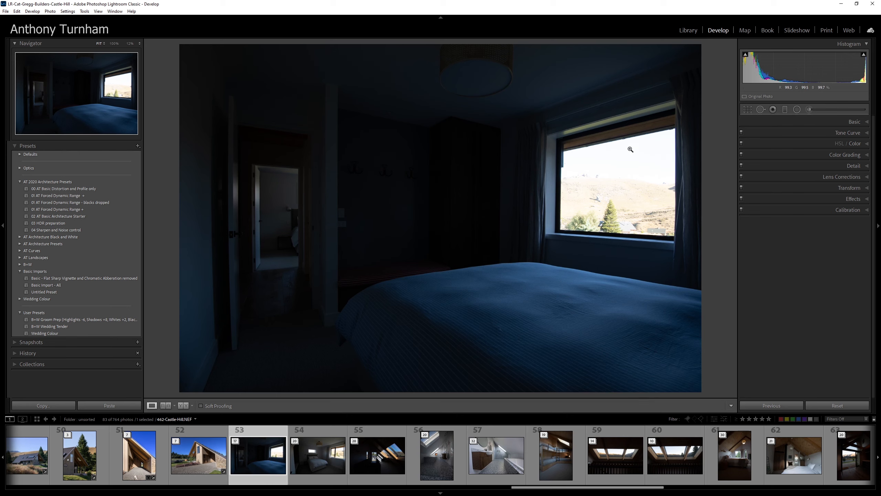
{"action": "mouse_move", "coordinate": [566, 201]}
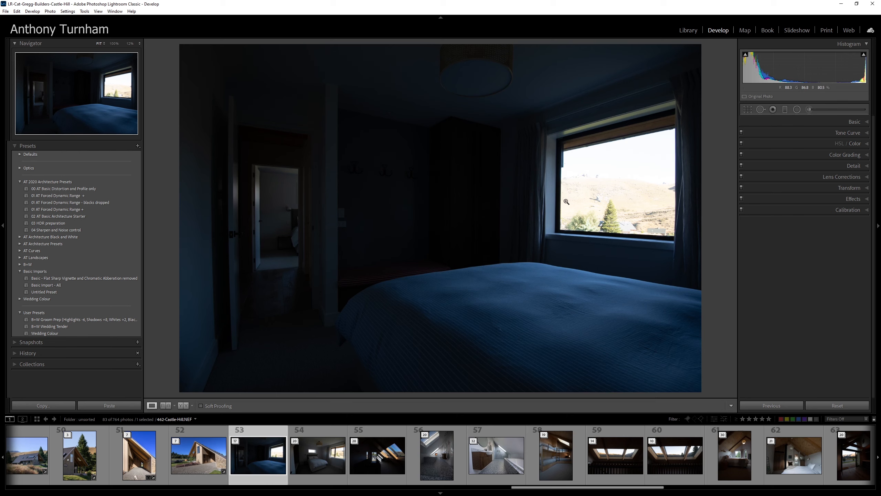
{"action": "mouse_move", "coordinate": [594, 219]}
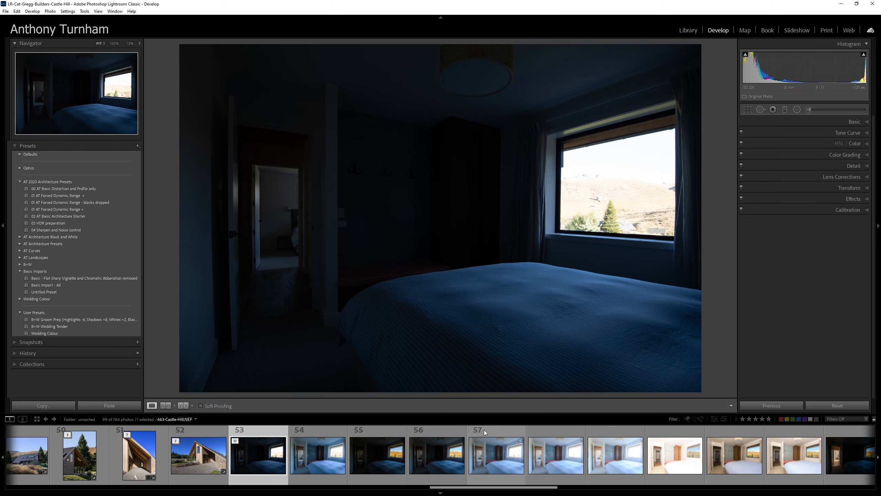
{"action": "scroll", "scroll_direction": "right", "scroll_amount": 3}
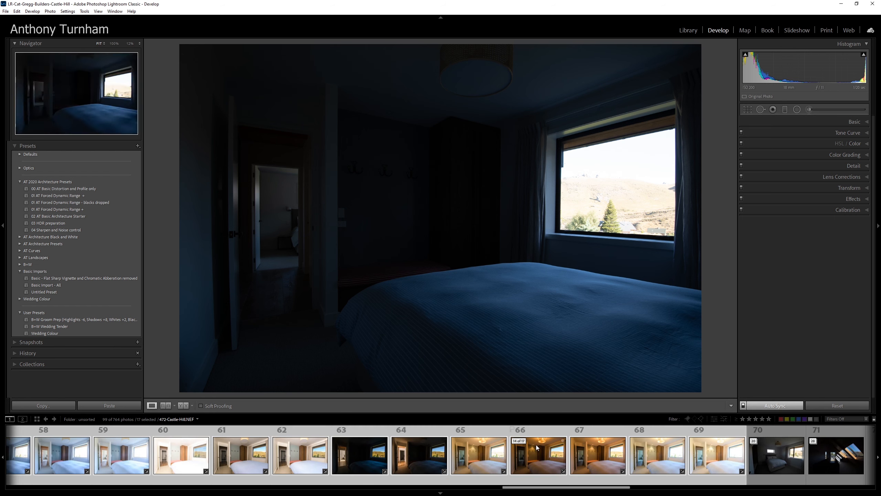
Step: Compare the selected bedroom brackets side by side and inspect several exposures individually
{"action": "left_click", "coordinate": [688, 30]}
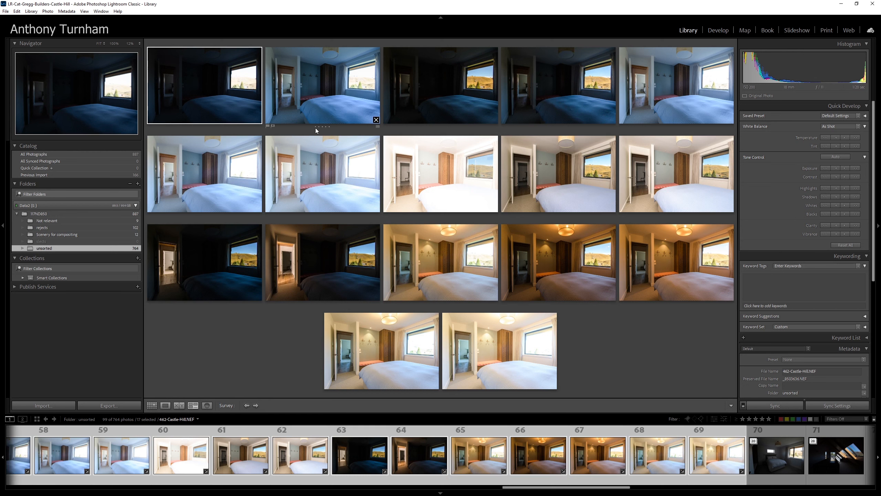
{"action": "mouse_move", "coordinate": [527, 135]}
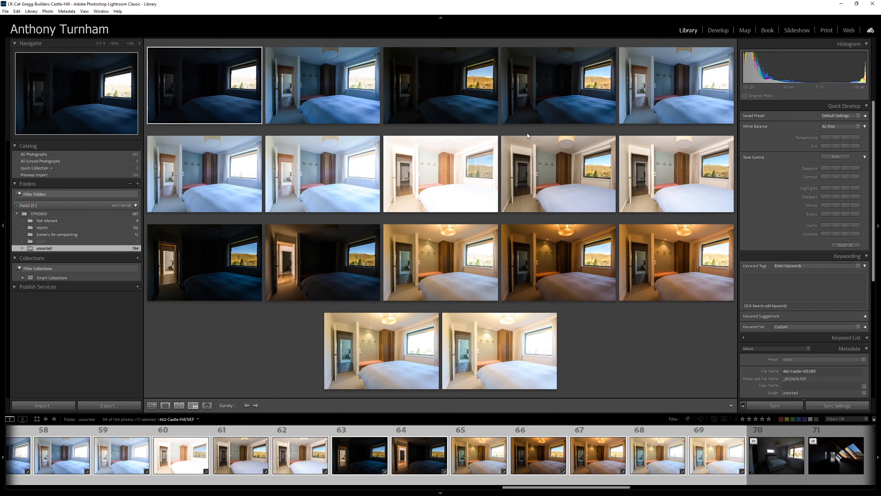
{"action": "mouse_move", "coordinate": [249, 102]}
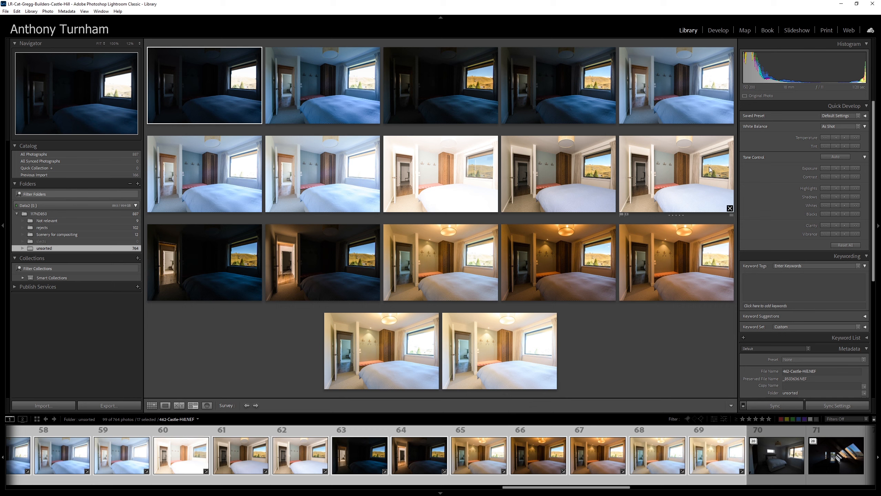
{"action": "mouse_move", "coordinate": [681, 179]}
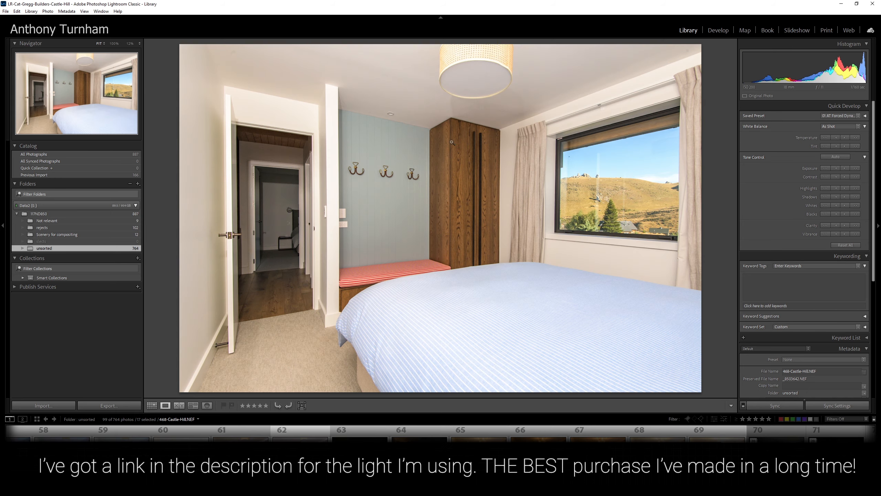
{"action": "mouse_move", "coordinate": [447, 345]}
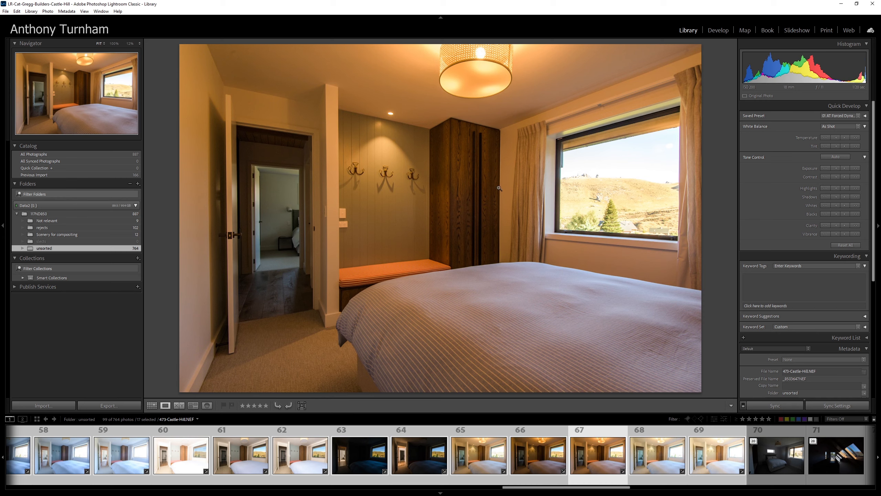
{"action": "left_click", "coordinate": [120, 454]}
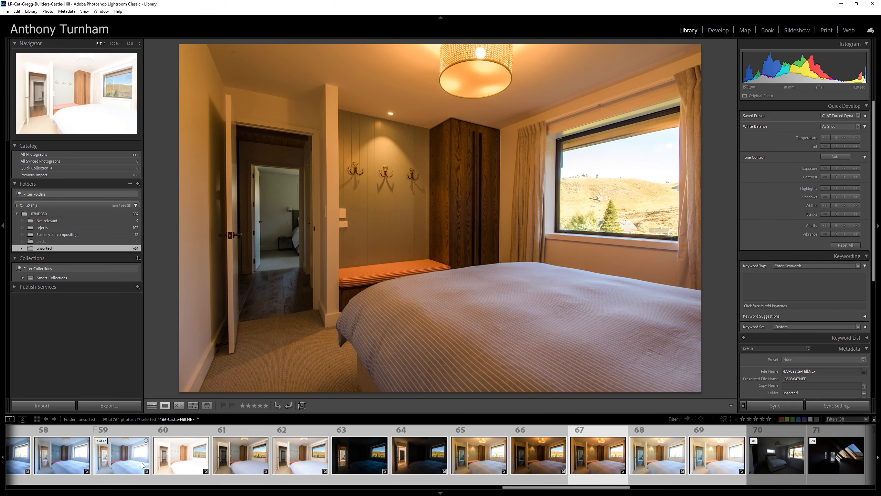
{"action": "left_click", "coordinate": [478, 455]}
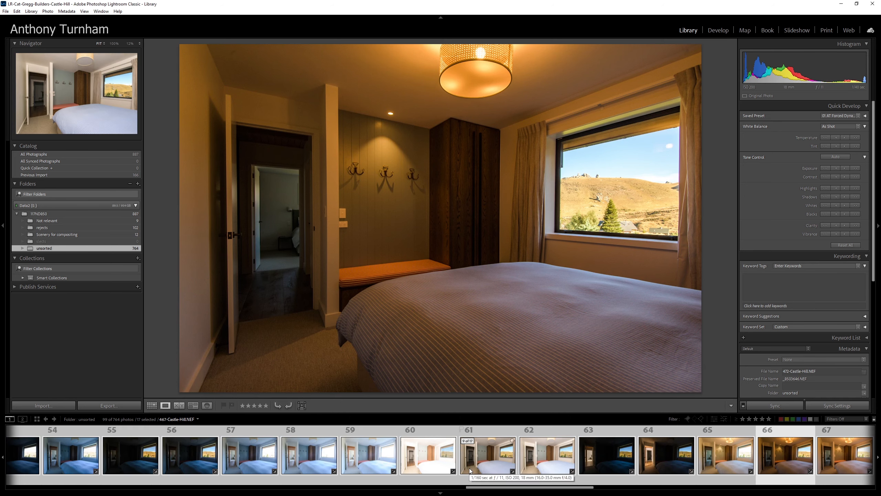
{"action": "left_click", "coordinate": [546, 454]}
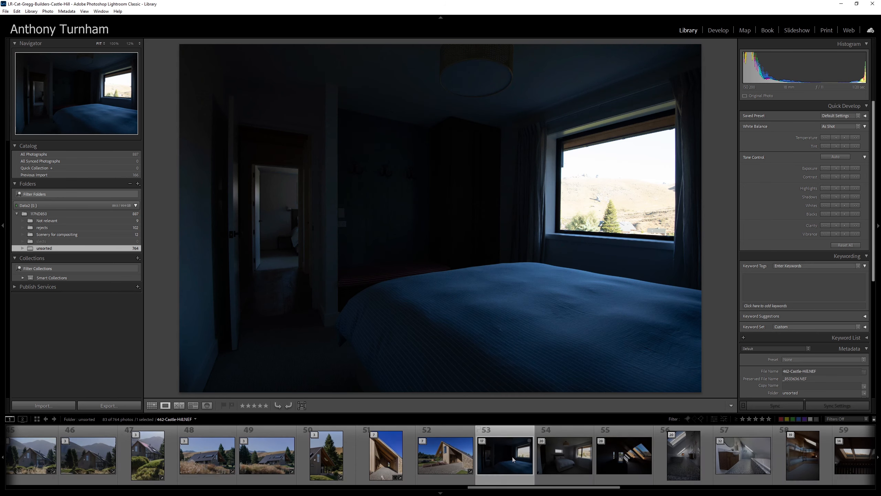
Step: Return to editing only the dark bedroom photo and preview a dynamic range preset on it
{"action": "left_click", "coordinate": [717, 30]}
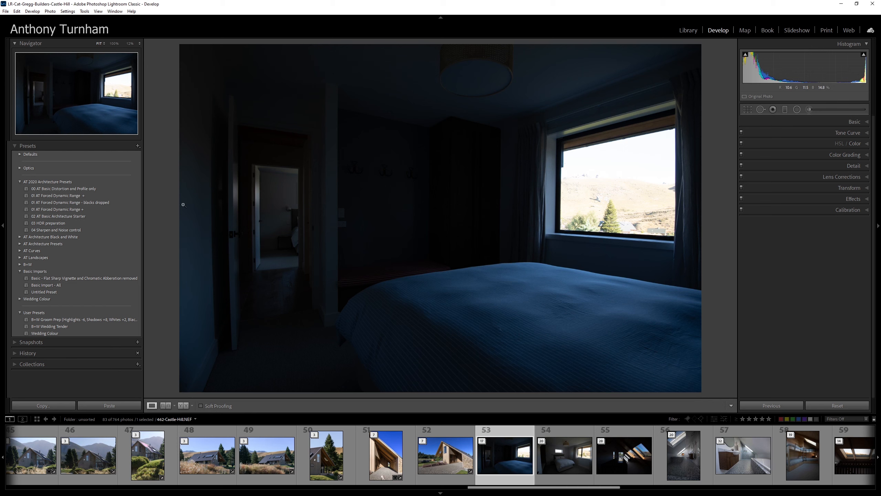
{"action": "left_click", "coordinate": [70, 202]}
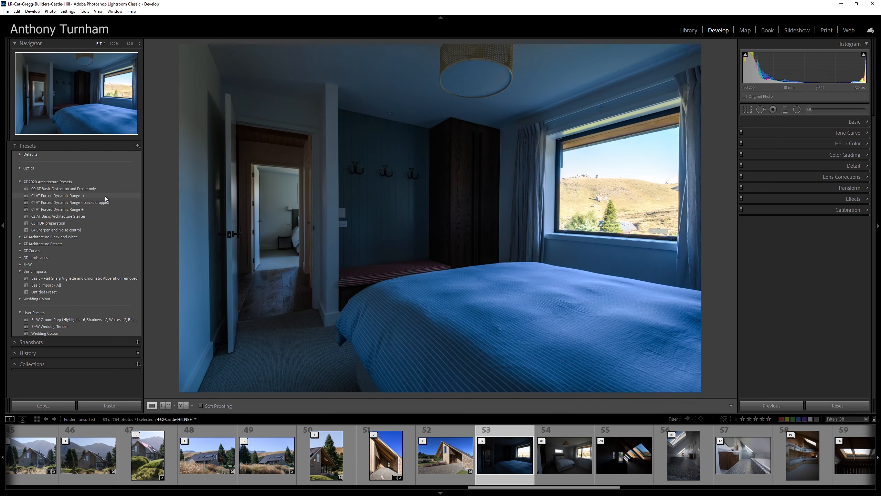
Step: Apply the 01 AT Forced Dynamic Range + preset to the bedroom photo and warm its white balance
{"action": "left_click", "coordinate": [59, 195]}
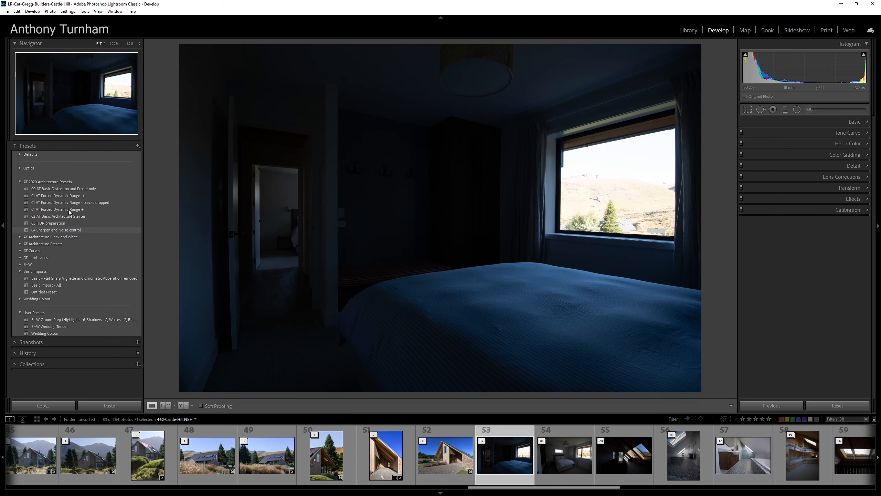
{"action": "left_click", "coordinate": [58, 210]}
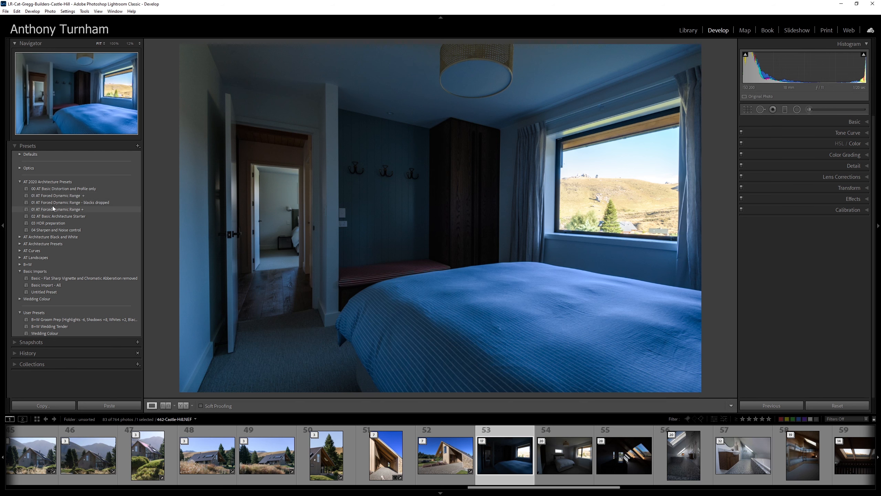
{"action": "left_click", "coordinate": [57, 209]}
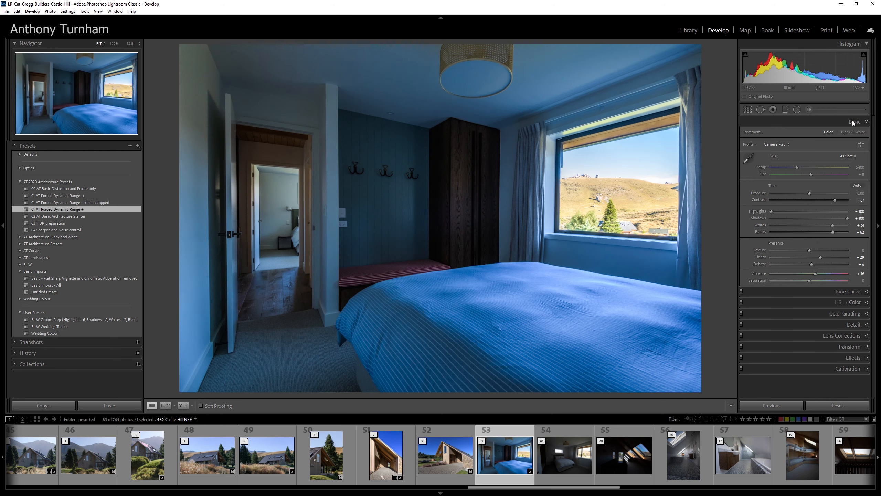
{"action": "mouse_move", "coordinate": [759, 161]}
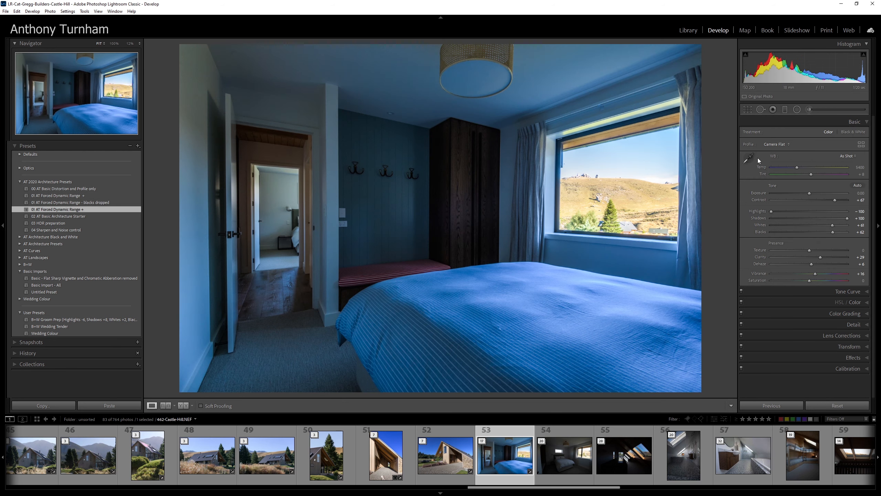
{"action": "left_click", "coordinate": [748, 156]}
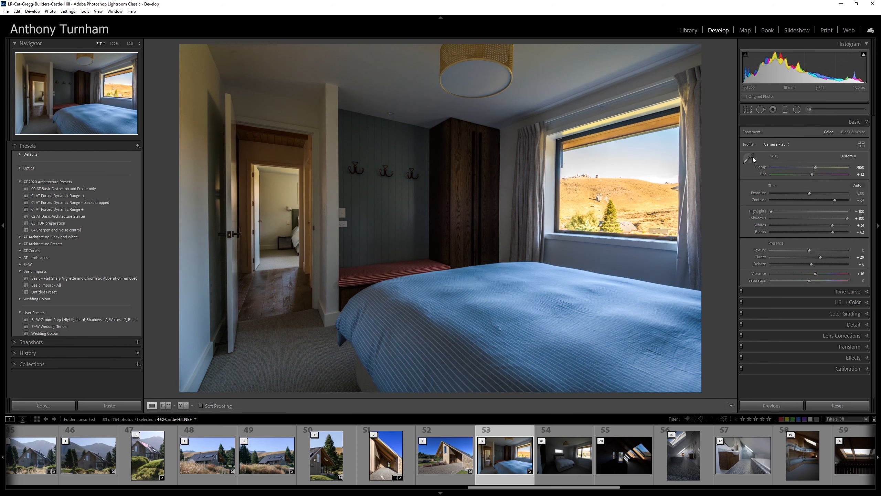
Step: Fine-tune Temp and Tint, then set white balance from a neutral spot with the eyedropper
{"action": "left_click", "coordinate": [750, 157]}
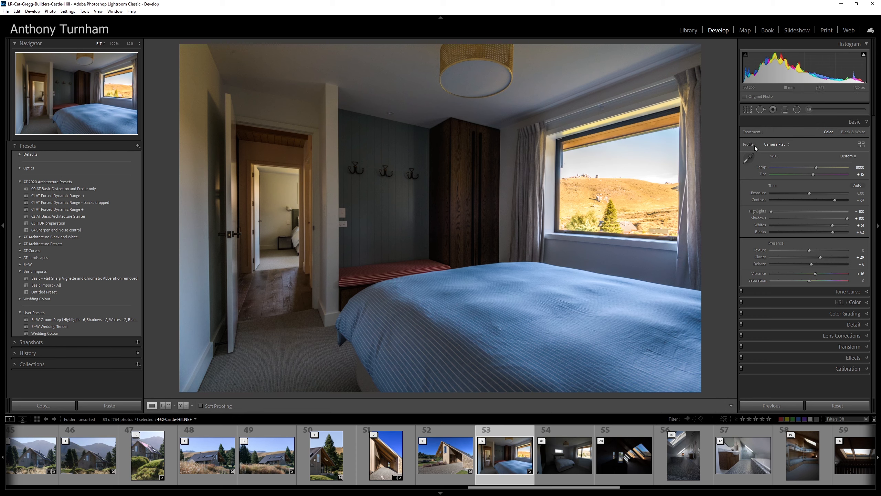
{"action": "left_click", "coordinate": [748, 158]}
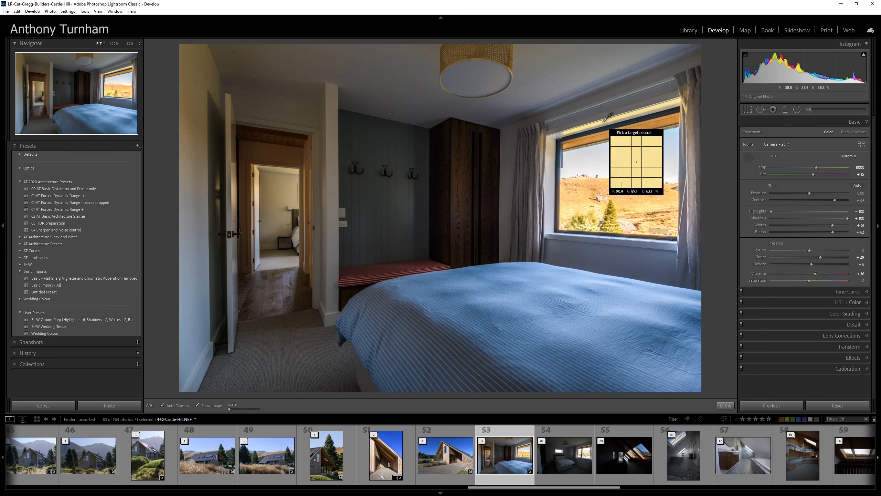
{"action": "left_click", "coordinate": [635, 160]}
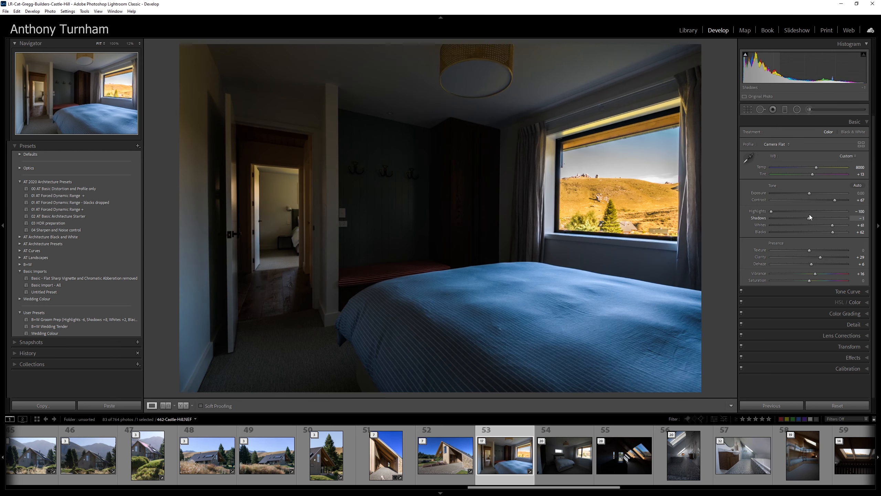
Step: Raise the bedroom photo's Shadows back to +100 to brighten the interior
{"action": "left_click_drag", "start_coordinate": [810, 219], "coordinate": [831, 218]}
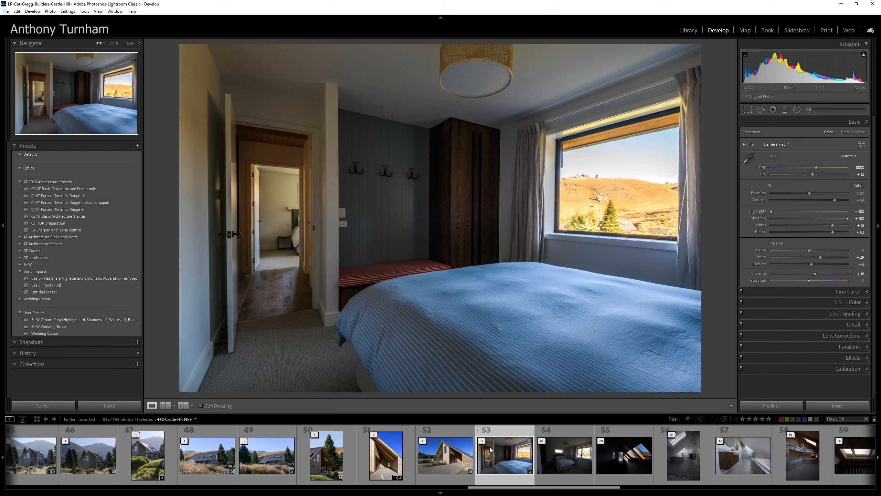
{"action": "mouse_move", "coordinate": [504, 455]}
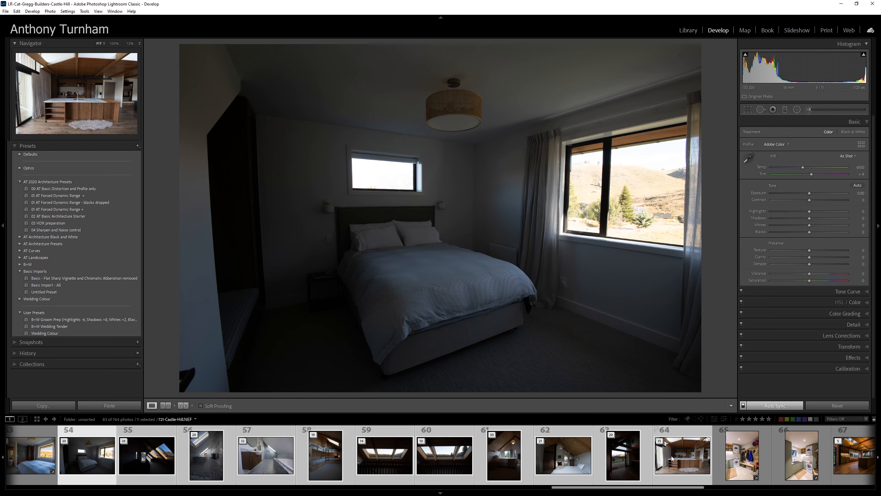
Step: On the skylight photo, try the Forced Dynamic Range + preset, reset, then apply the blacks-dropped variant
{"action": "left_click", "coordinate": [444, 454]}
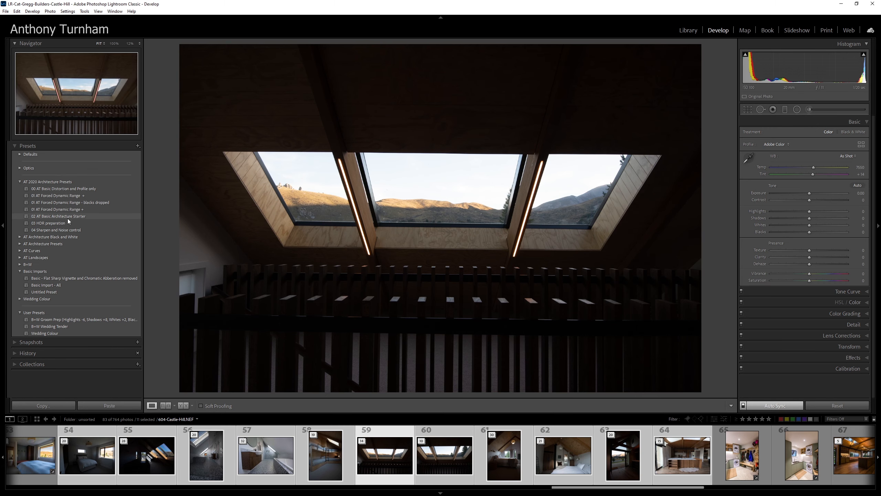
{"action": "left_click", "coordinate": [58, 210]}
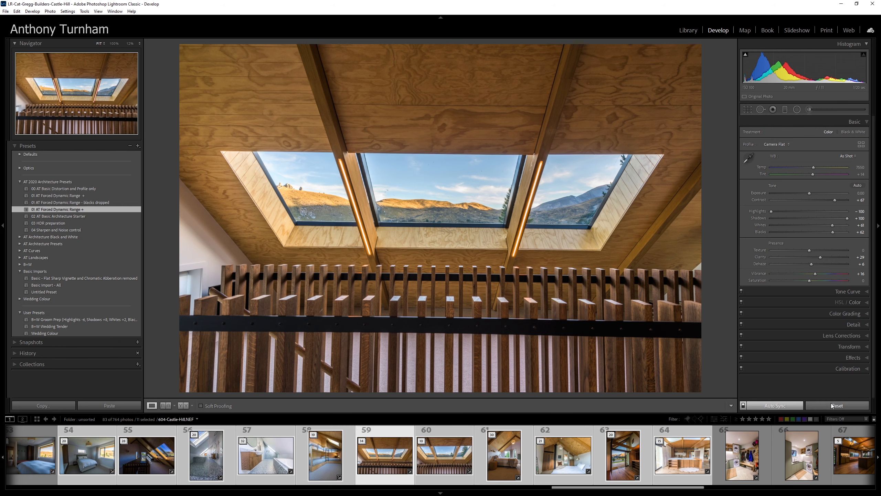
{"action": "left_click", "coordinate": [837, 406]}
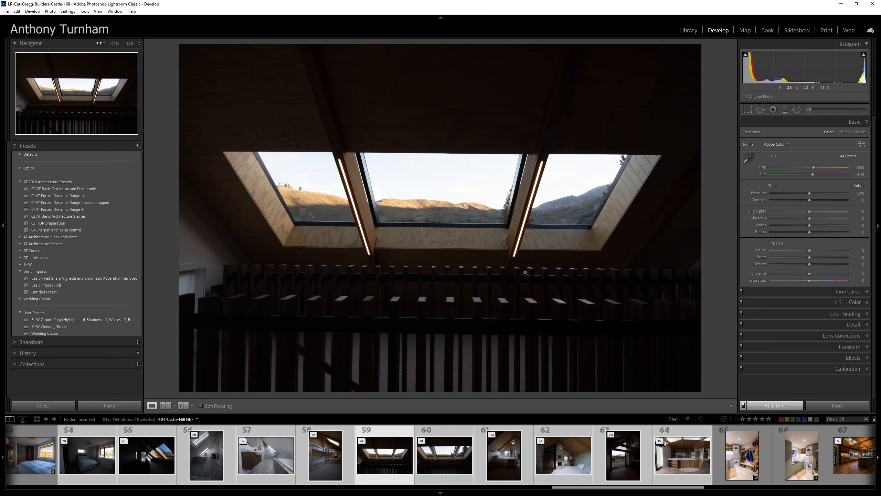
{"action": "left_click", "coordinate": [70, 202]}
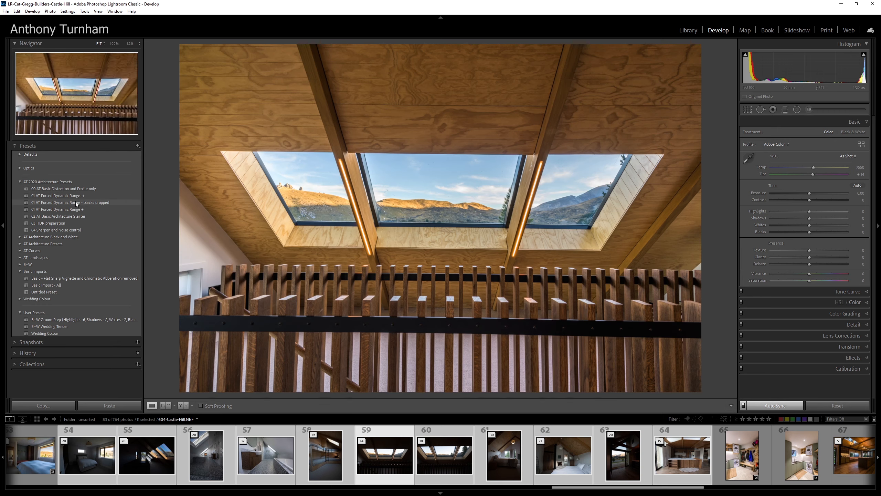
{"action": "left_click", "coordinate": [58, 194]}
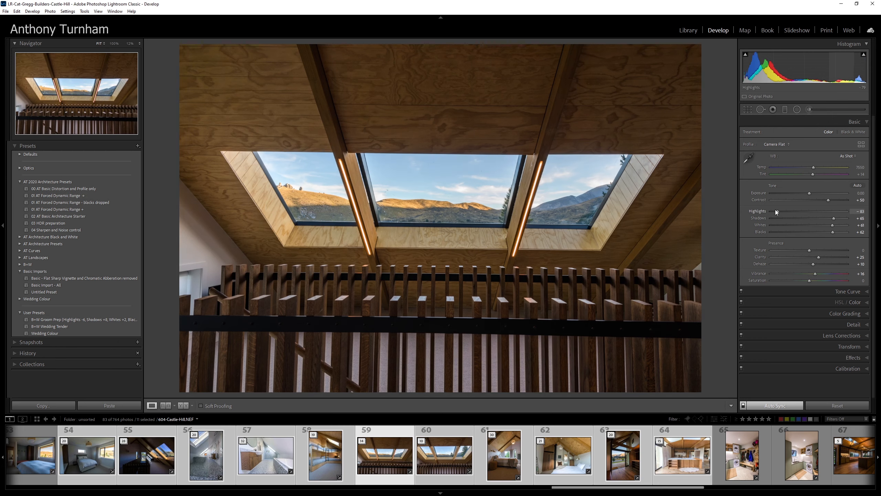
Step: Lower the Highlights to hold the bright sky and lift the Shadows in the wooden ceiling
{"action": "left_click_drag", "start_coordinate": [776, 210], "coordinate": [785, 211]}
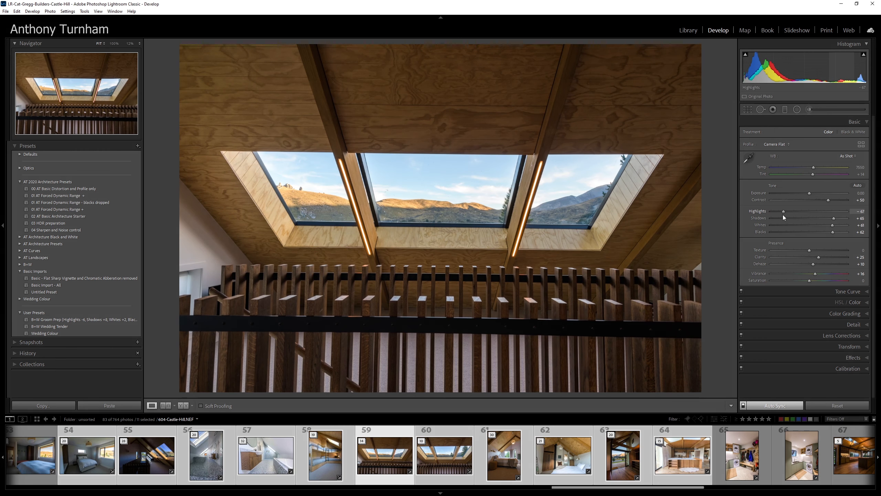
{"action": "left_click_drag", "start_coordinate": [783, 211], "coordinate": [782, 211]}
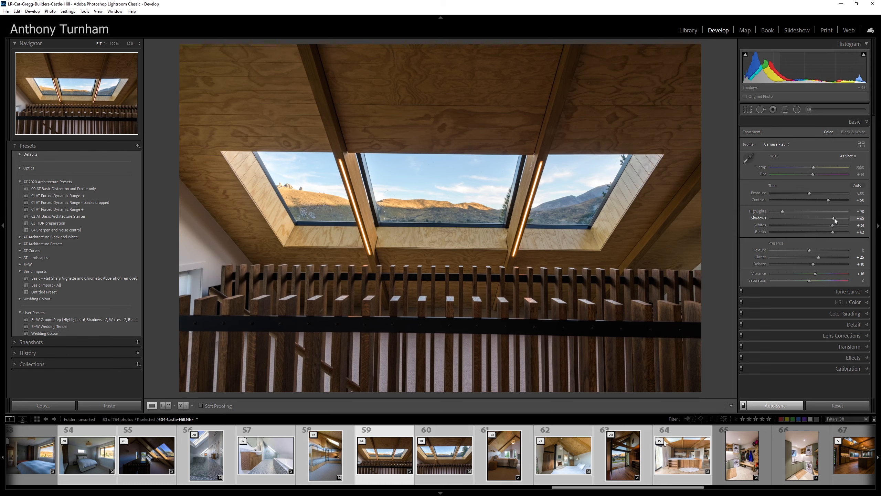
{"action": "left_click_drag", "start_coordinate": [834, 218], "coordinate": [837, 218]}
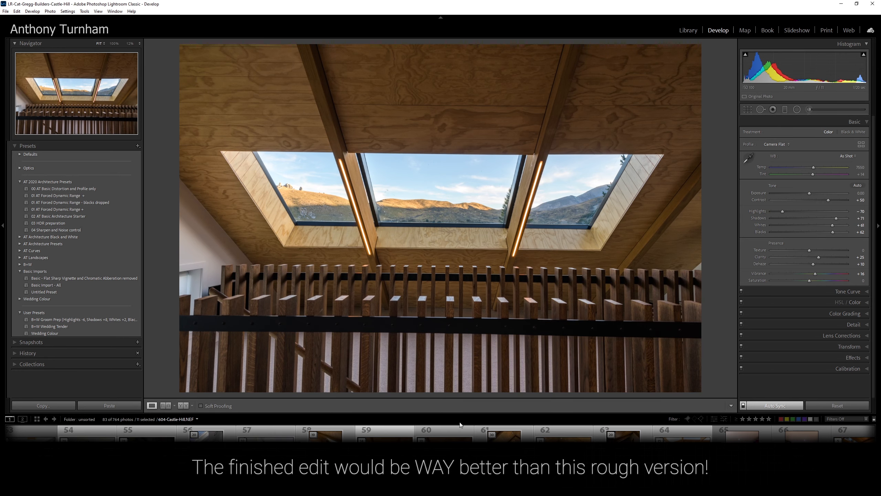
{"action": "mouse_move", "coordinate": [460, 424]}
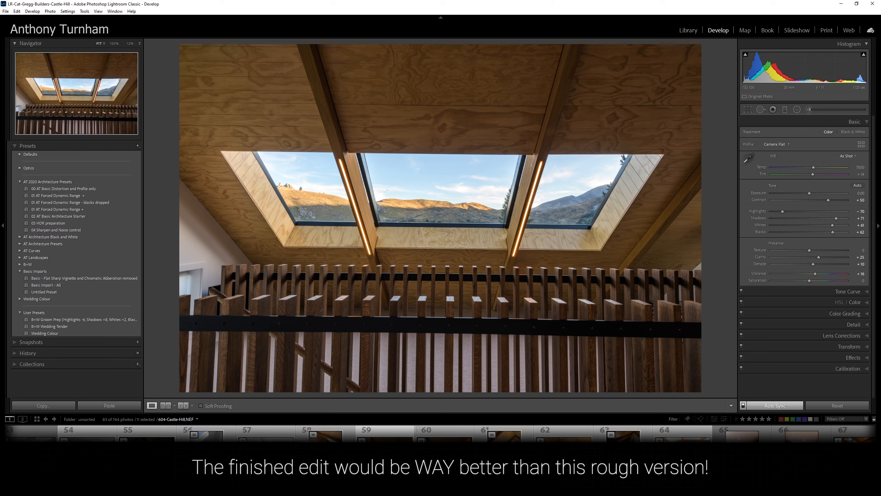
{"action": "mouse_move", "coordinate": [567, 320]}
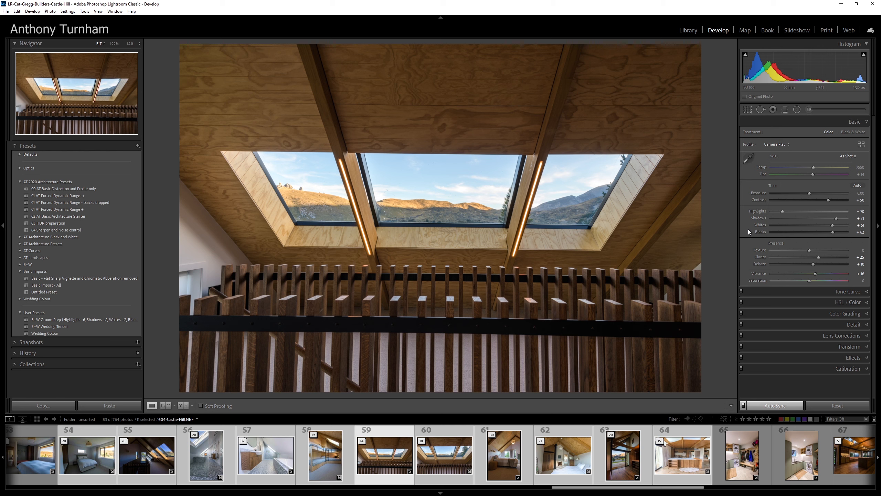
{"action": "mouse_move", "coordinate": [685, 229]}
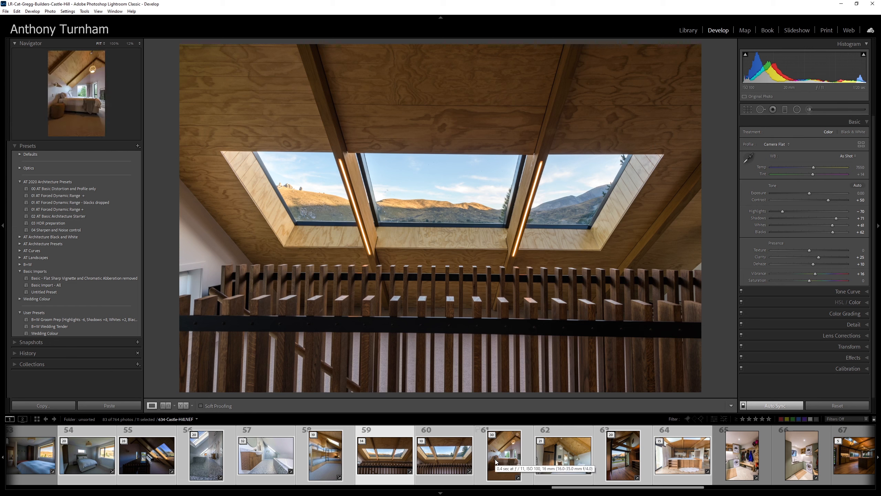
Step: Straighten the house exterior's verticals with a Guided Upright guide in the Transform panel
{"action": "scroll", "scroll_direction": "left", "scroll_amount": 3}
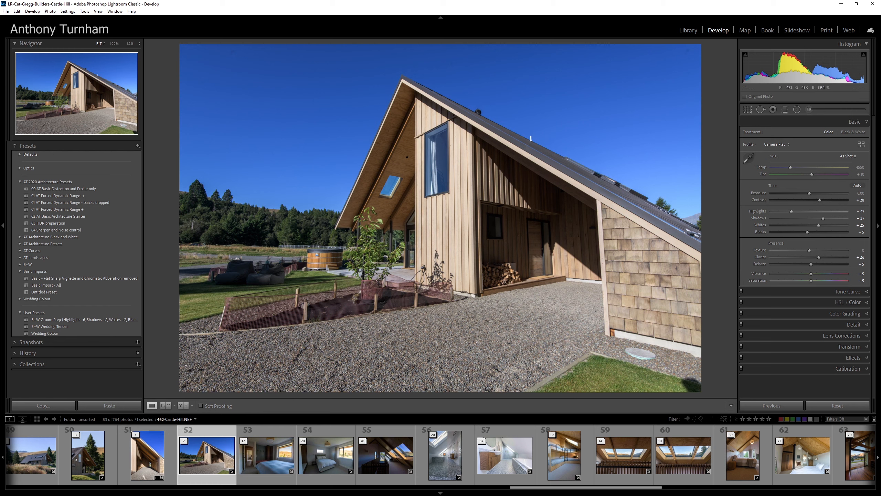
{"action": "left_click", "coordinate": [849, 188]}
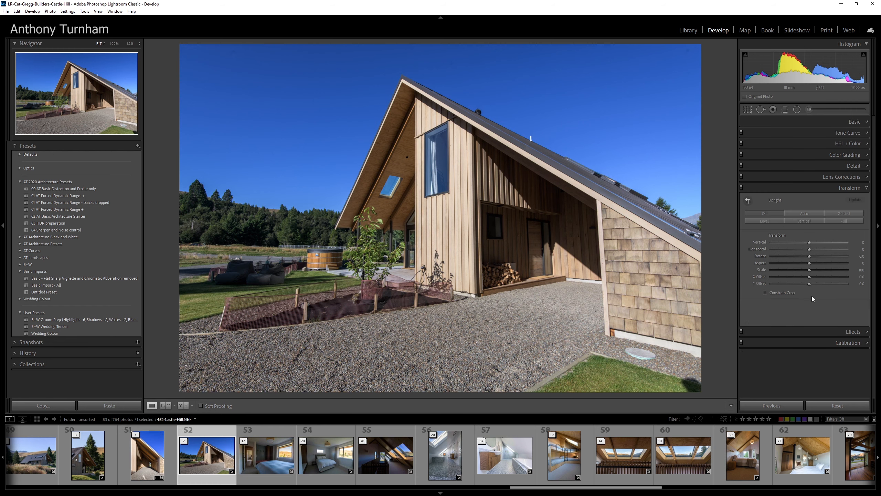
{"action": "left_click", "coordinate": [844, 213]}
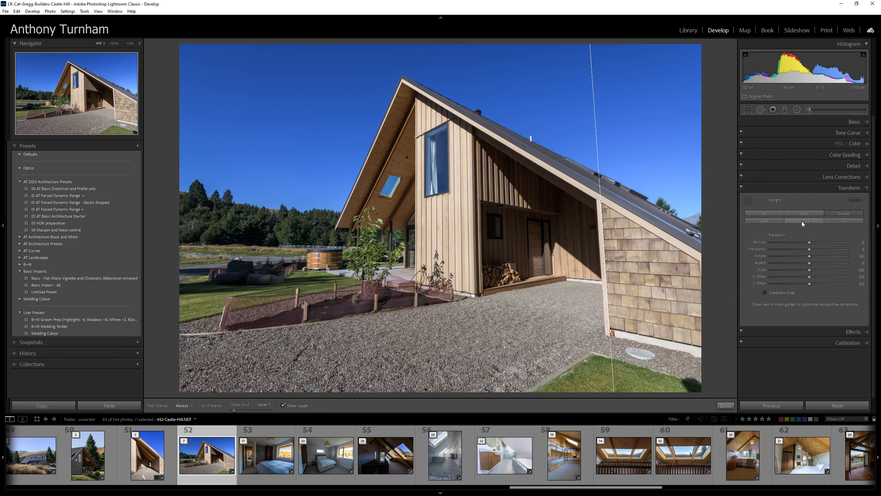
{"action": "mouse_move", "coordinate": [416, 98]}
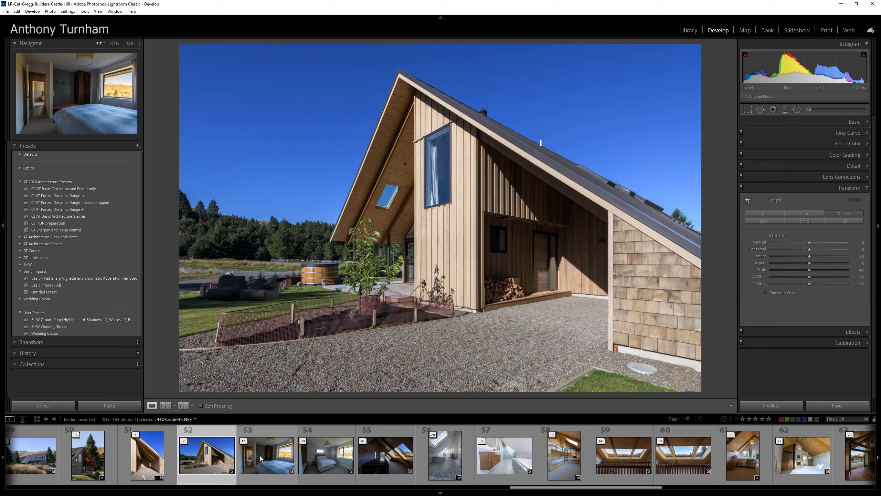
Step: Apply Auto upright correction to the first two bedroom photos in turn
{"action": "left_click", "coordinate": [266, 454]}
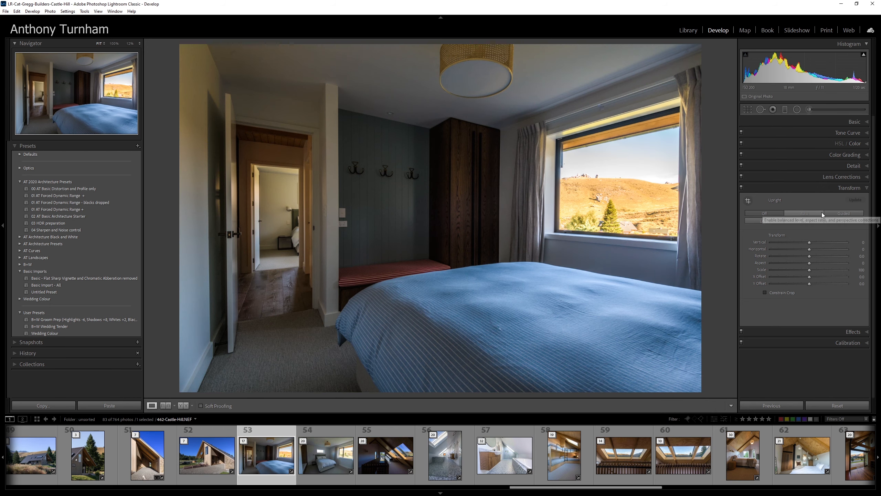
{"action": "left_click", "coordinate": [803, 213]}
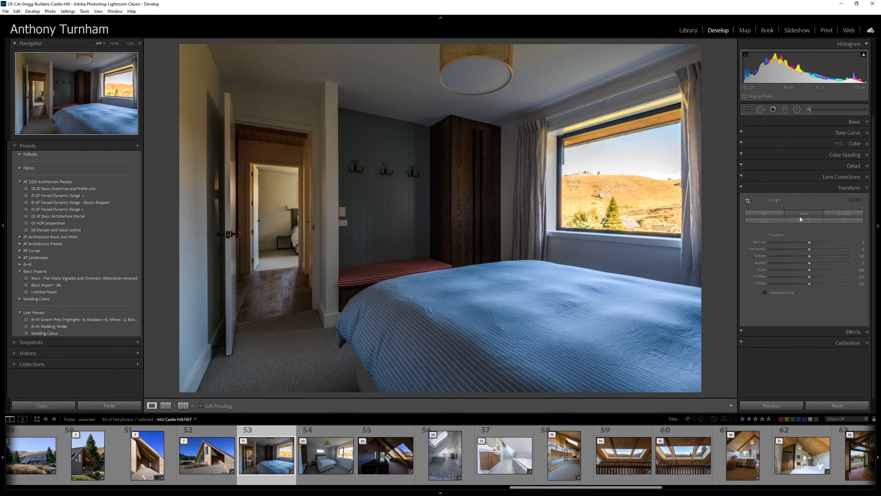
{"action": "left_click", "coordinate": [326, 454]}
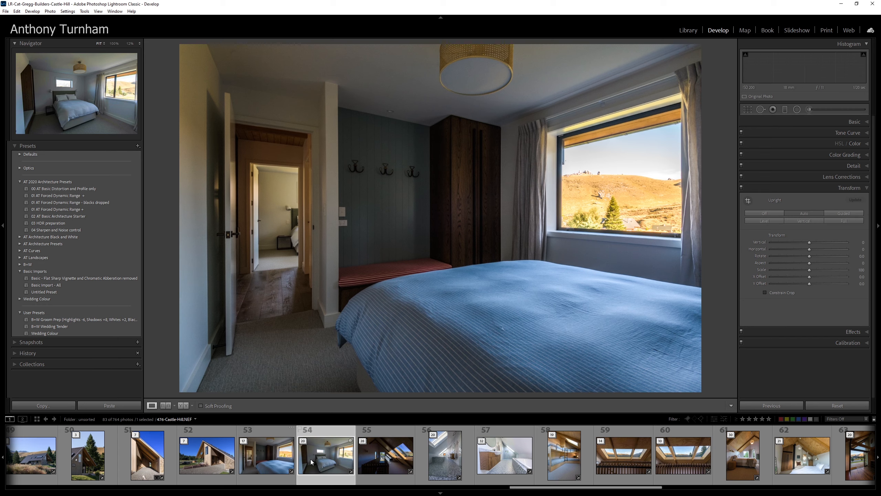
{"action": "left_click", "coordinate": [803, 213]}
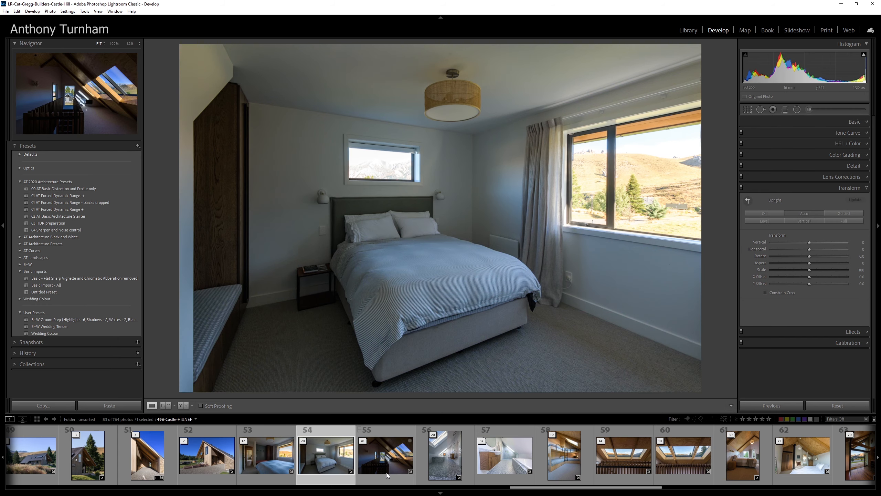
Step: Brighten the attic photo by raising Basic Exposure to about +1.06
{"action": "left_click", "coordinate": [385, 454]}
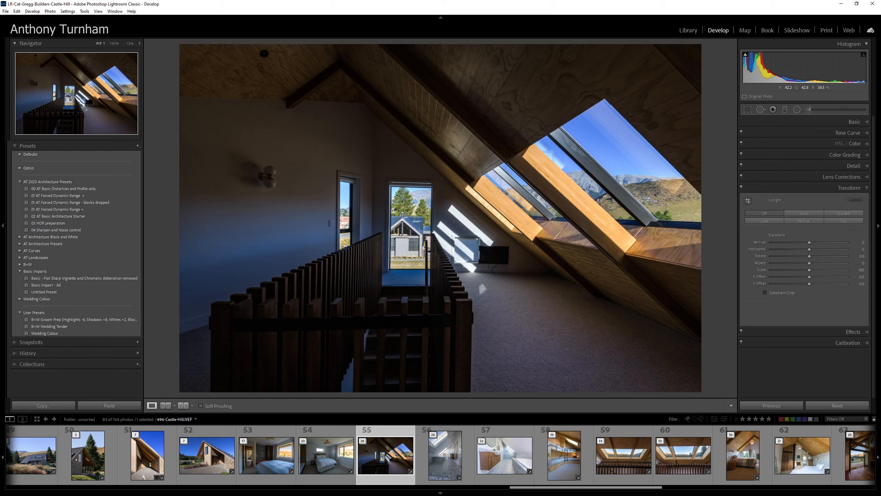
{"action": "left_click", "coordinate": [855, 121]}
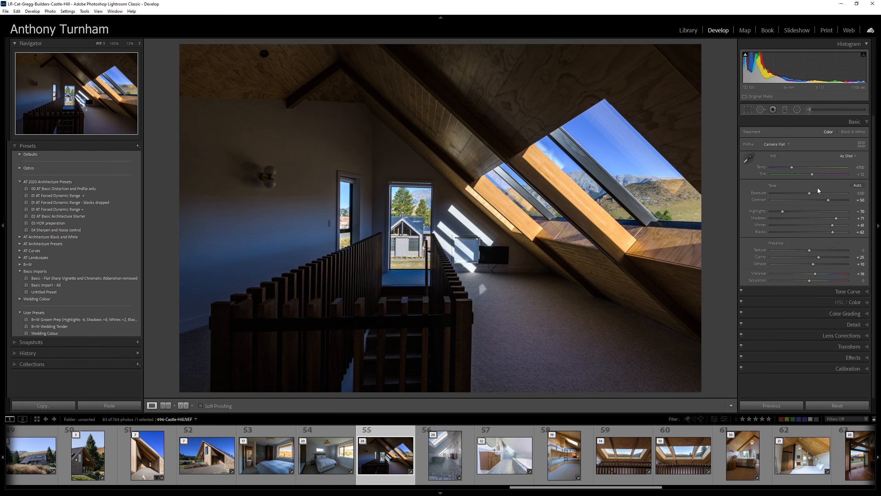
{"action": "left_click_drag", "start_coordinate": [802, 193], "coordinate": [816, 193]}
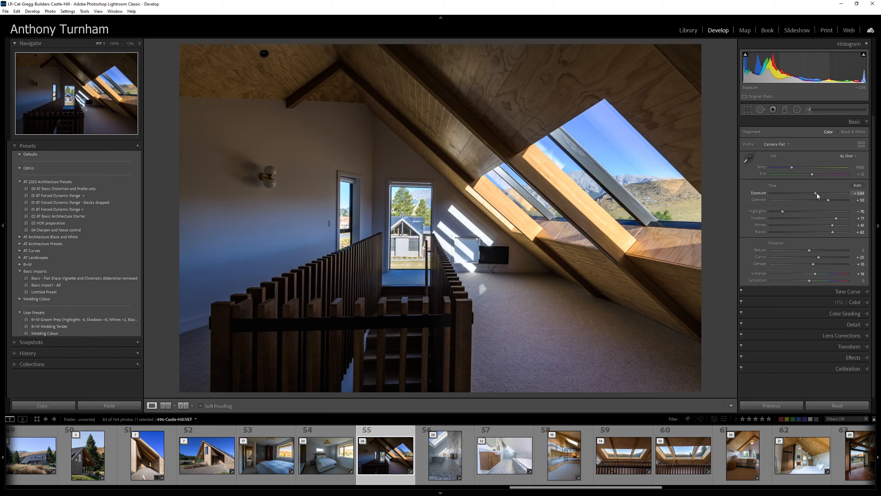
{"action": "left_click_drag", "start_coordinate": [816, 193], "coordinate": [821, 193]}
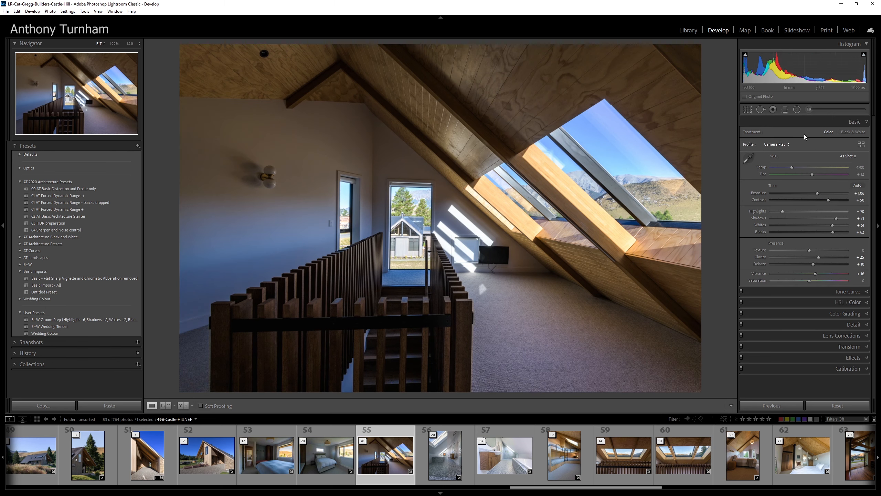
Step: Add an inverted Radial Filter over the room, lowering its Exposure to about -0.46
{"action": "left_click", "coordinate": [797, 109]}
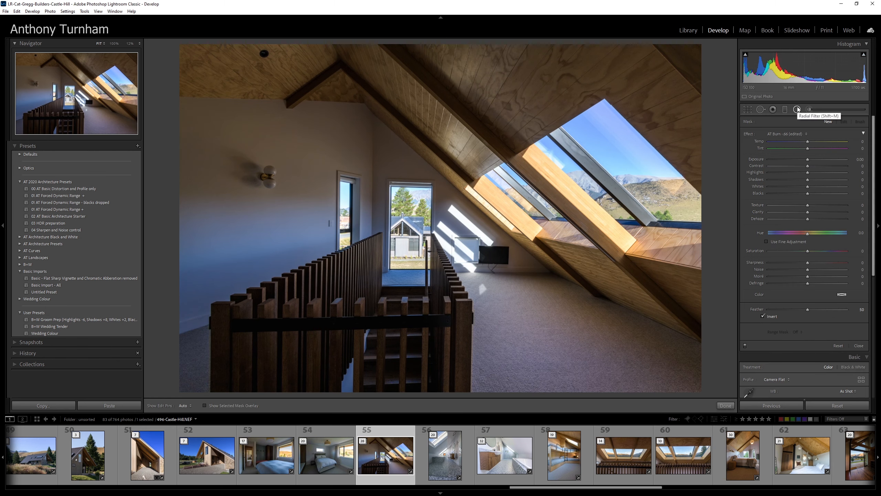
{"action": "left_click_drag", "start_coordinate": [807, 158], "coordinate": [814, 158]}
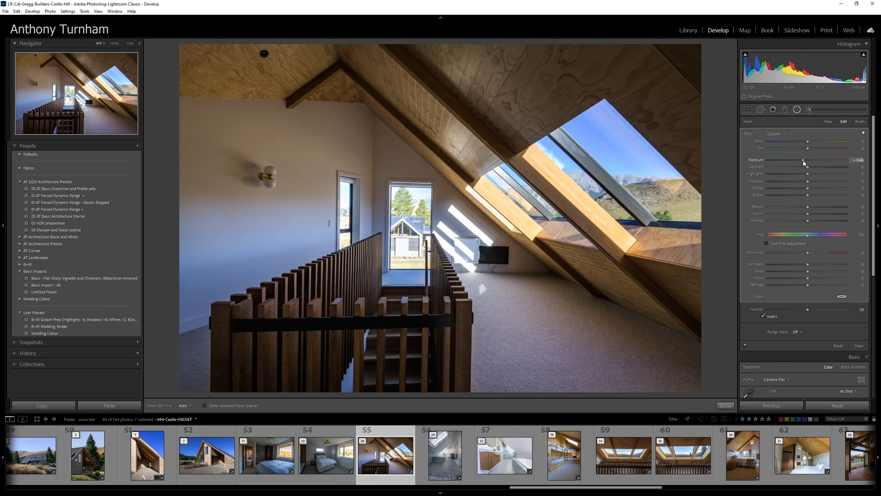
{"action": "left_click_drag", "start_coordinate": [826, 173], "coordinate": [806, 173]}
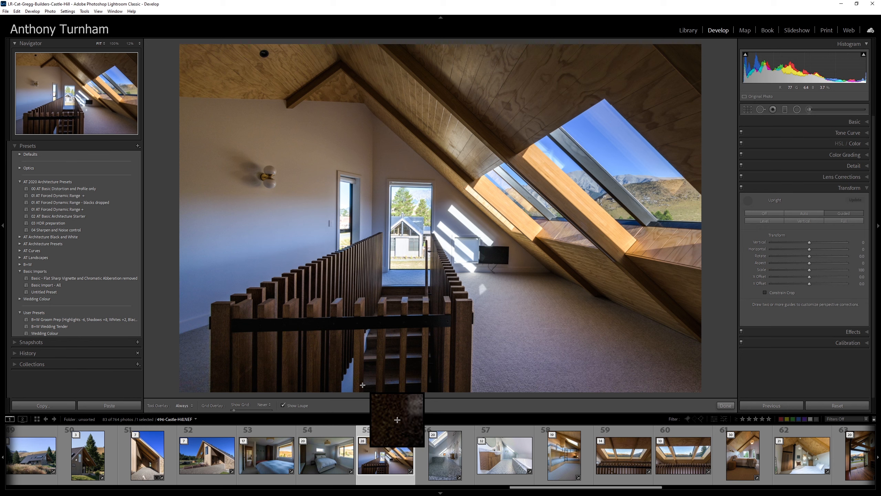
Step: Draw Guided Upright guides along the attic floor edge and the doorway's vertical edge
{"action": "left_click_drag", "start_coordinate": [363, 384], "coordinate": [429, 382]}
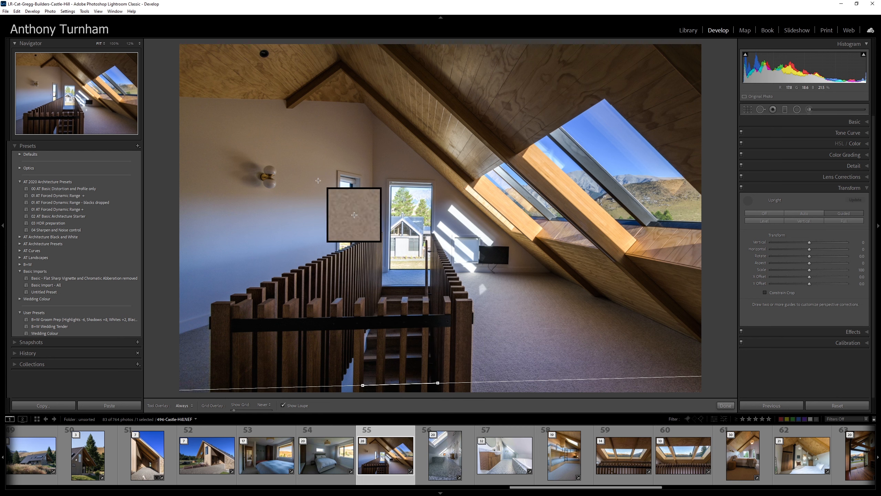
{"action": "left_click_drag", "start_coordinate": [354, 216], "coordinate": [420, 212]}
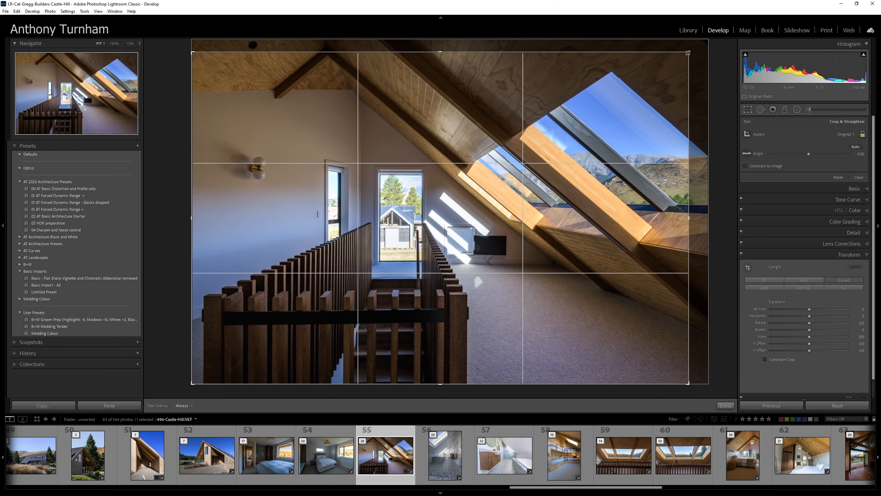
Step: Crop the corrected attic photo, then switch to the skylit bathroom photo
{"action": "left_click", "coordinate": [725, 406]}
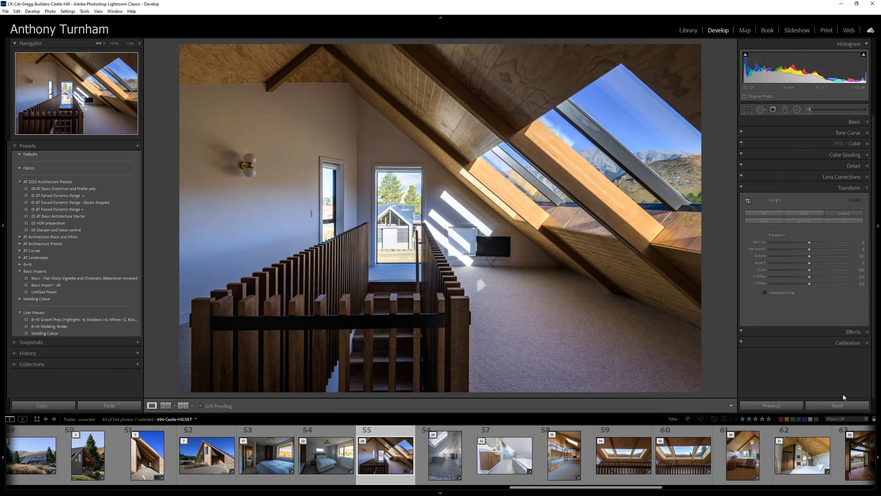
{"action": "left_click", "coordinate": [837, 405]}
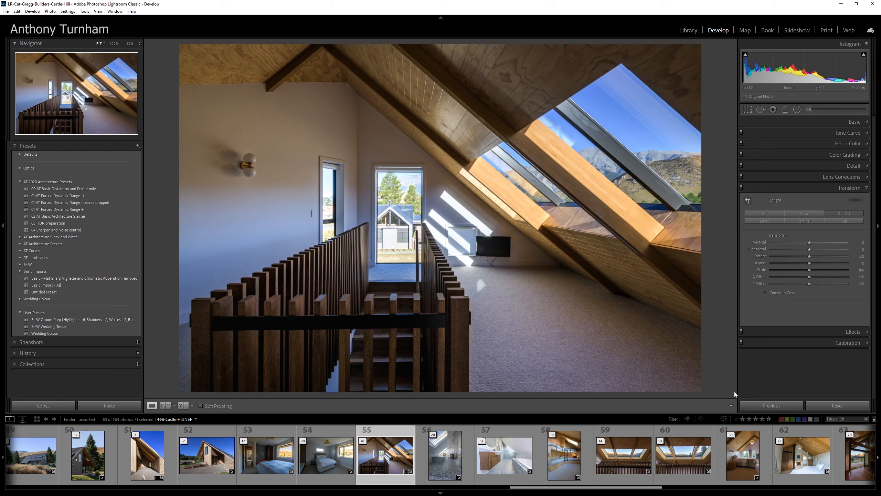
{"action": "mouse_move", "coordinate": [717, 376]}
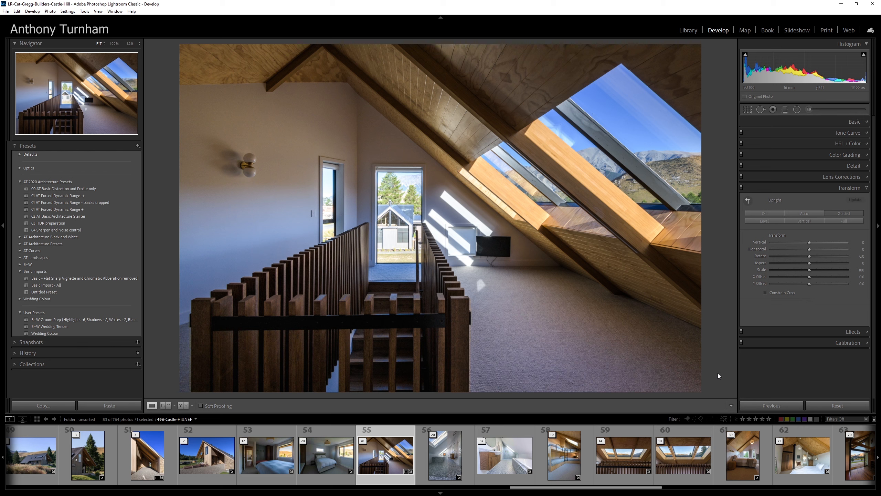
{"action": "mouse_move", "coordinate": [717, 373]}
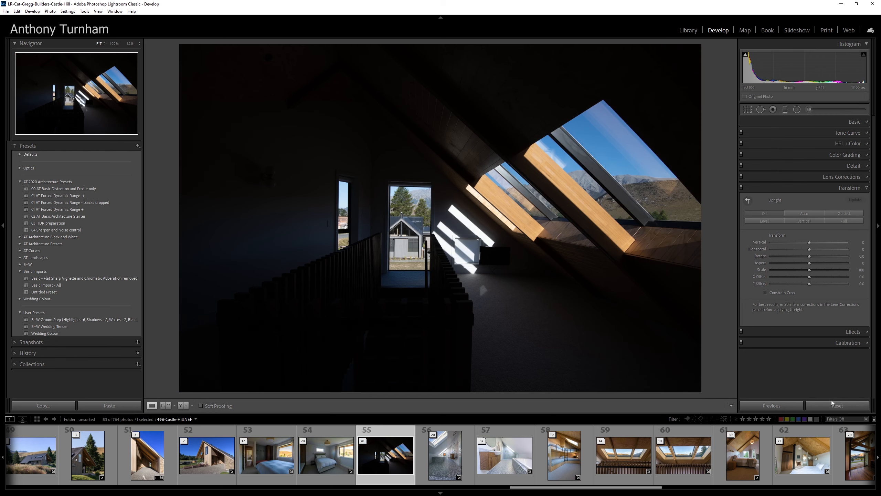
{"action": "mouse_move", "coordinate": [647, 343]}
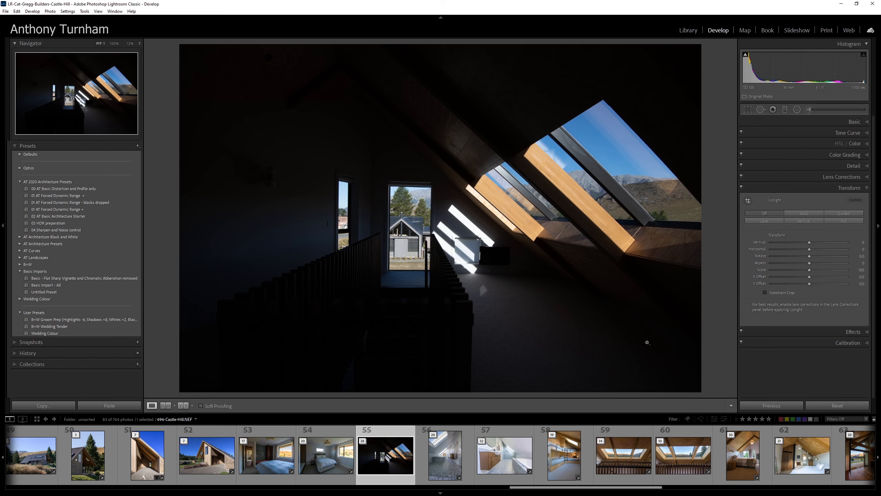
{"action": "mouse_move", "coordinate": [623, 173]}
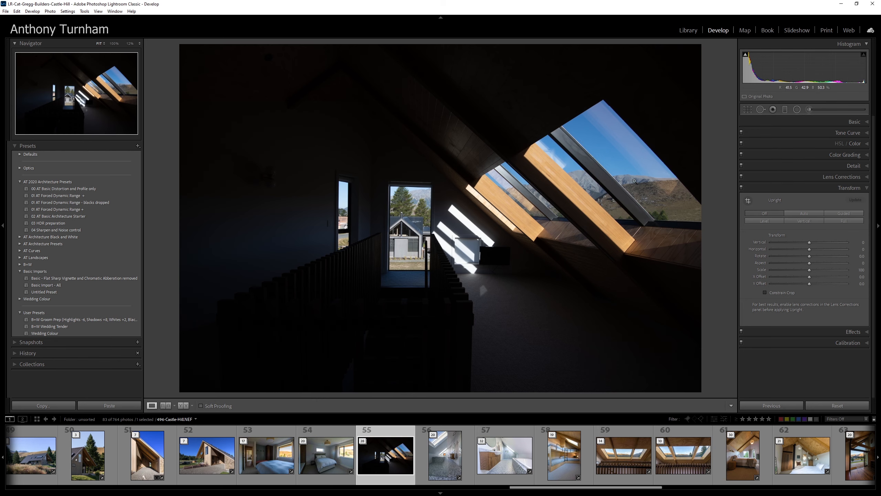
{"action": "mouse_move", "coordinate": [843, 213]}
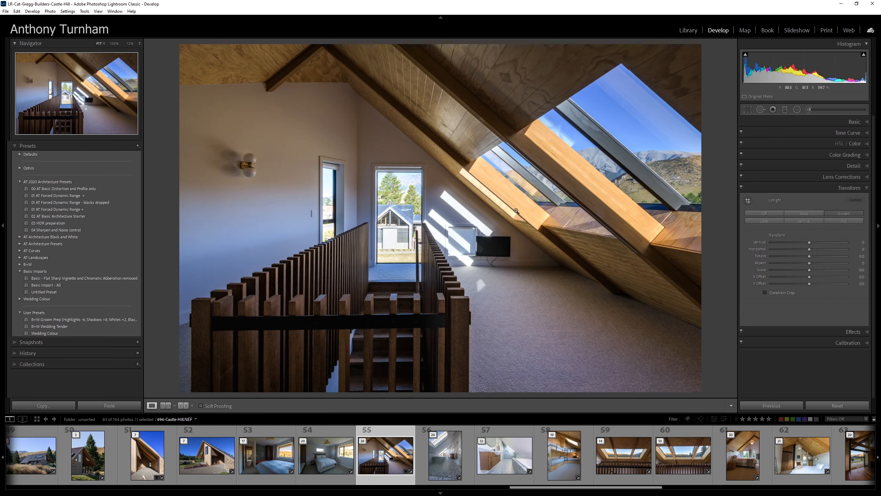
{"action": "mouse_move", "coordinate": [444, 455]}
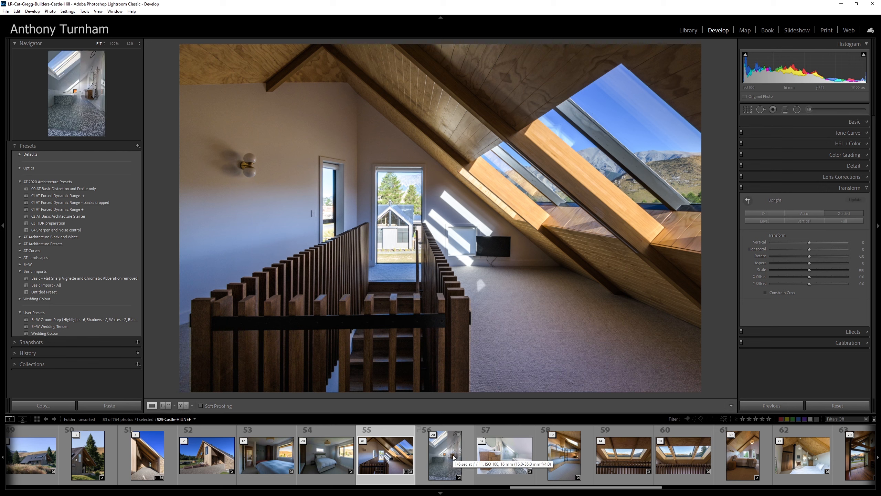
{"action": "left_click", "coordinate": [445, 455]}
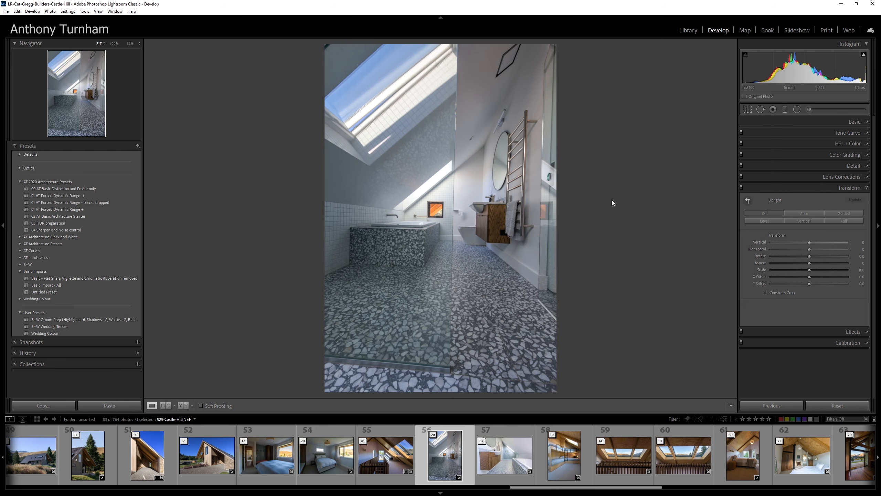
{"action": "mouse_move", "coordinate": [496, 149]}
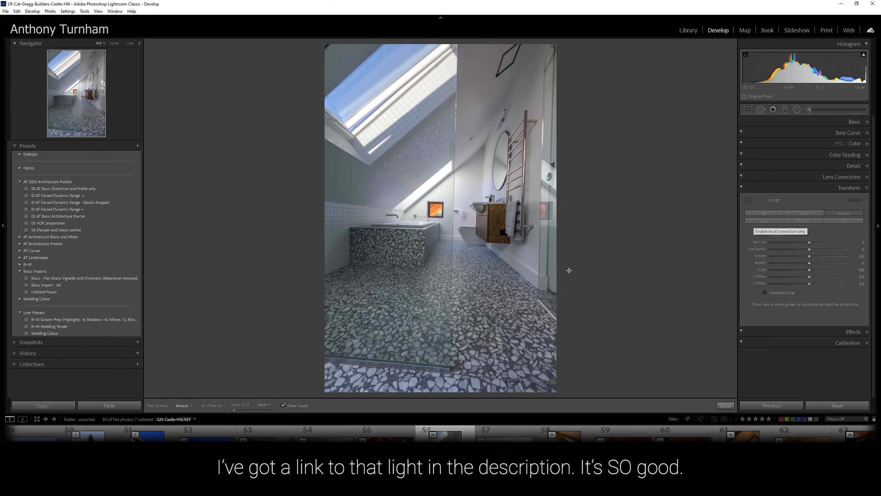
{"action": "mouse_move", "coordinate": [843, 213]}
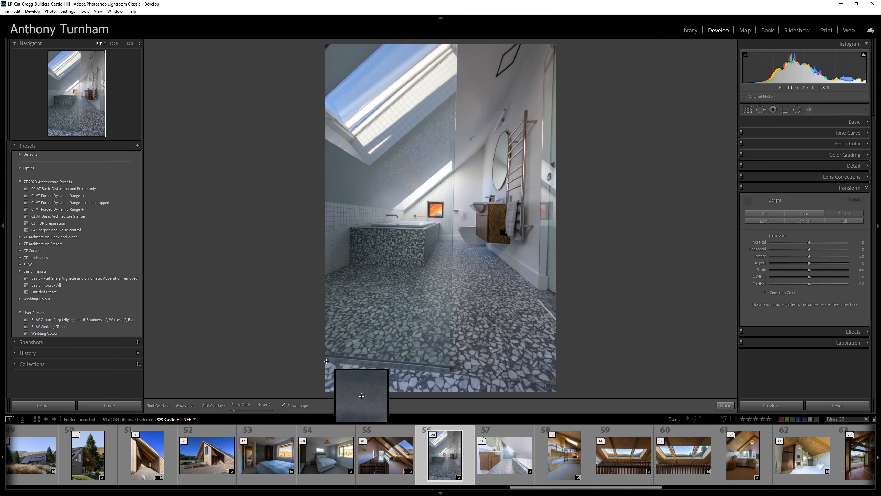
Step: Draw a Guided Upright guide across the skylit bathroom, then move to the vanity bathroom photo
{"action": "left_click_drag", "start_coordinate": [326, 360], "coordinate": [551, 383]}
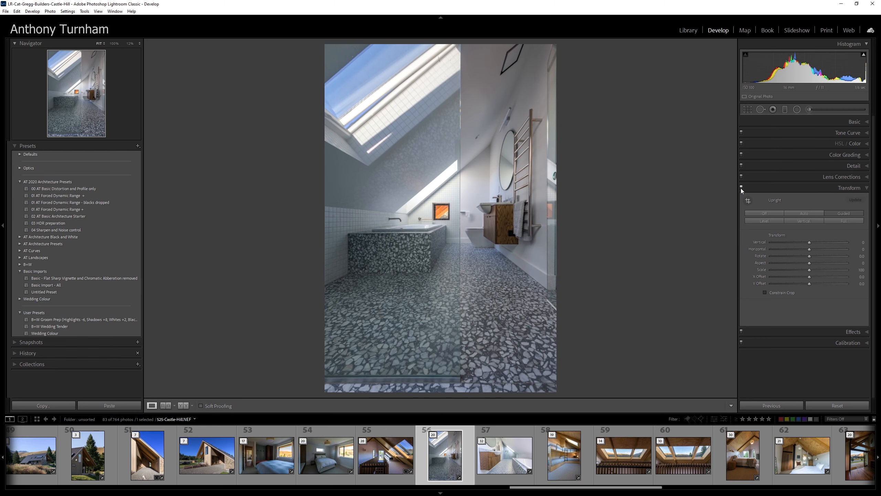
{"action": "left_click", "coordinate": [504, 455]}
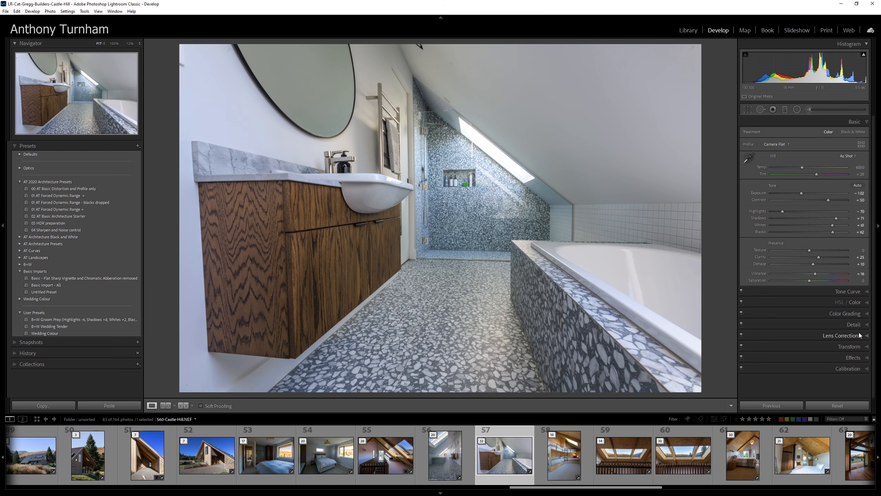
Step: Check Lens Corrections, then straighten the vanity bathroom with a Guided Upright guide along the vanity top
{"action": "left_click", "coordinate": [846, 335]}
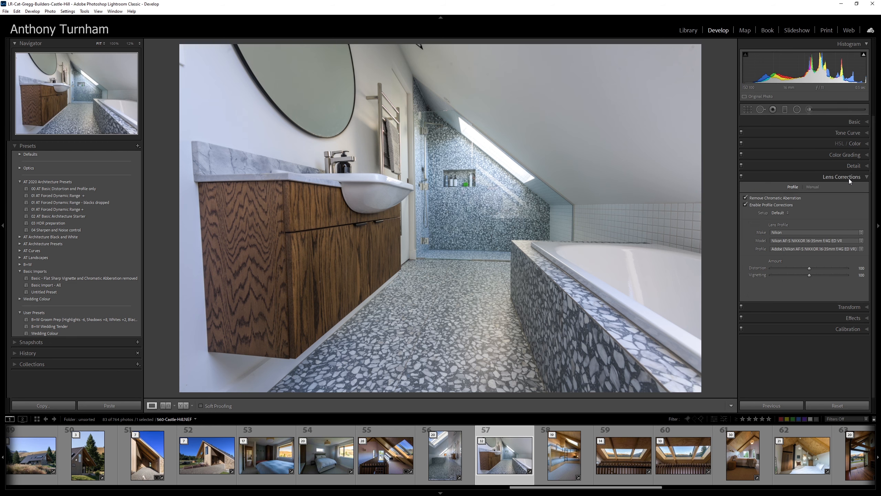
{"action": "left_click", "coordinate": [850, 188]}
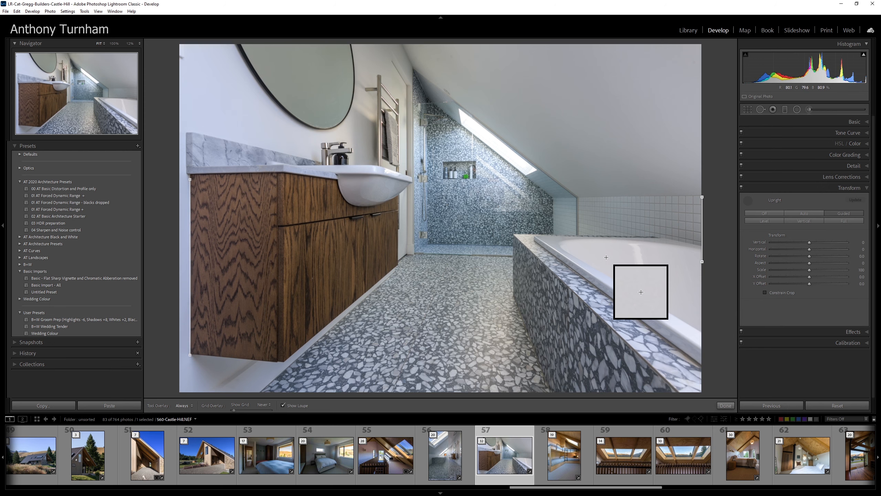
{"action": "left_click_drag", "start_coordinate": [640, 292], "coordinate": [231, 389]}
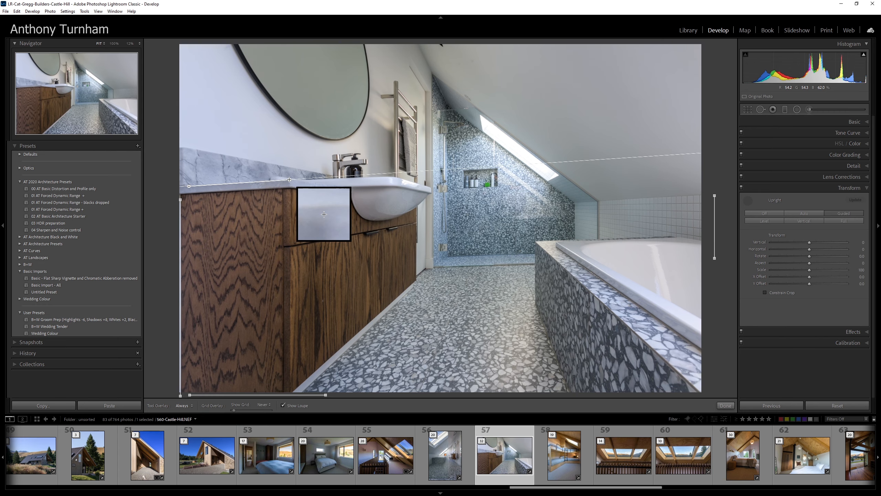
{"action": "left_click", "coordinate": [748, 110]}
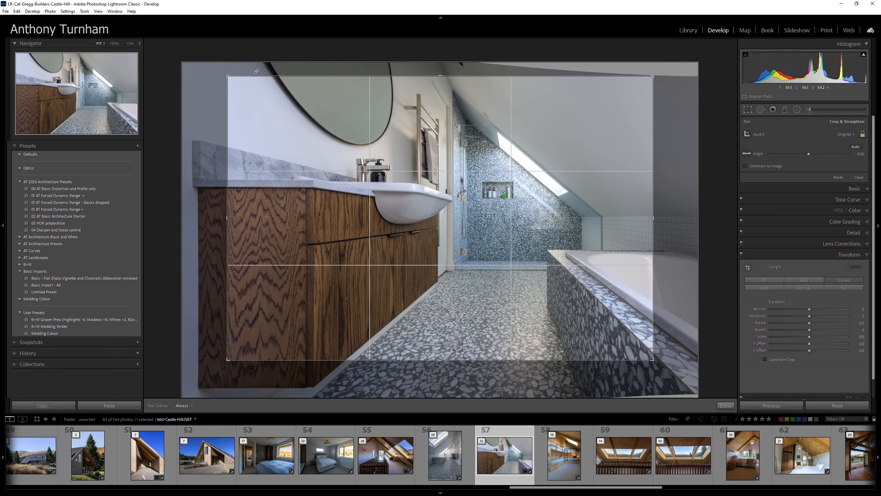
{"action": "mouse_move", "coordinate": [421, 274]}
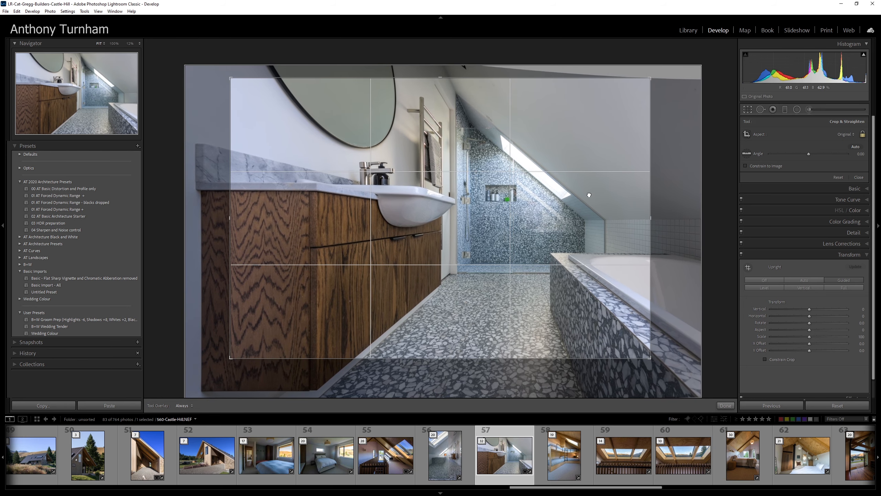
Step: Crop the vanity bathroom photo tighter around the vanity, shower and tub
{"action": "left_click", "coordinate": [724, 405]}
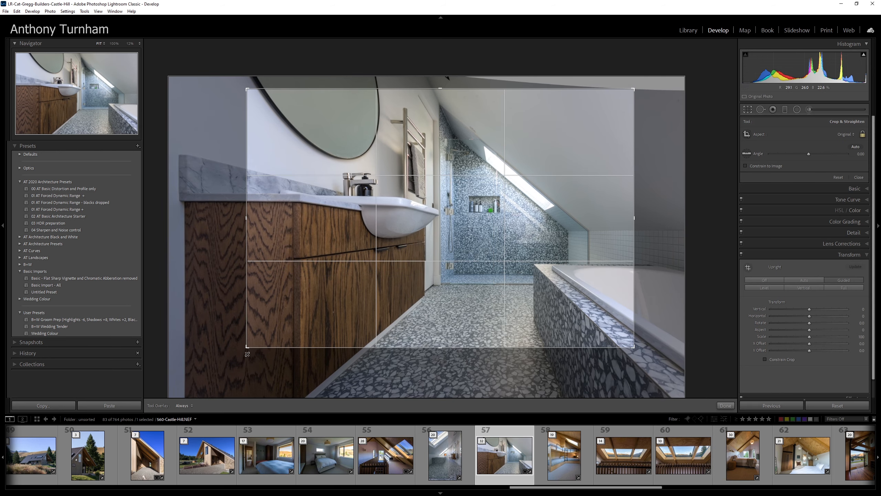
{"action": "left_click", "coordinate": [724, 406]}
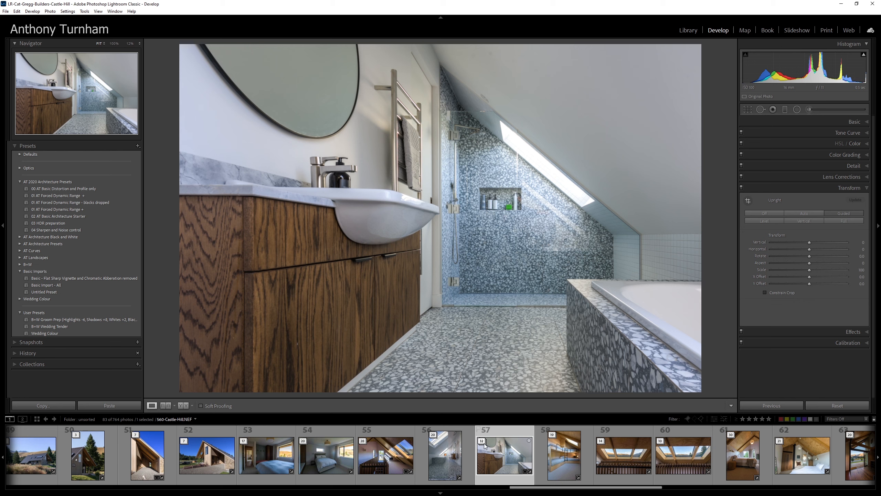
{"action": "mouse_move", "coordinate": [482, 445]}
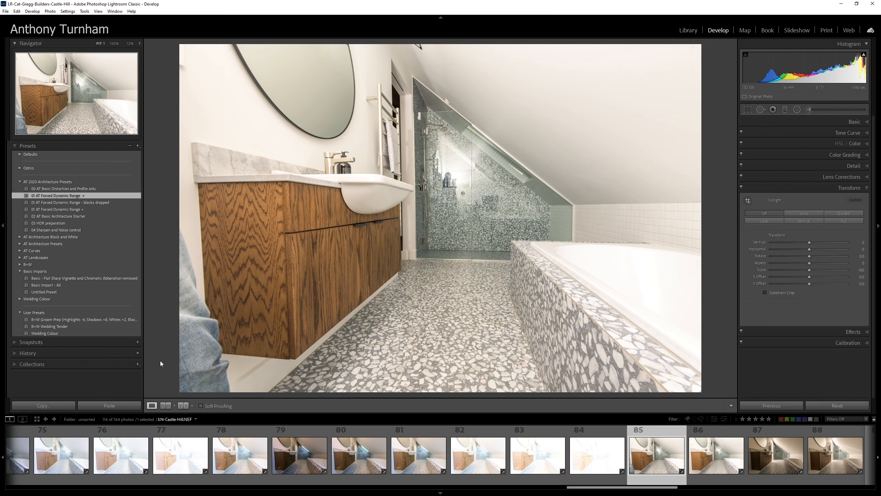
Step: Scroll the filmstrip to the wide-angle bathroom frame (553) of the bracketed series
{"action": "scroll", "scroll_direction": "left", "scroll_amount": 3}
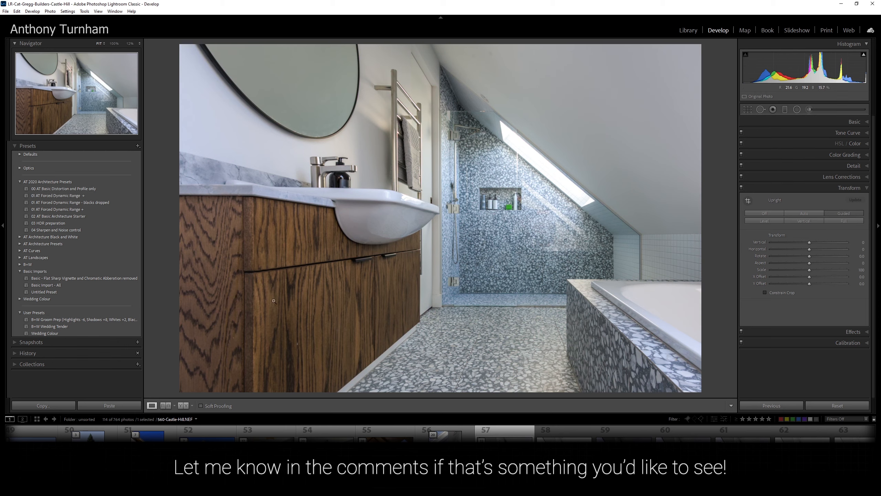
{"action": "scroll", "scroll_direction": "right", "scroll_amount": 3}
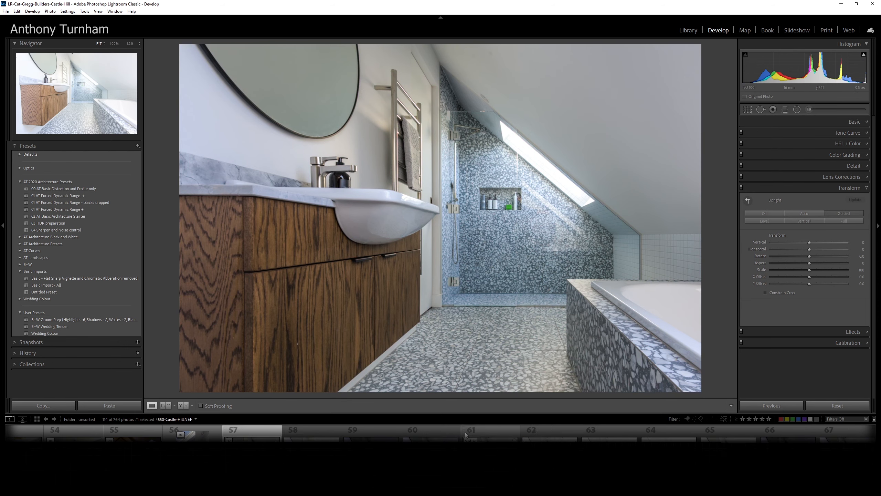
{"action": "scroll", "scroll_direction": "right", "scroll_amount": 3}
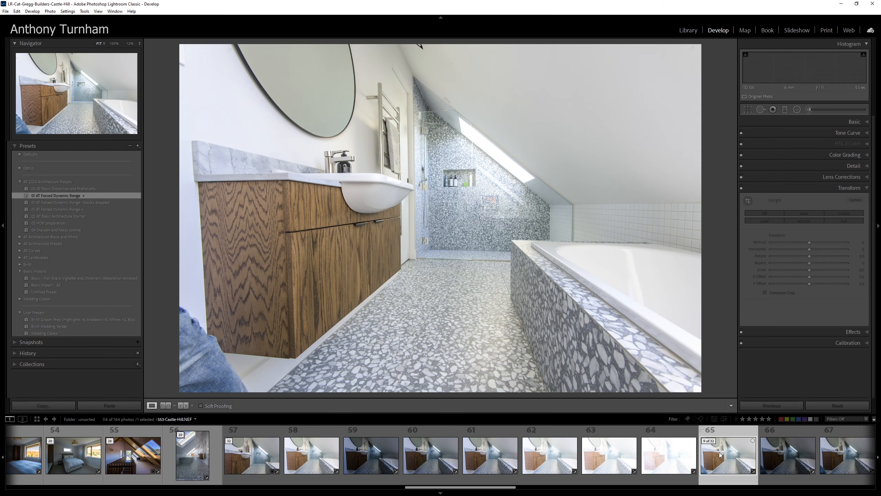
Step: Step through the wide and angled bathroom shots, then load the kitchen island photo
{"action": "left_click", "coordinate": [310, 454]}
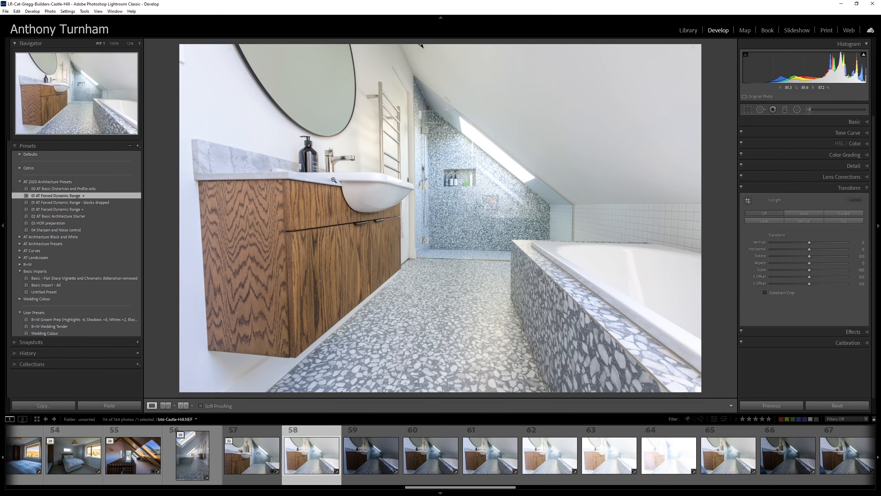
{"action": "left_click", "coordinate": [252, 454]}
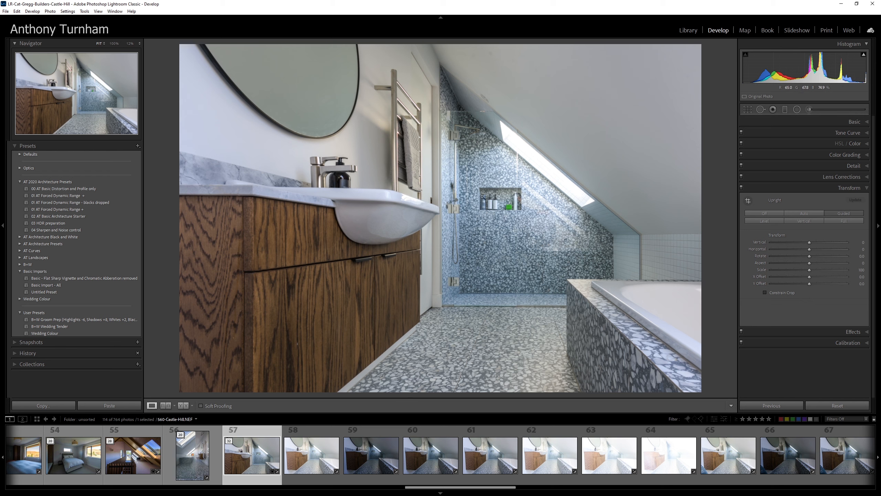
{"action": "left_click", "coordinate": [193, 455]}
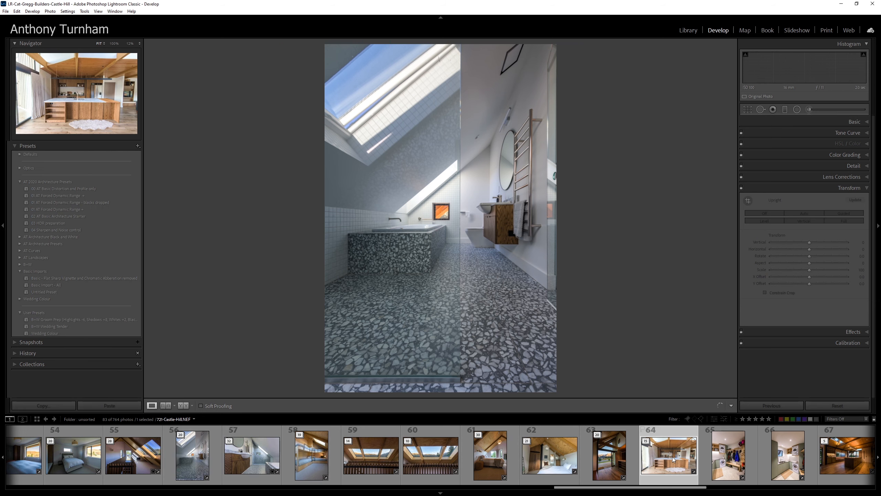
Step: Try Full Upright on the kitchen photo, then switch to Guided and place a guide along the island's lower edge
{"action": "left_click", "coordinate": [667, 454]}
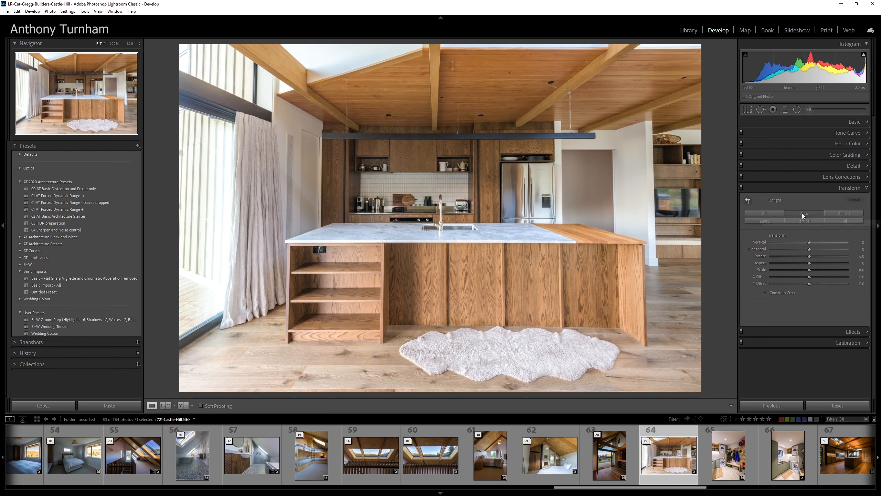
{"action": "mouse_move", "coordinate": [803, 216]}
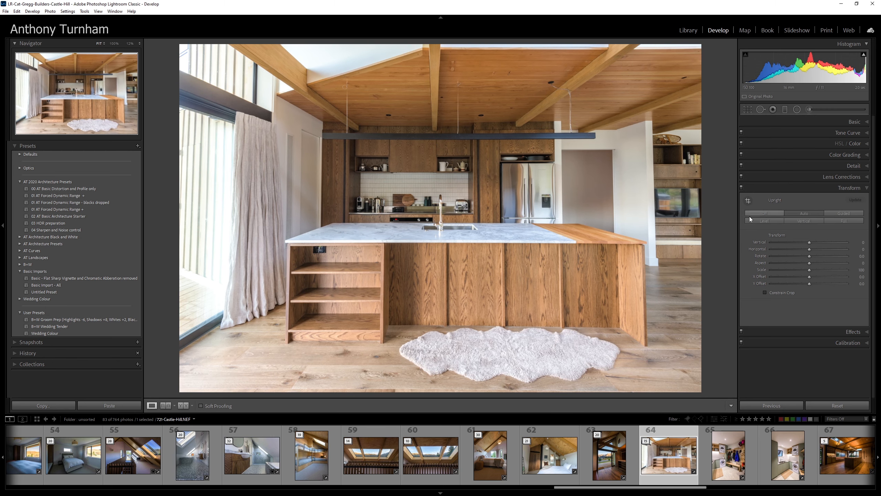
{"action": "mouse_move", "coordinate": [646, 128]}
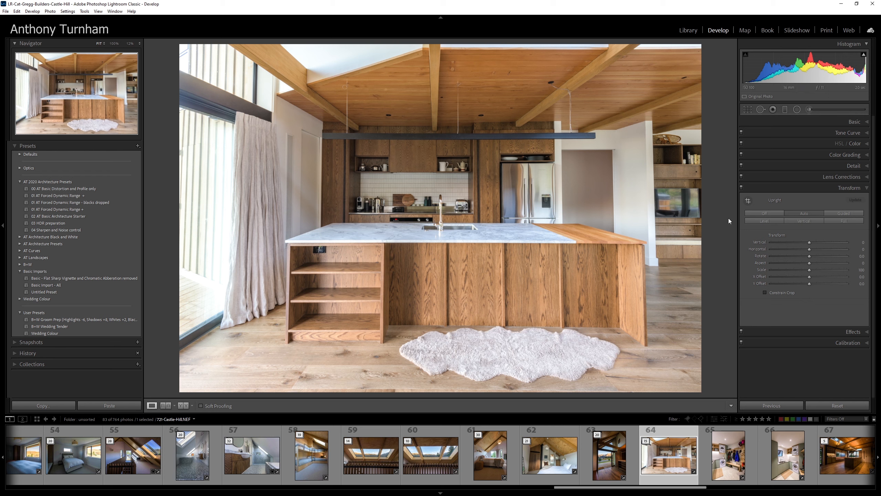
{"action": "left_click", "coordinate": [842, 213]}
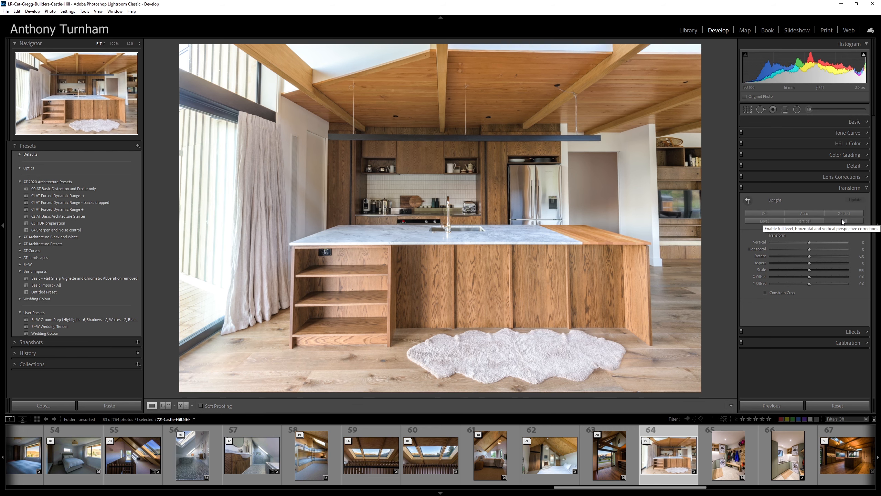
{"action": "mouse_move", "coordinate": [590, 49]}
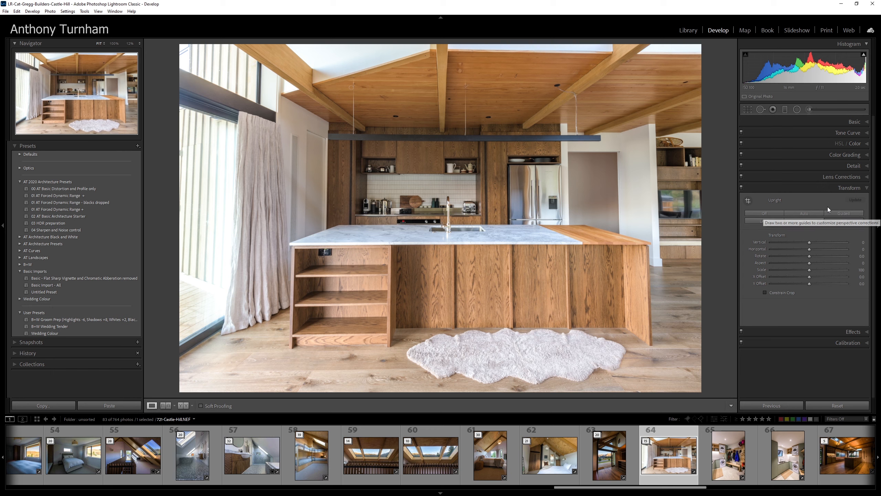
{"action": "mouse_move", "coordinate": [843, 220]}
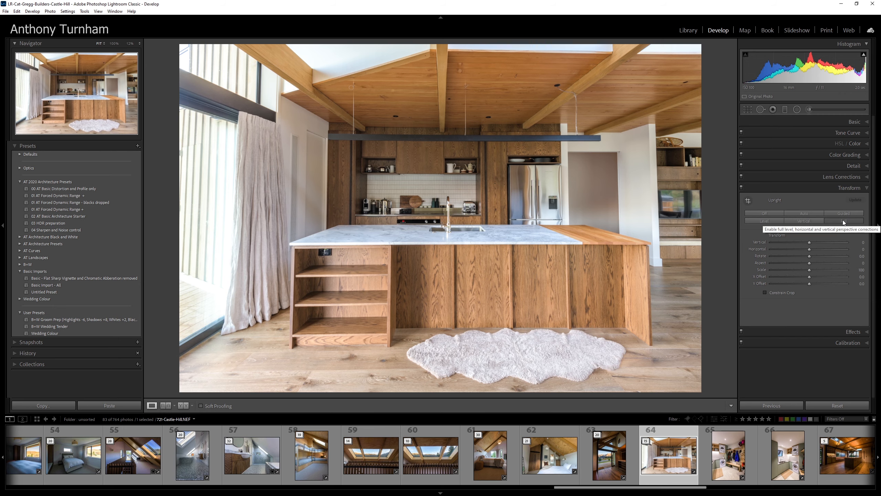
{"action": "left_click", "coordinate": [844, 213]}
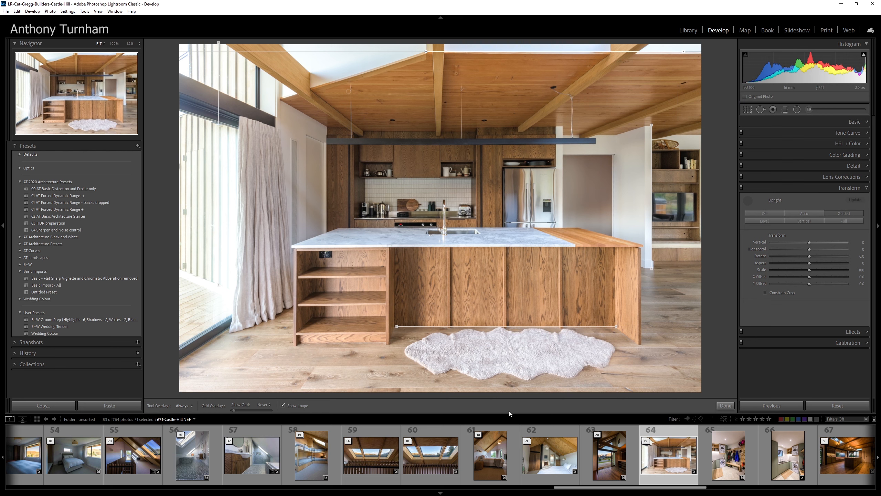
{"action": "mouse_move", "coordinate": [482, 377]}
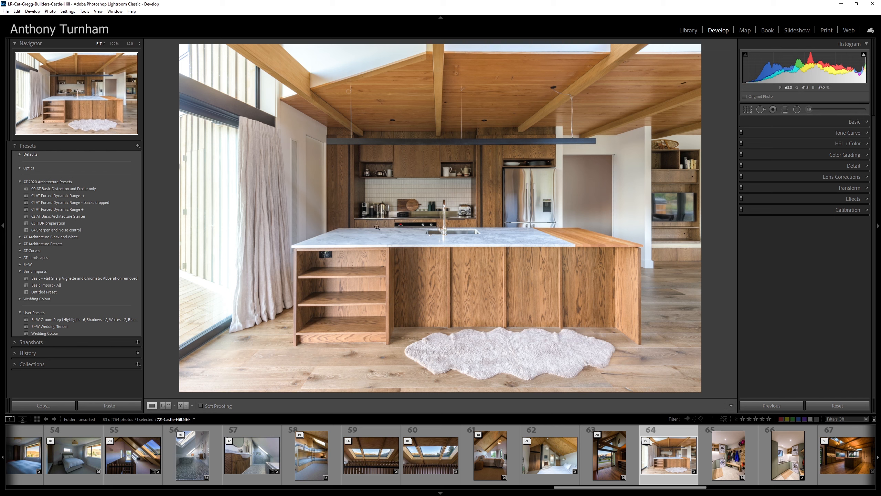
Step: Add a non-inverted Radial Filter at about -0.88 Exposure as a large oval across the kitchen
{"action": "left_click", "coordinate": [796, 109]}
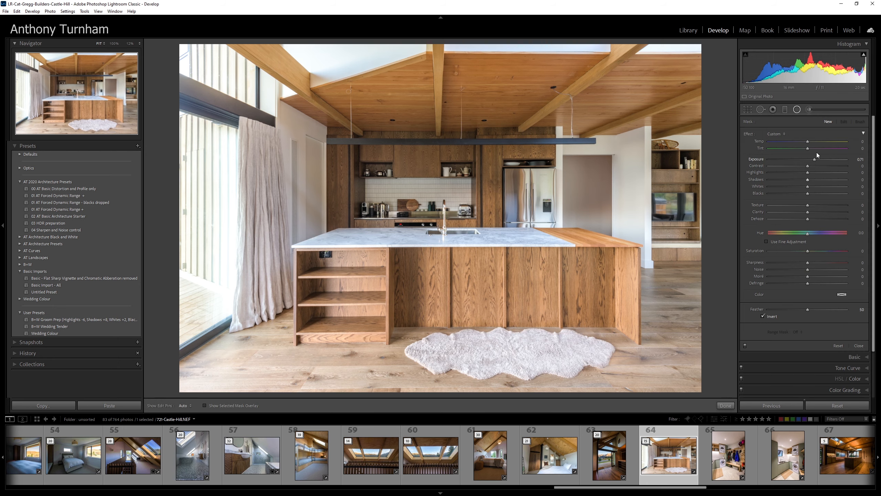
{"action": "left_click_drag", "start_coordinate": [835, 159], "coordinate": [784, 159]}
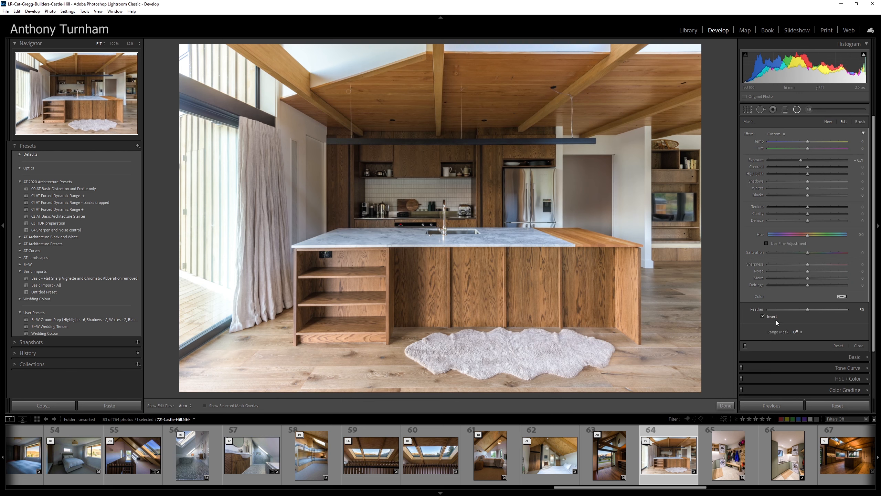
{"action": "left_click", "coordinate": [764, 316]}
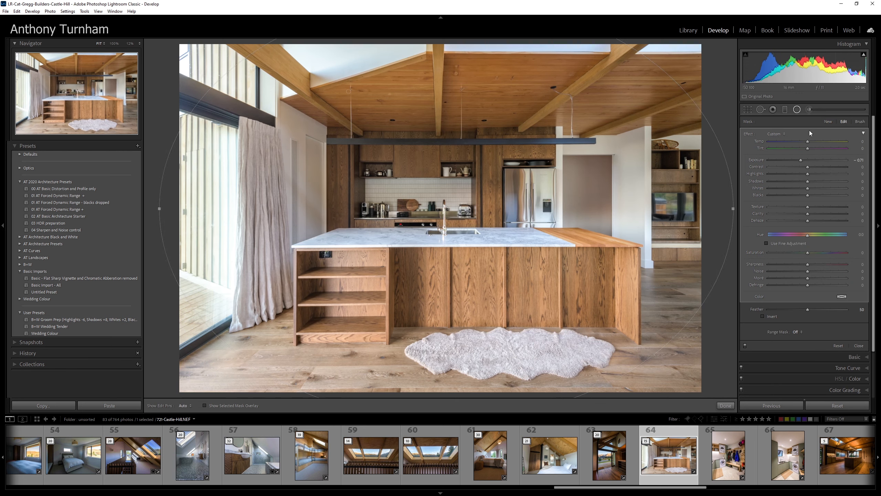
{"action": "left_click_drag", "start_coordinate": [801, 161], "coordinate": [798, 161]}
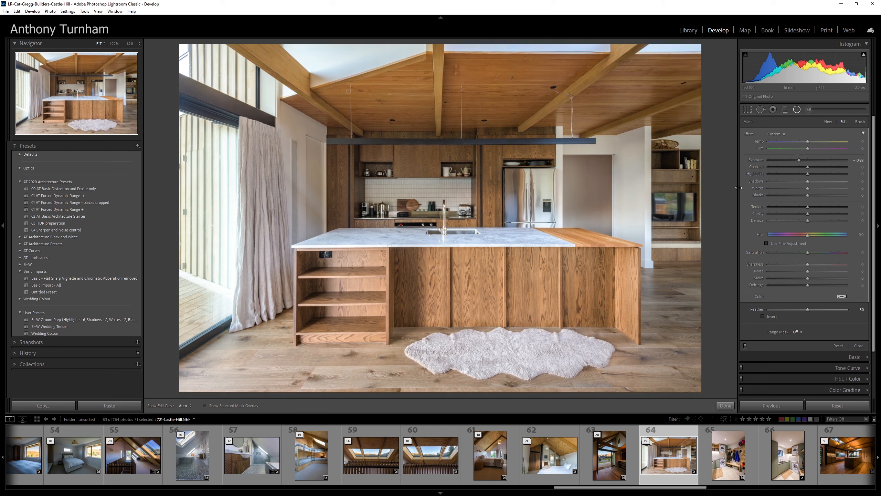
{"action": "left_click", "coordinate": [444, 208]}
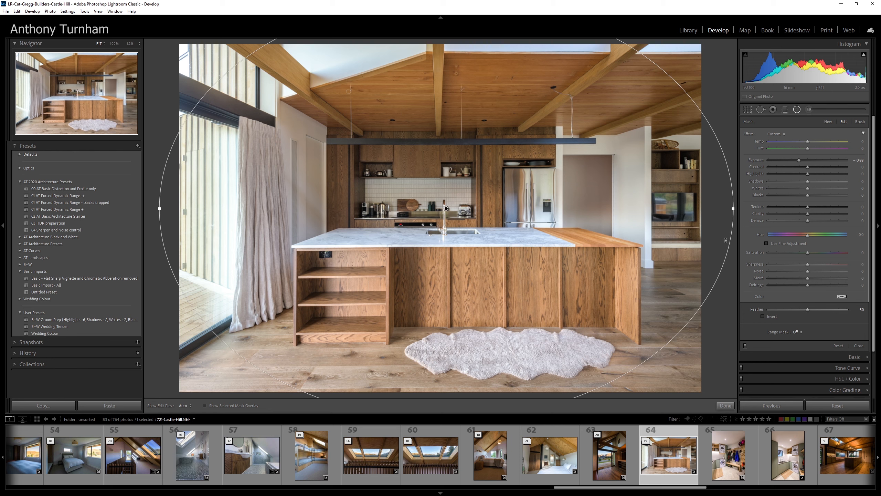
{"action": "mouse_move", "coordinate": [645, 245]}
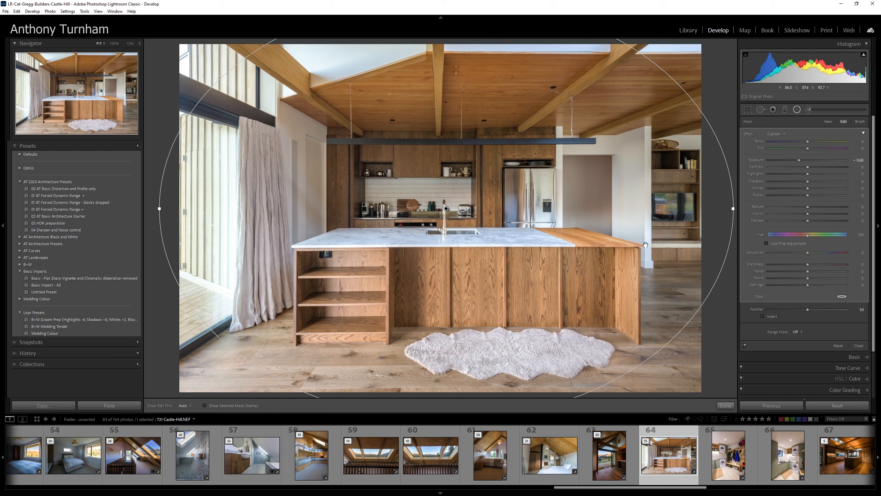
{"action": "mouse_move", "coordinate": [574, 279]}
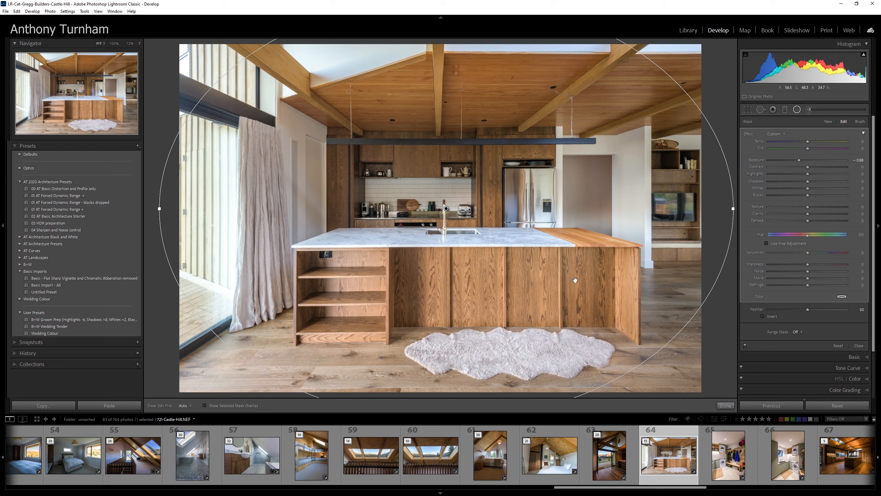